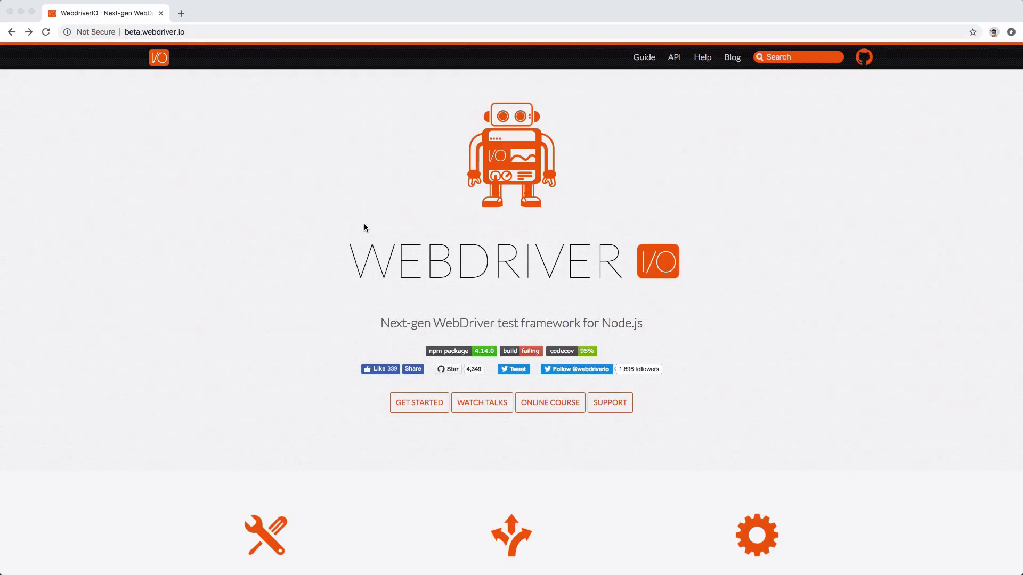
mouse_move(337, 256)
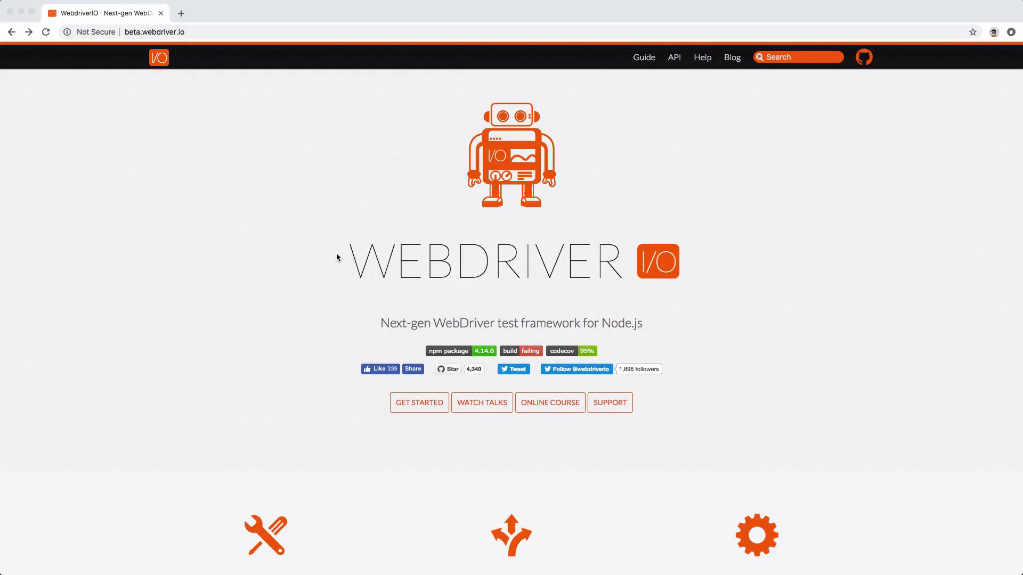
mouse_move(669, 287)
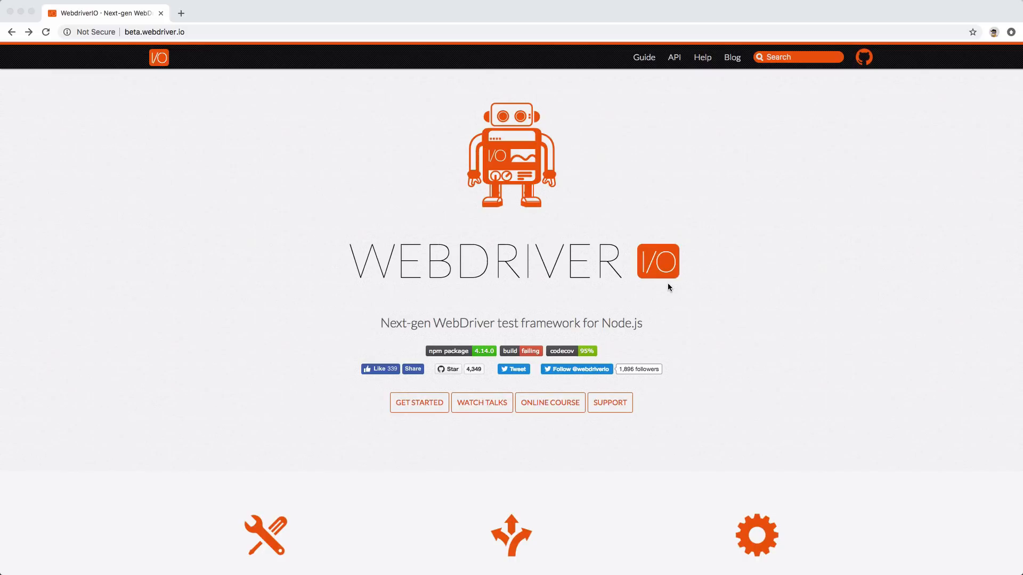
mouse_move(680, 308)
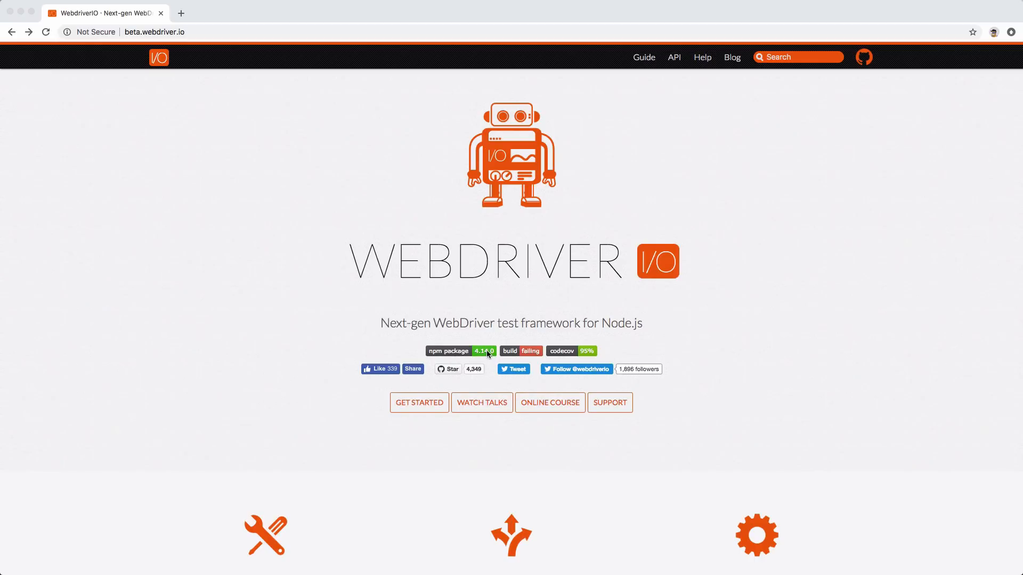
mouse_move(912, 348)
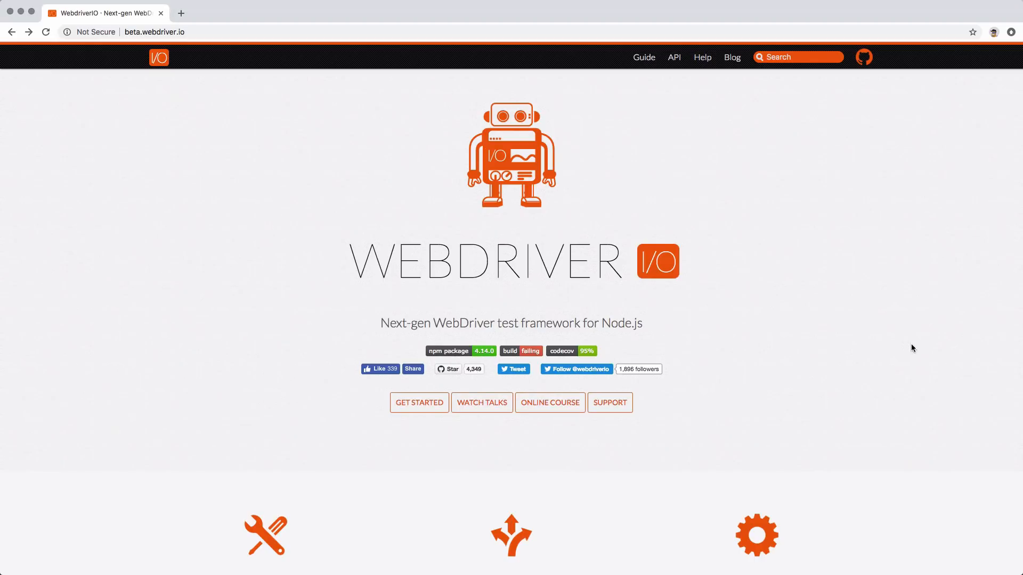
mouse_move(680, 308)
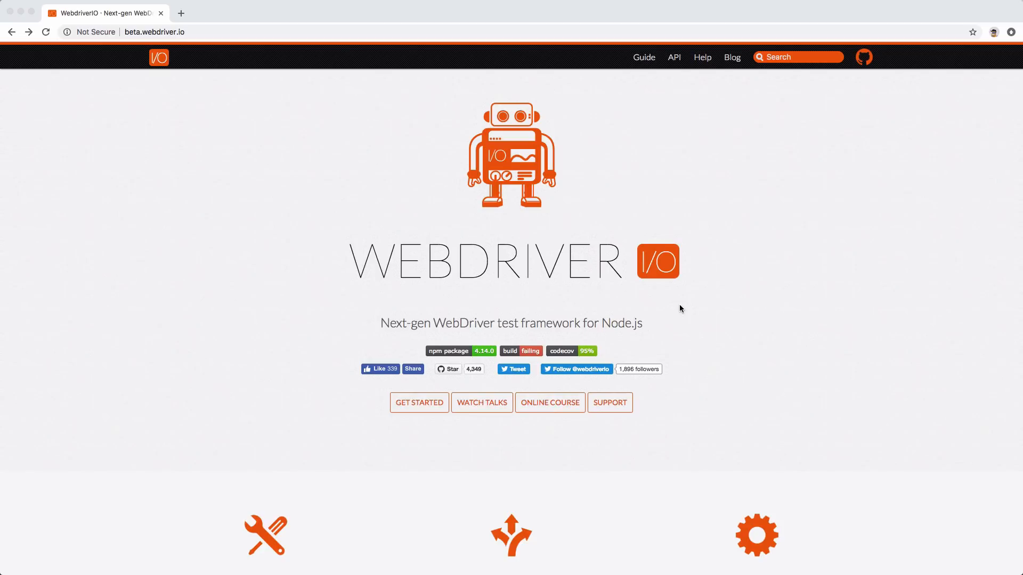
mouse_move(679, 314)
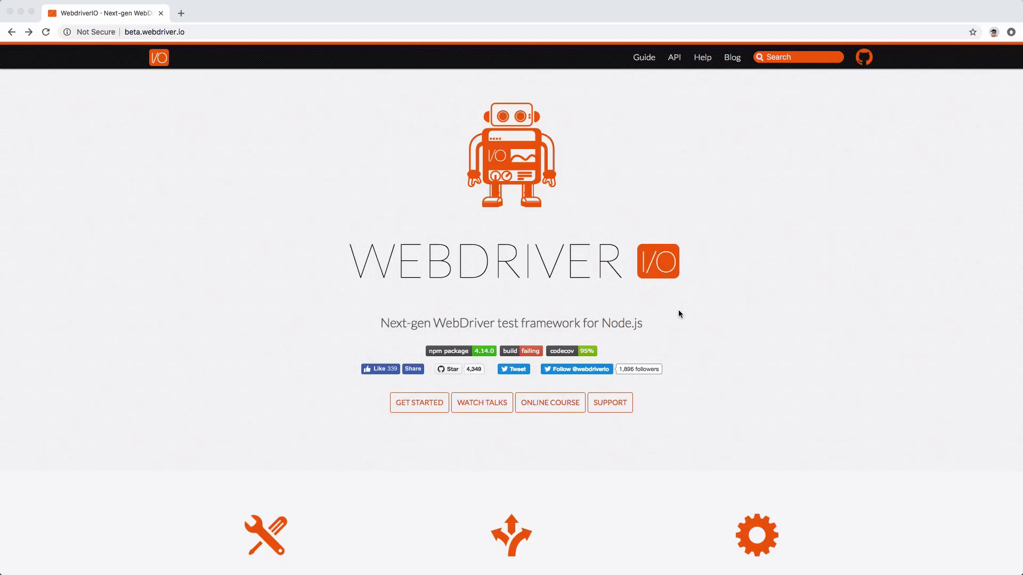
mouse_move(415, 326)
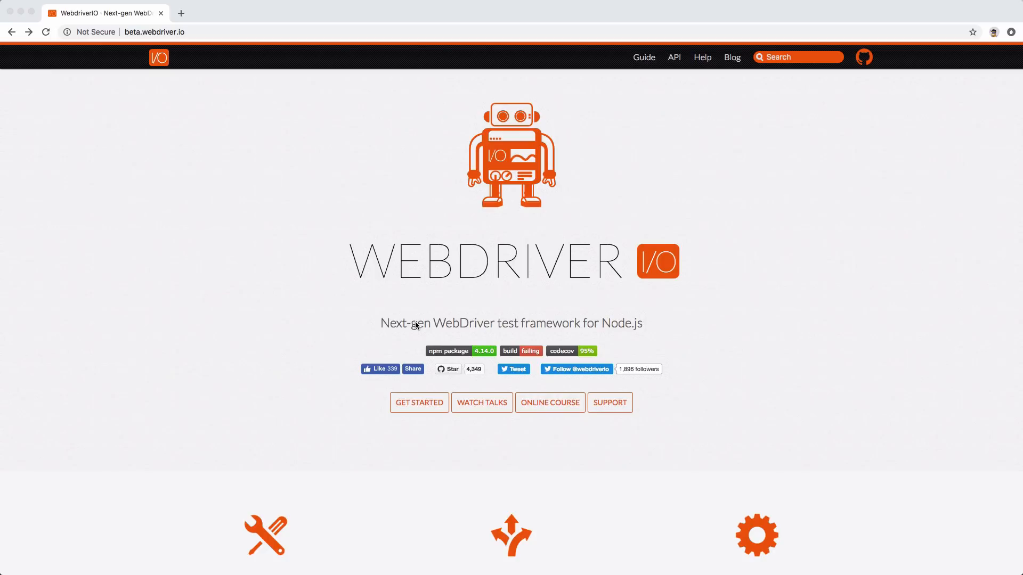
mouse_move(557, 330)
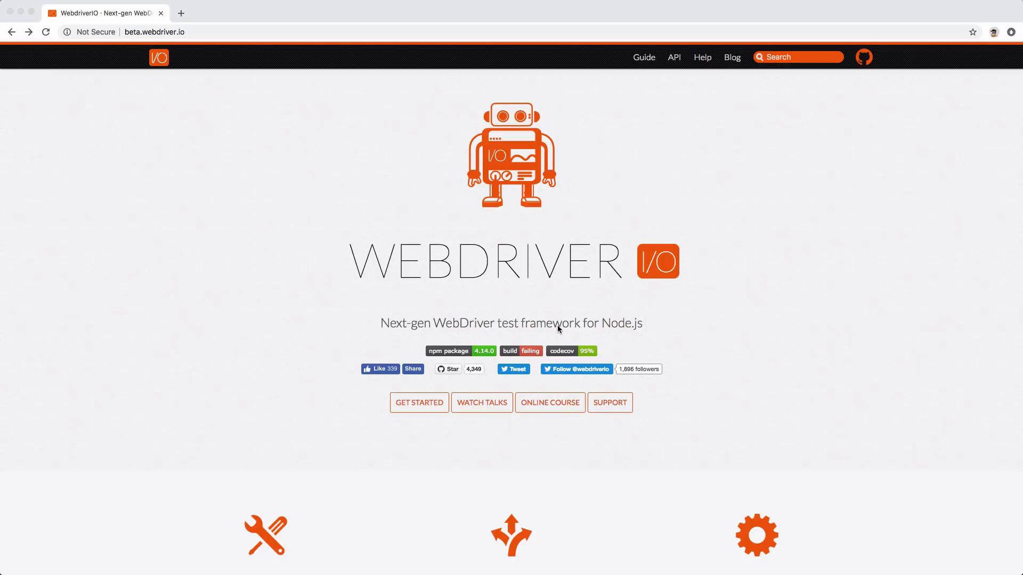
Look over the WebdriverIO homepage and go to the Getting Started guide.
scroll("down", 3)
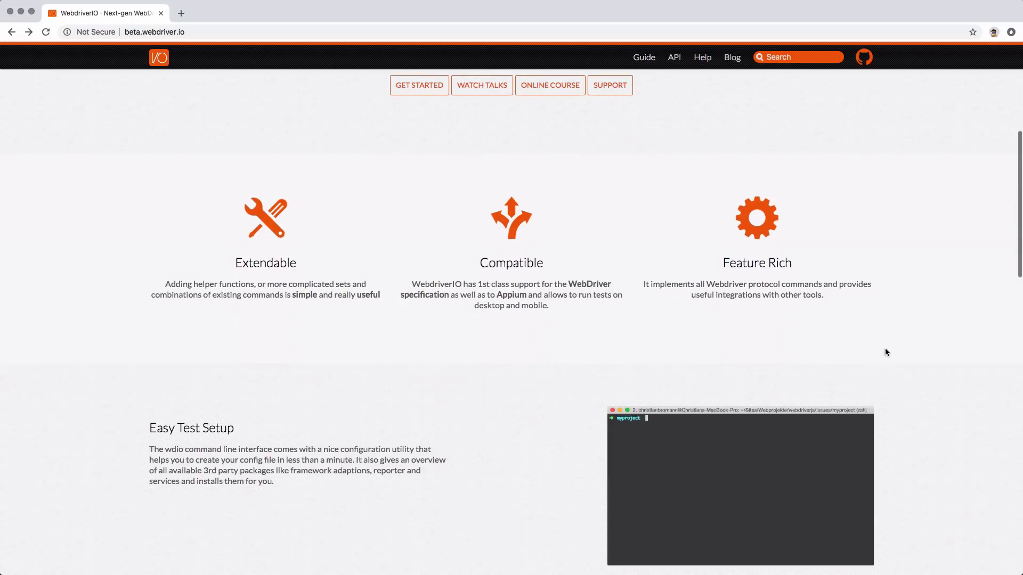
scroll("down", 3)
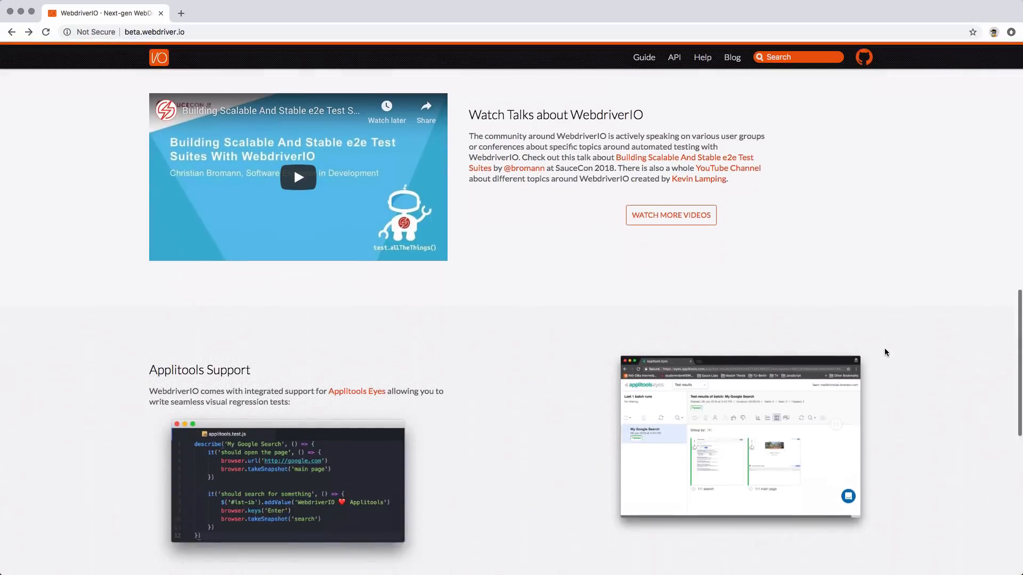
scroll("down", 3)
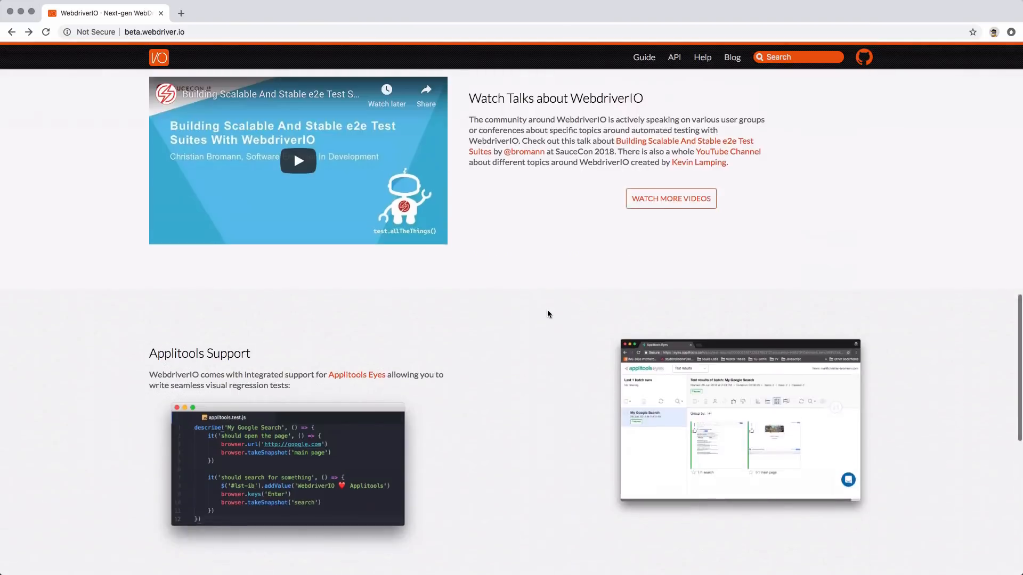
scroll("up", 3)
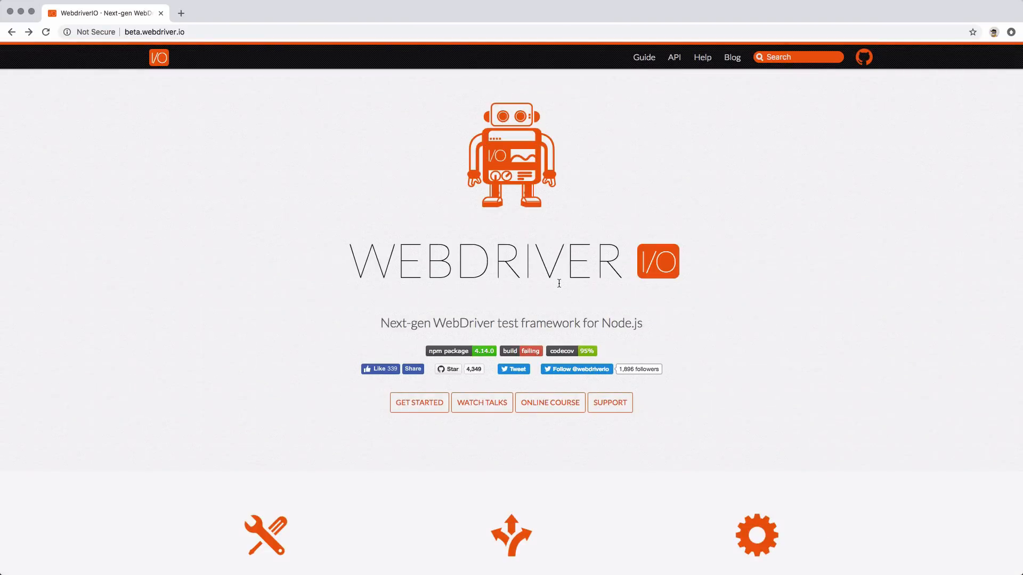
mouse_move(562, 255)
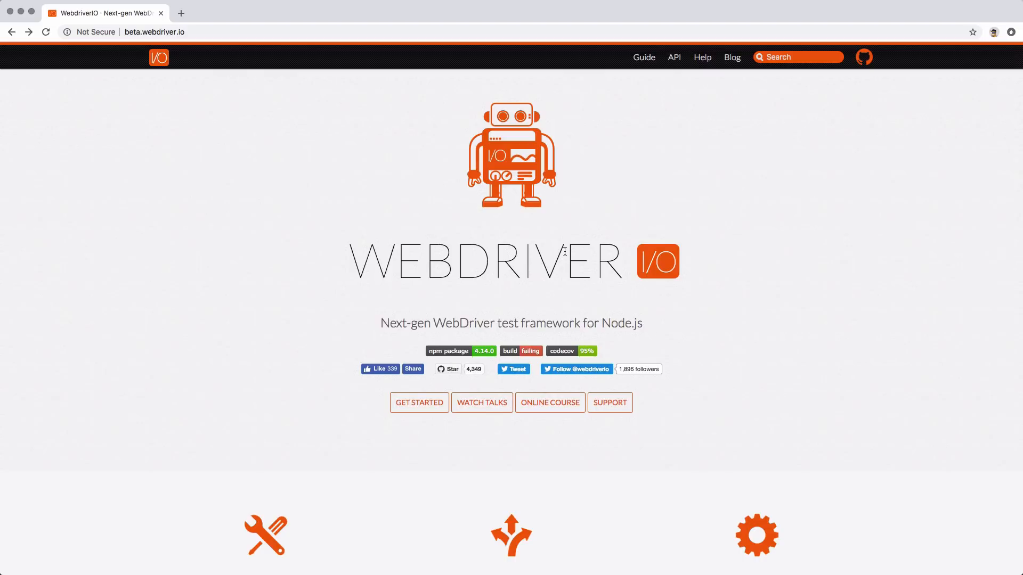
left_click(418, 403)
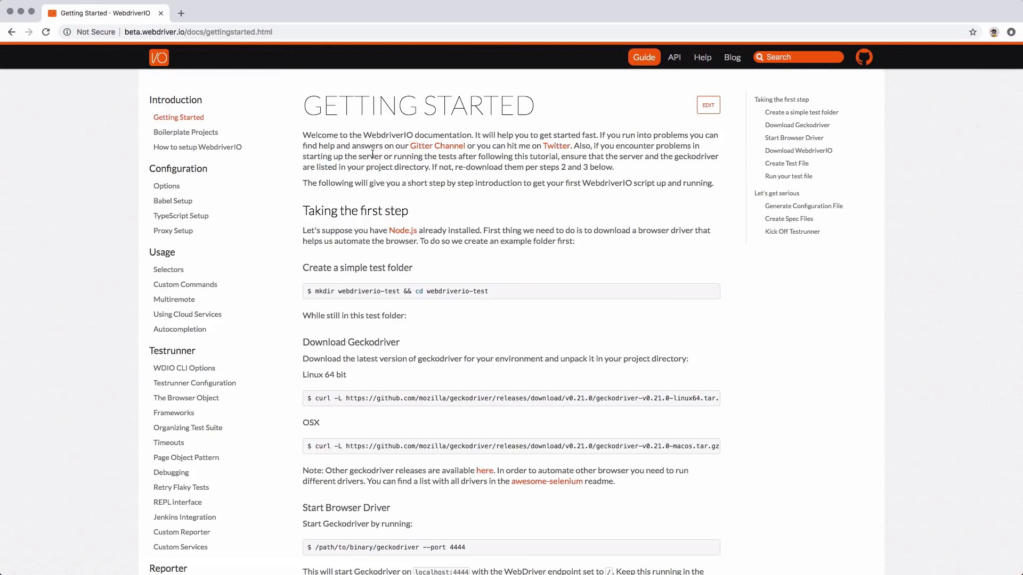
mouse_move(246, 105)
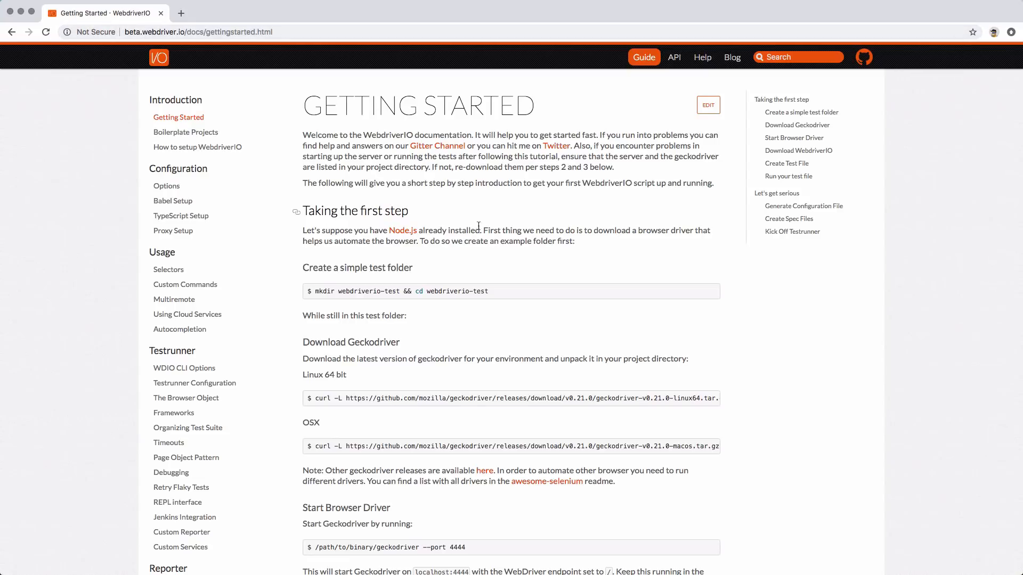
mouse_move(536, 271)
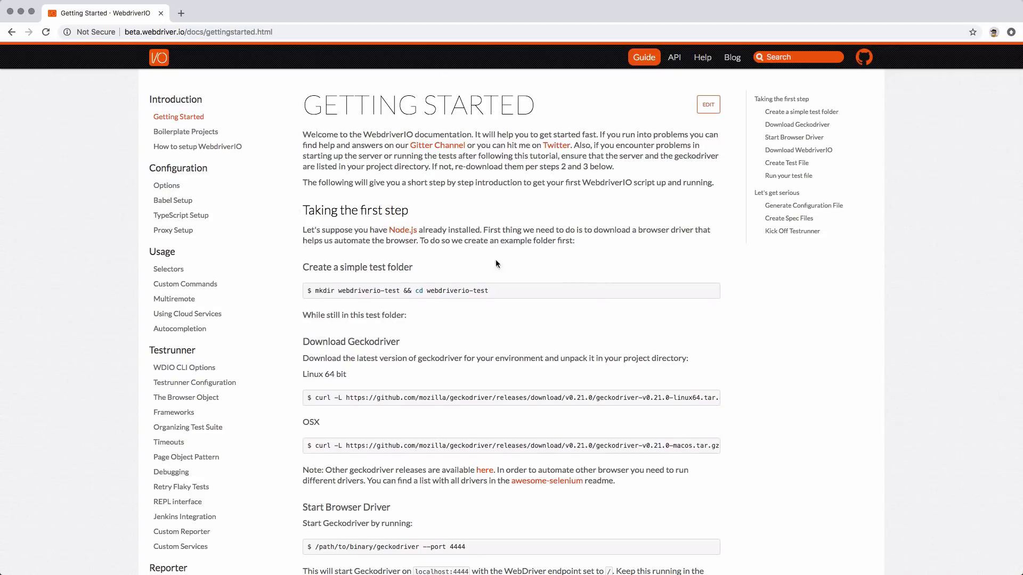
Reach the 'Let's get serious' section and select the npm i --save-dev wdio-cli command to copy it.
scroll("down", 3)
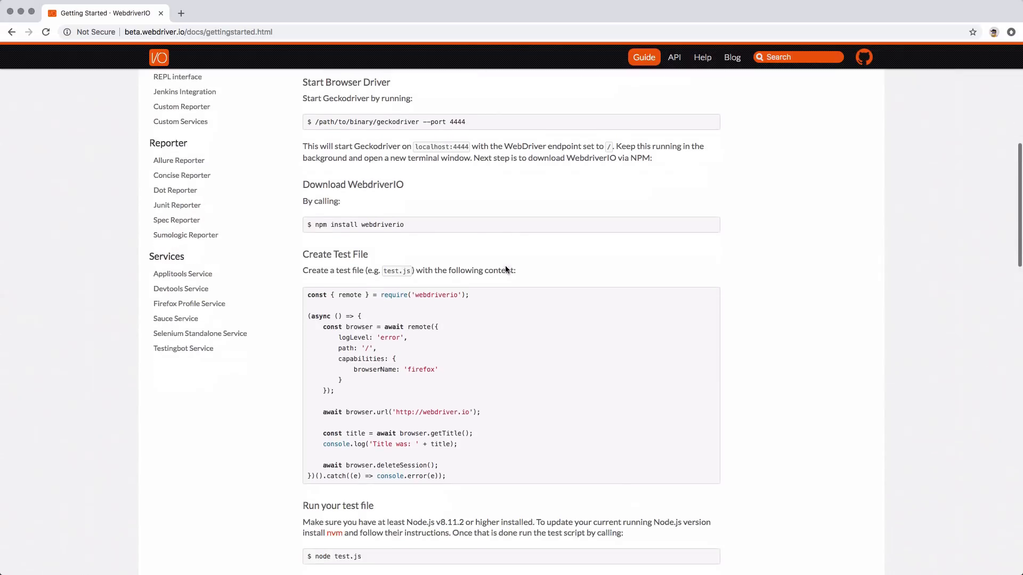
scroll("down", 3)
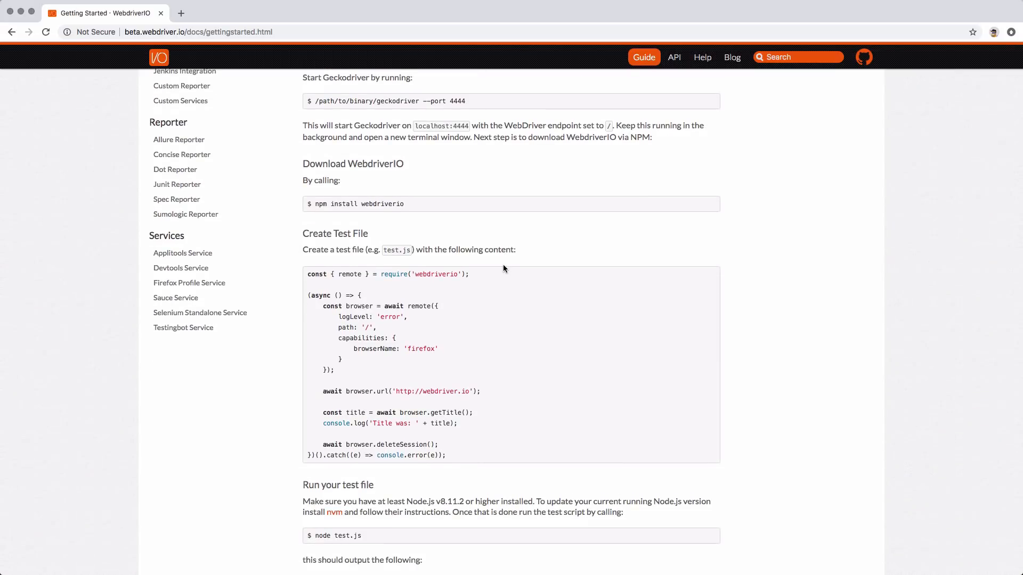
mouse_move(490, 260)
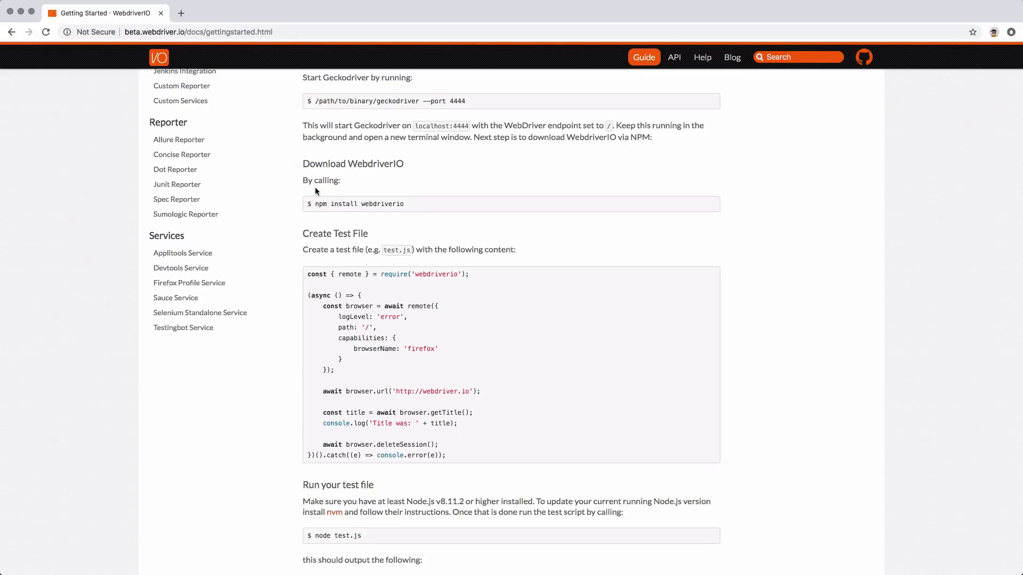
mouse_move(404, 212)
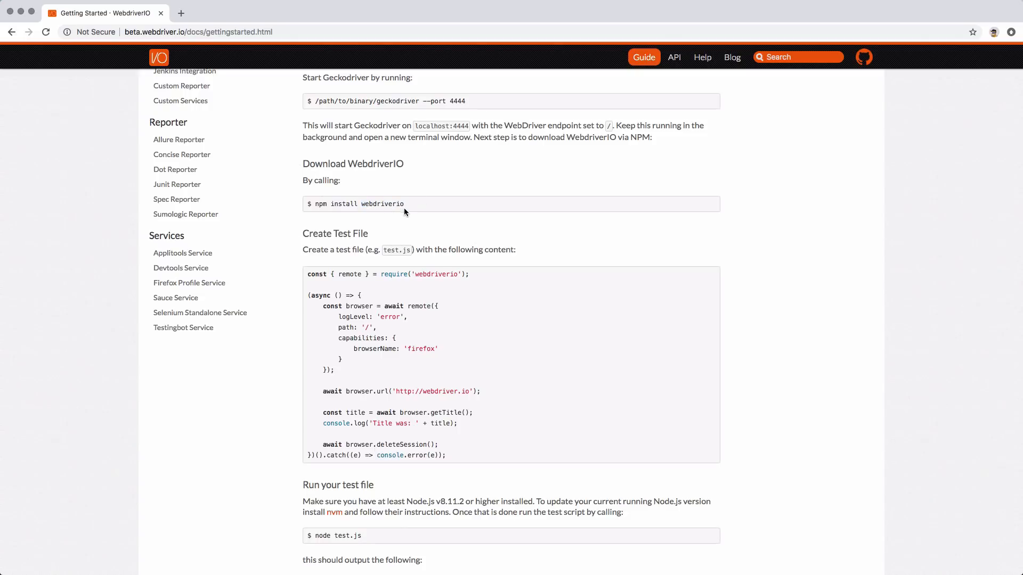
scroll("down", 3)
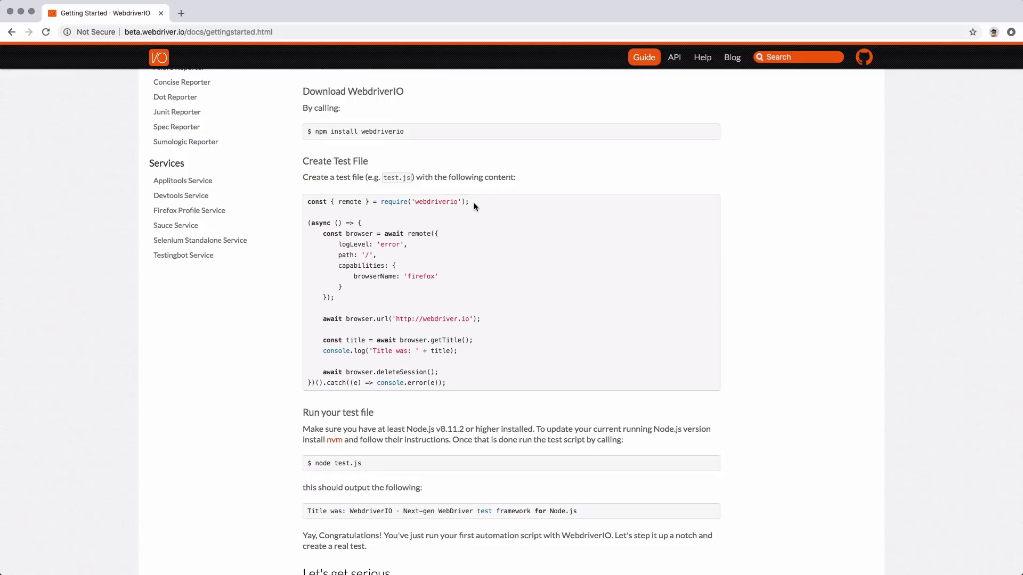
mouse_move(486, 270)
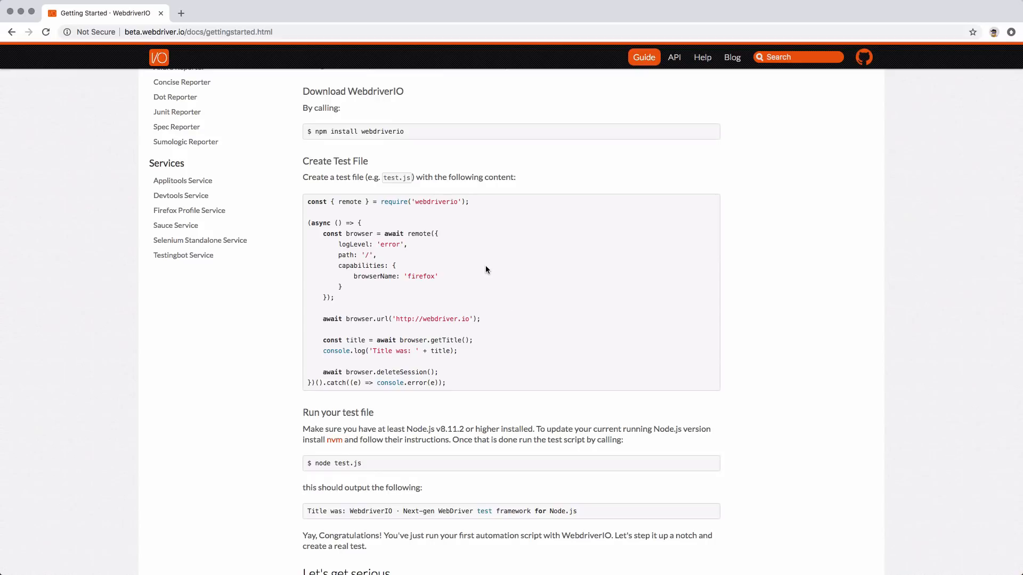
mouse_move(415, 337)
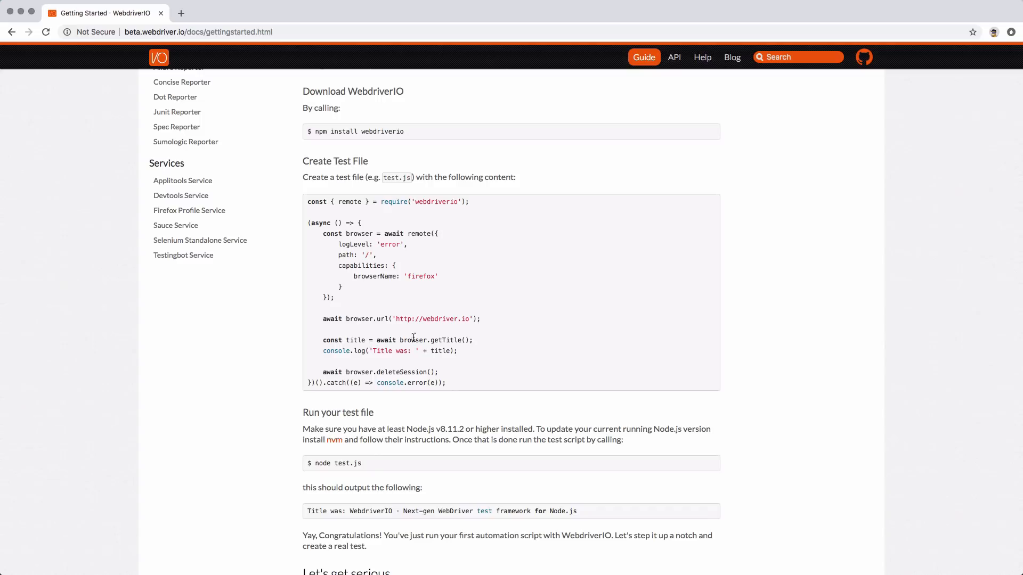
mouse_move(352, 268)
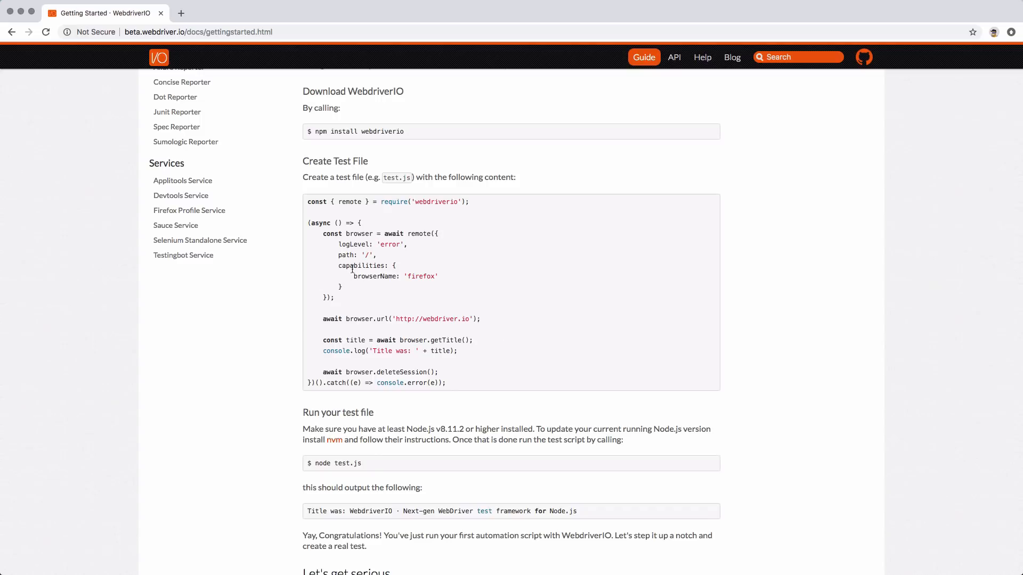
scroll("down", 3)
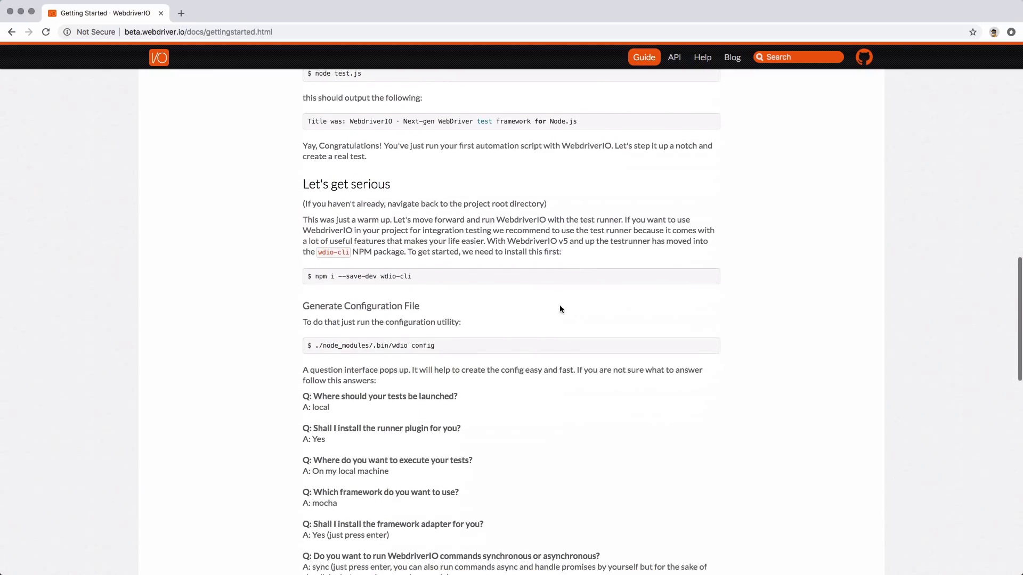
scroll("down", 3)
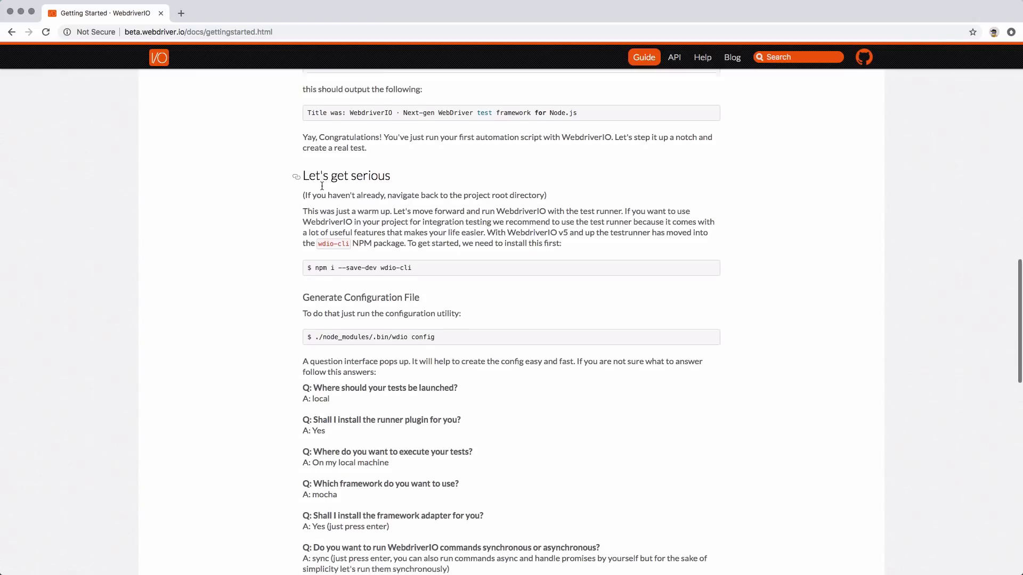
scroll("down", 3)
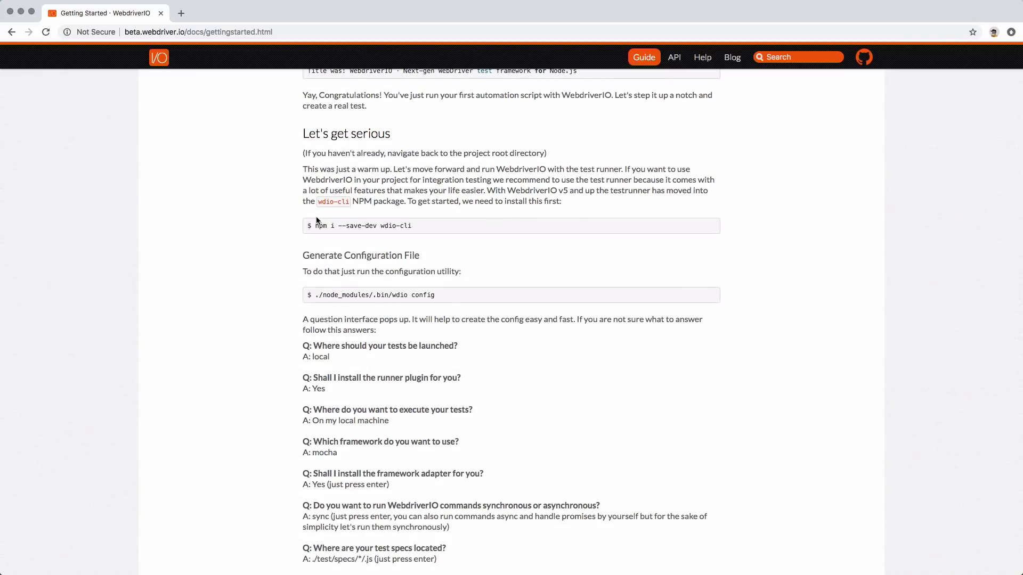
double_click(395, 226)
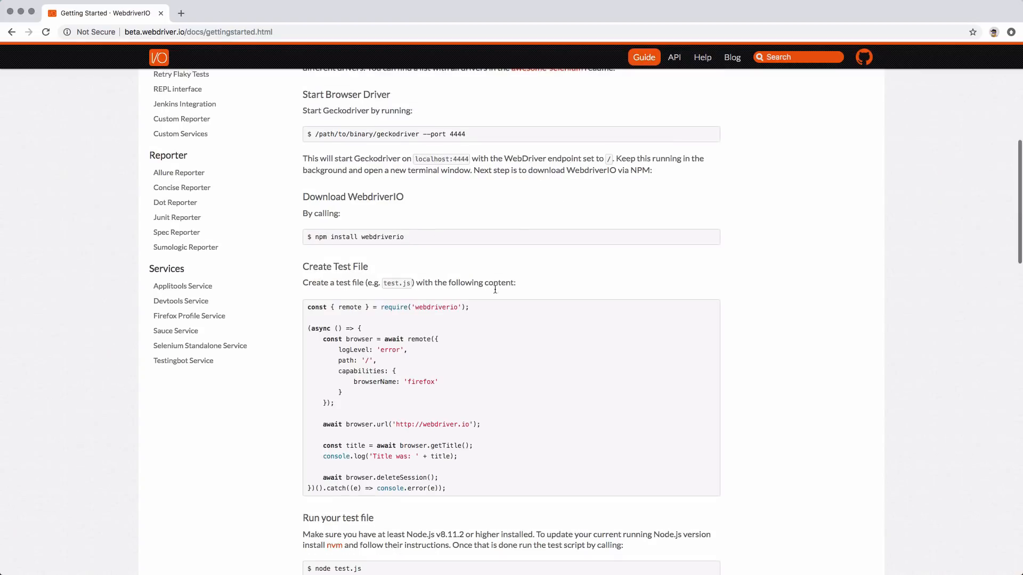
scroll("down", 3)
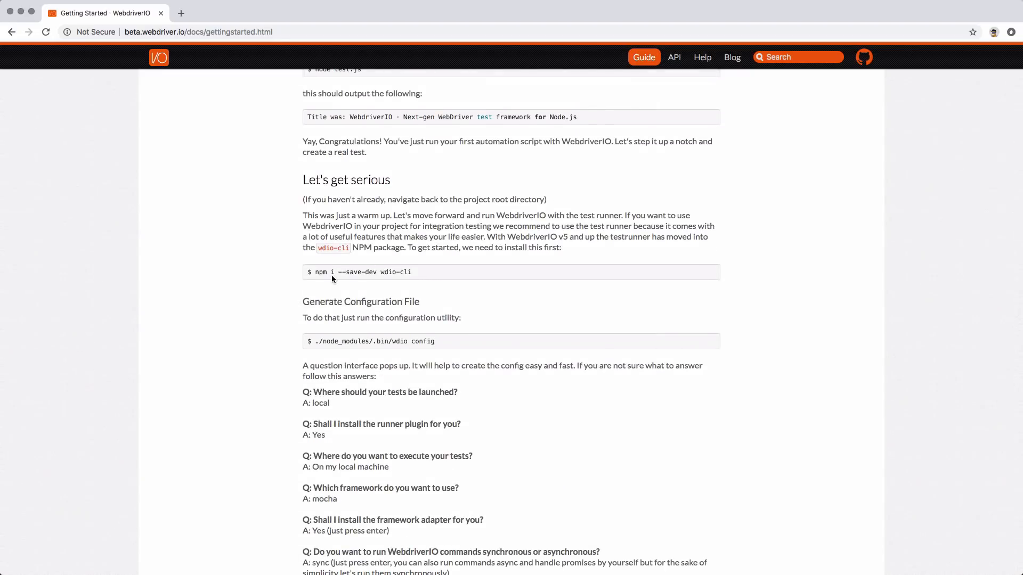
right_click(363, 272)
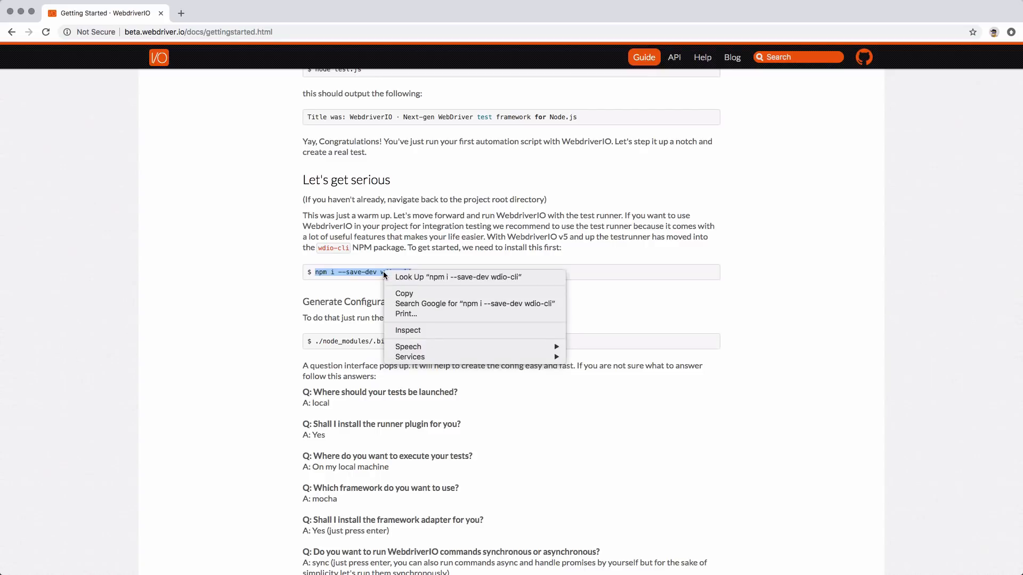
Create the v5-test folder, run npm init -y, and install wdio-cli with npm i --save-dev wdio-cli.
left_click(437, 270)
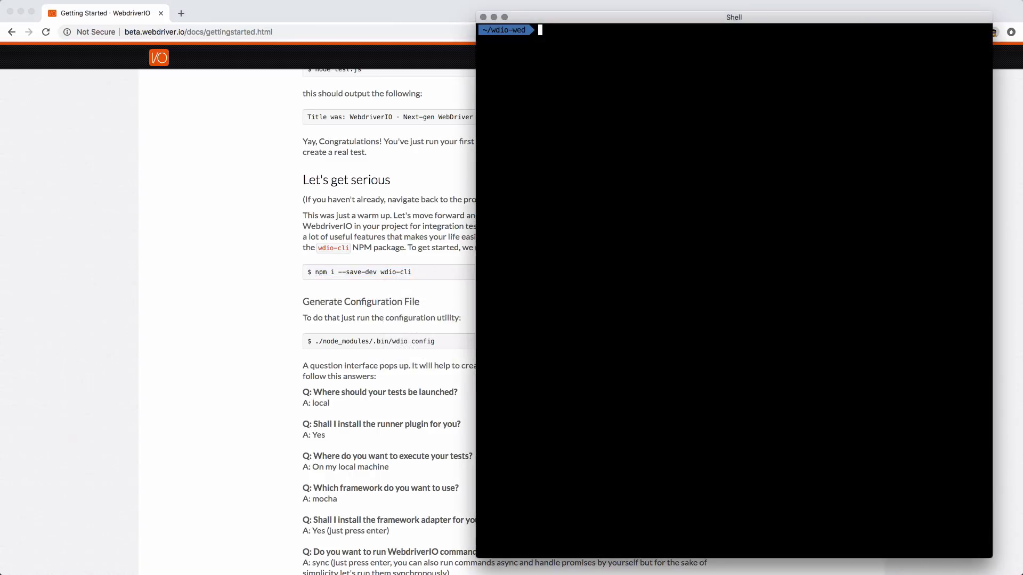
type("mkdir v5-test")
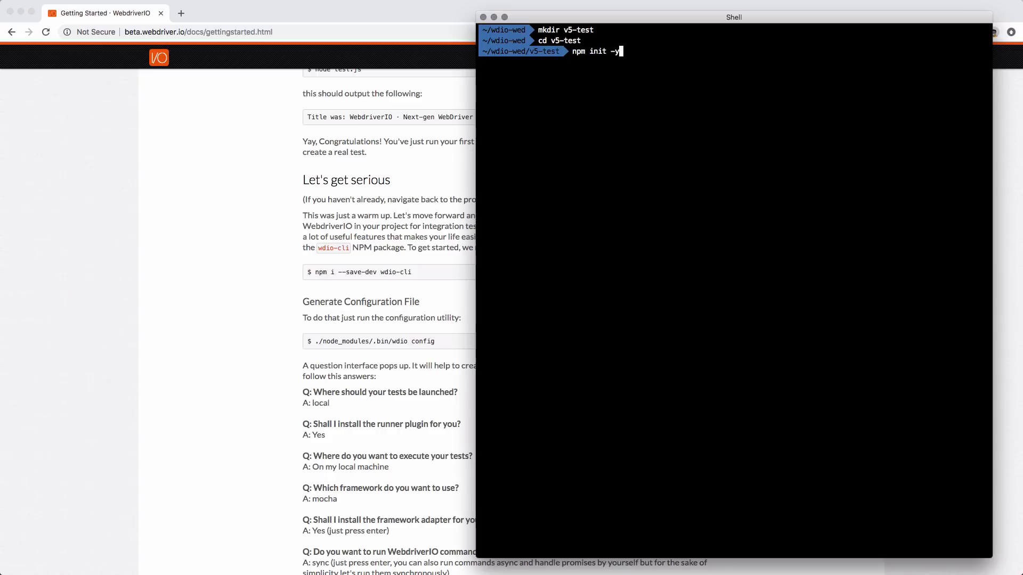
key("enter")
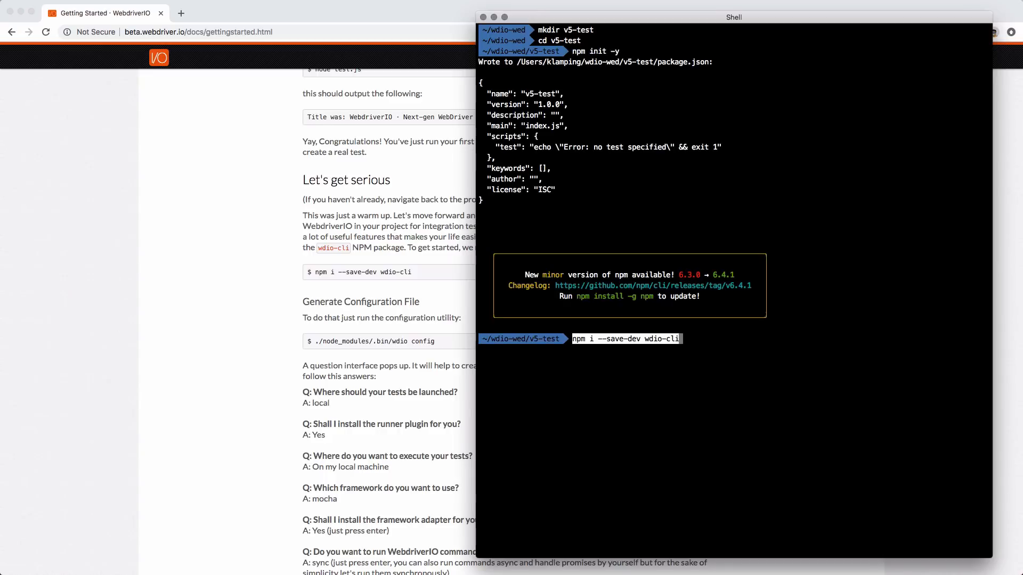
key("enter")
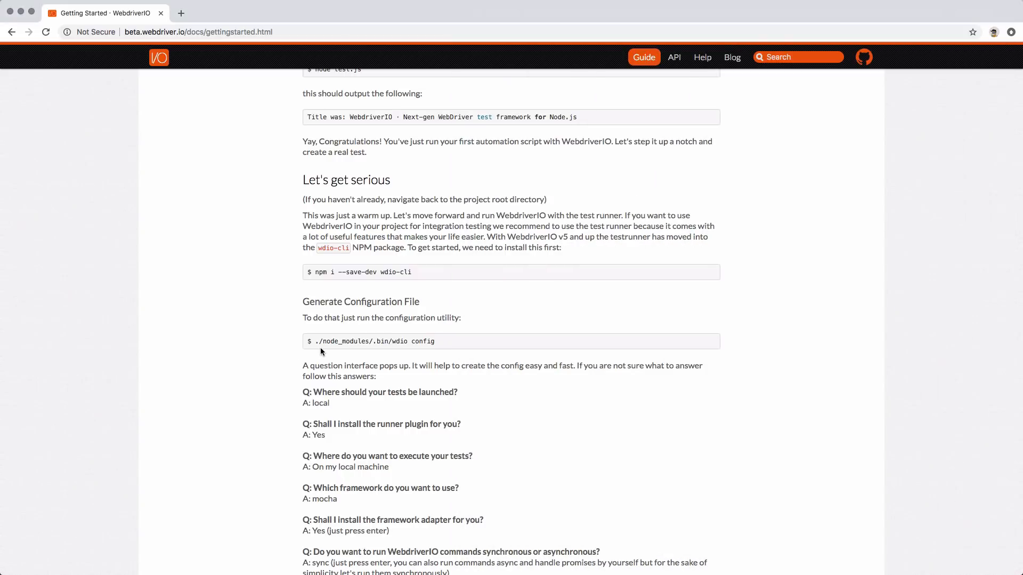
double_click(375, 341)
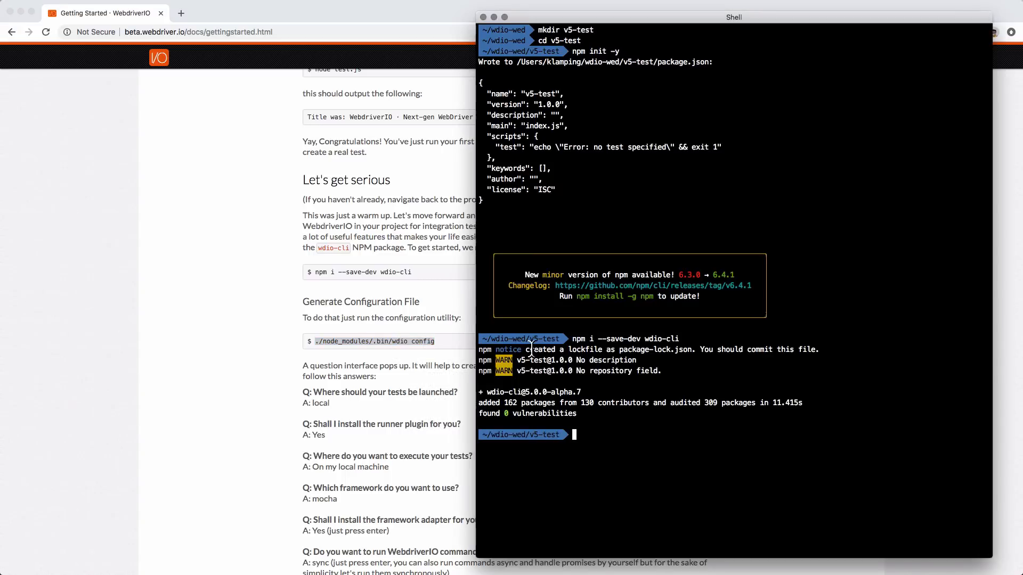
Run npx wdio and ./node_modules/.bin/wdio config, both failing with Cannot find module '../build'.
type("npx")
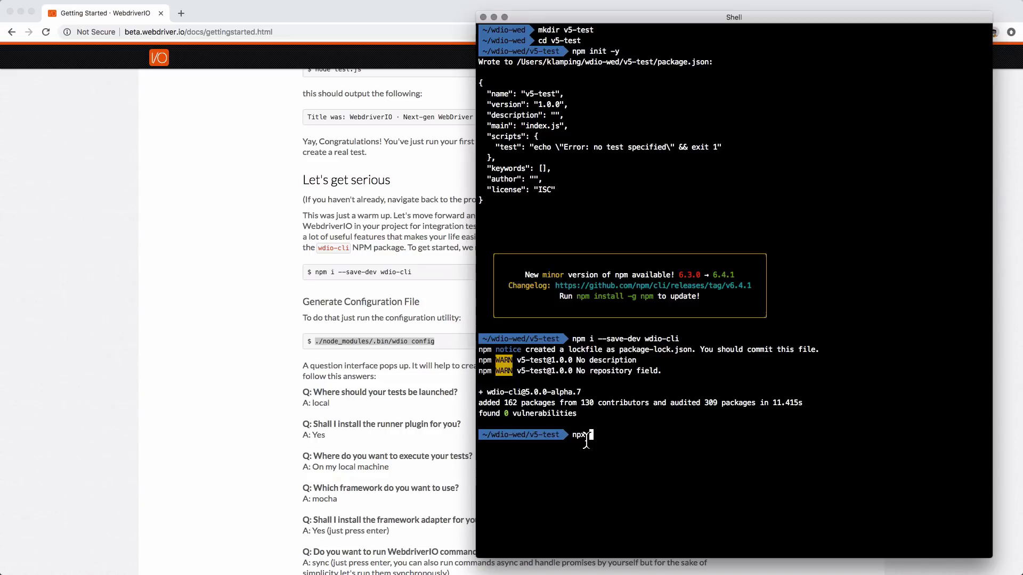
type("wdio")
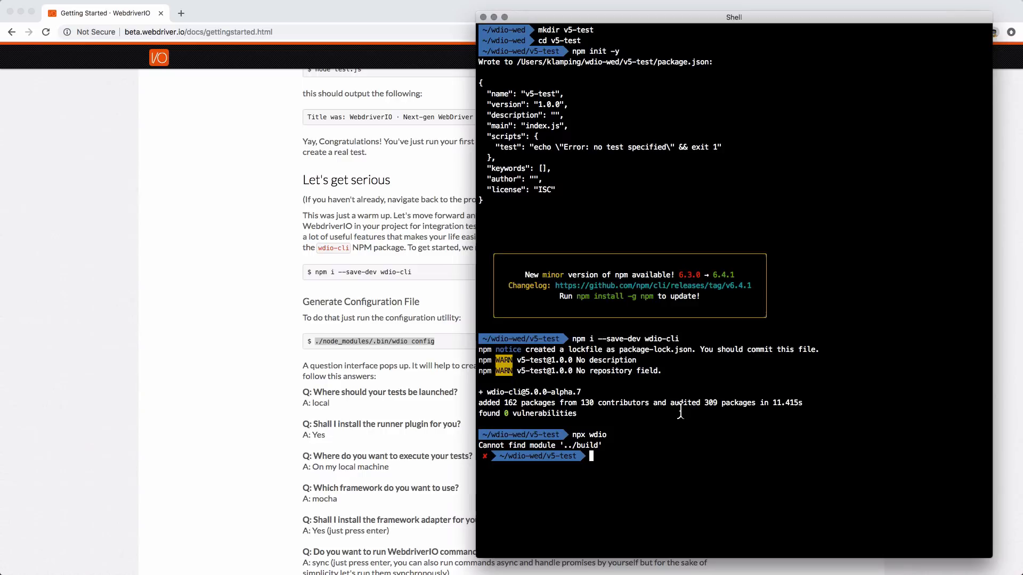
type("./node_modules/.bin/wdio config")
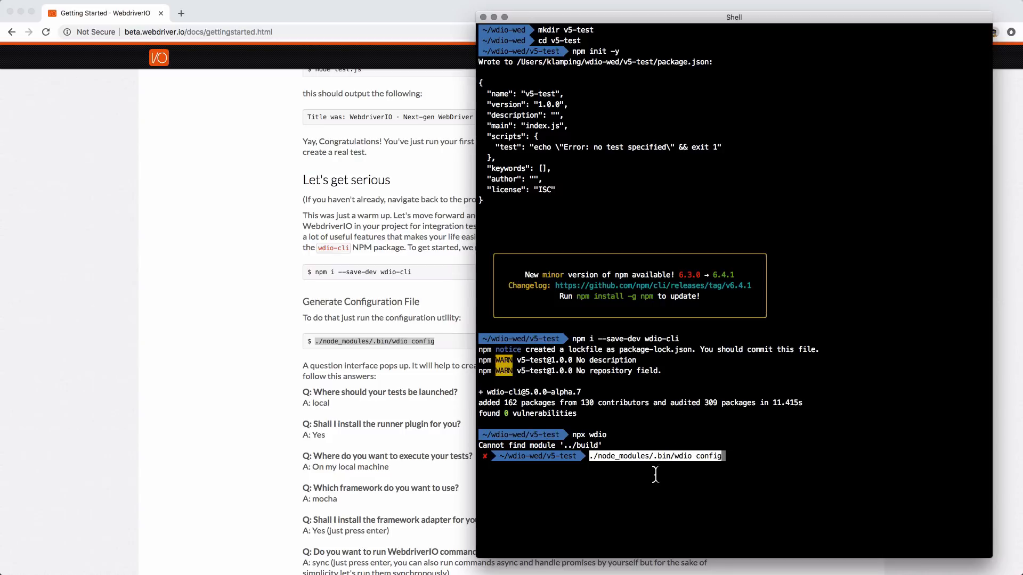
mouse_move(700, 471)
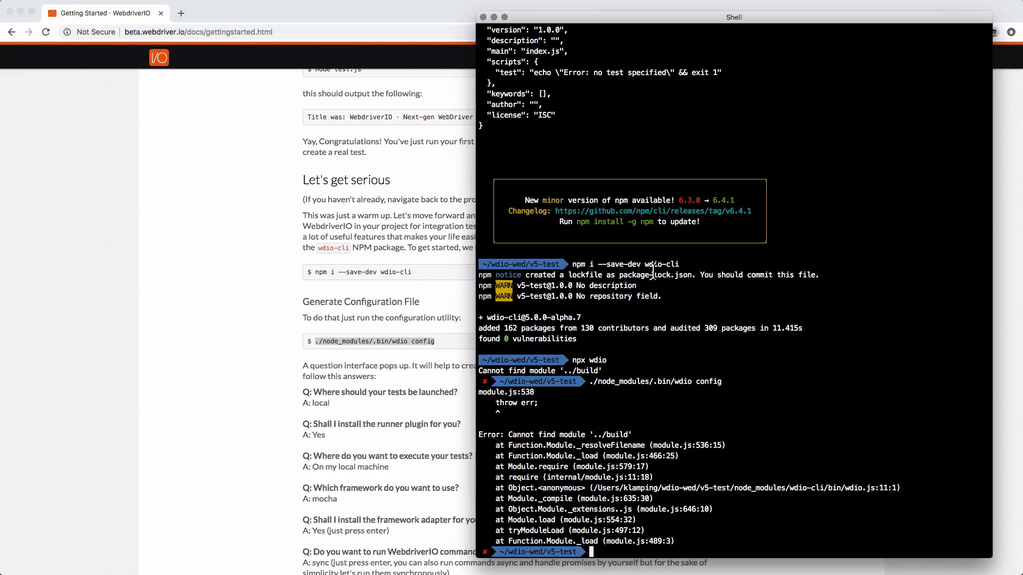
double_click(660, 264)
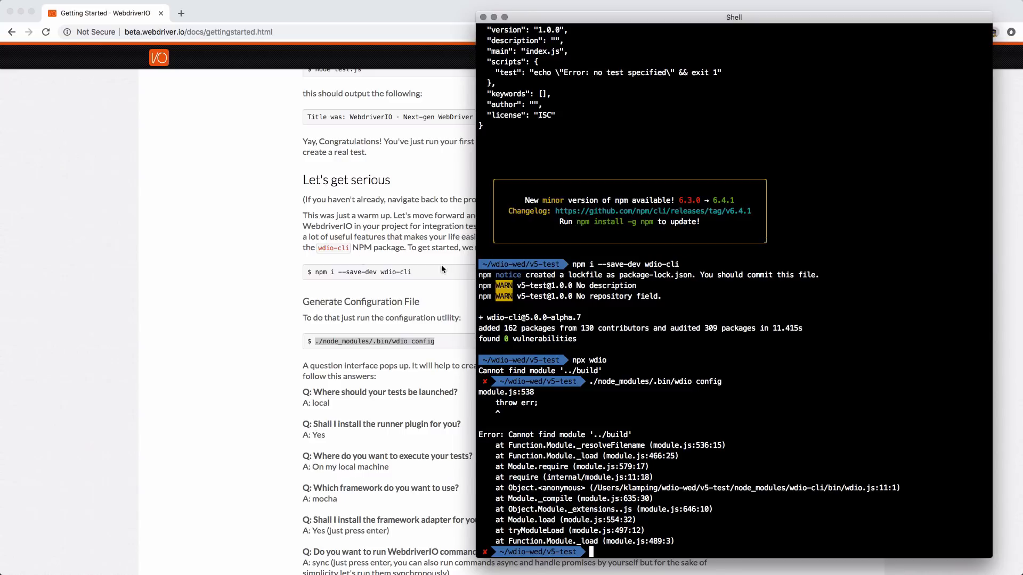
mouse_move(631, 398)
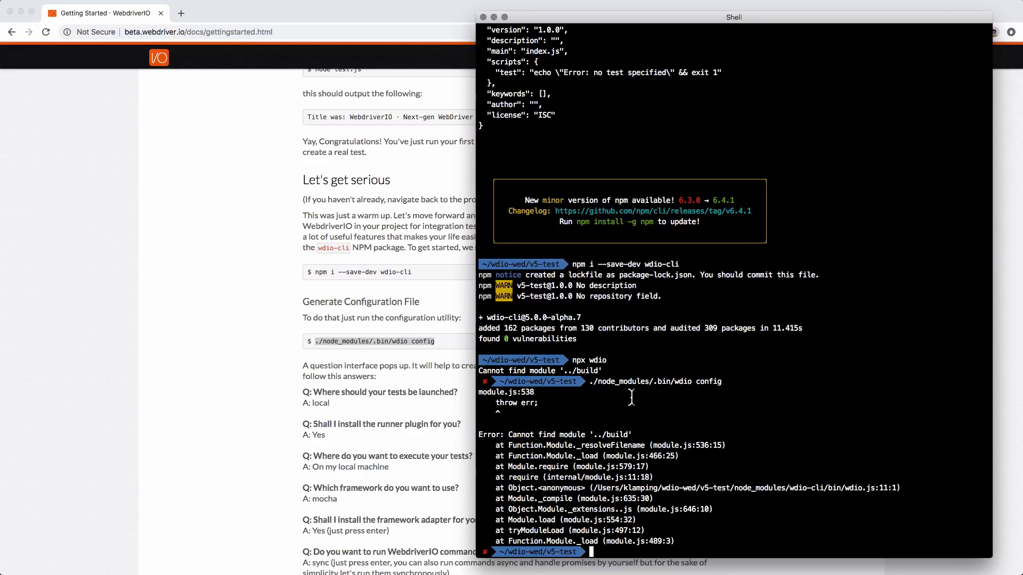
Remove the project's node_modules with rm -rf node_modules.
type("rm -rf n")
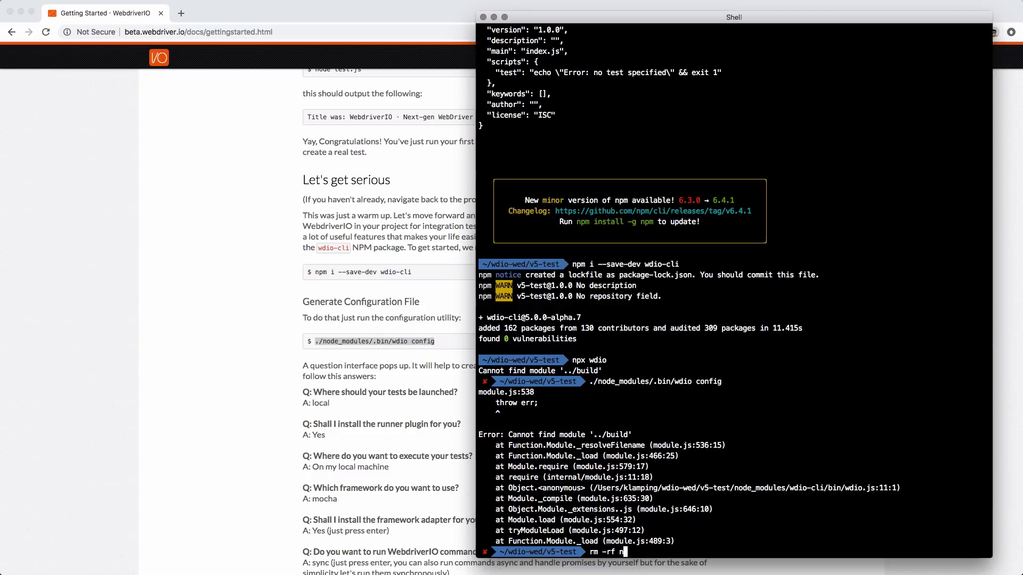
type("ode_modules")
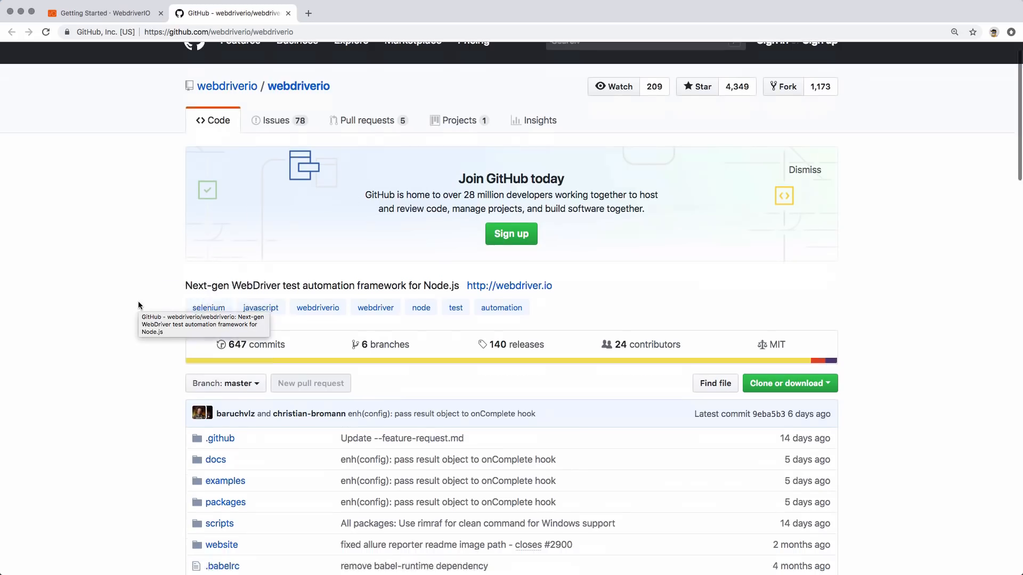
In the webdriverio GitHub repository, browse into the packages folder.
scroll("down", 3)
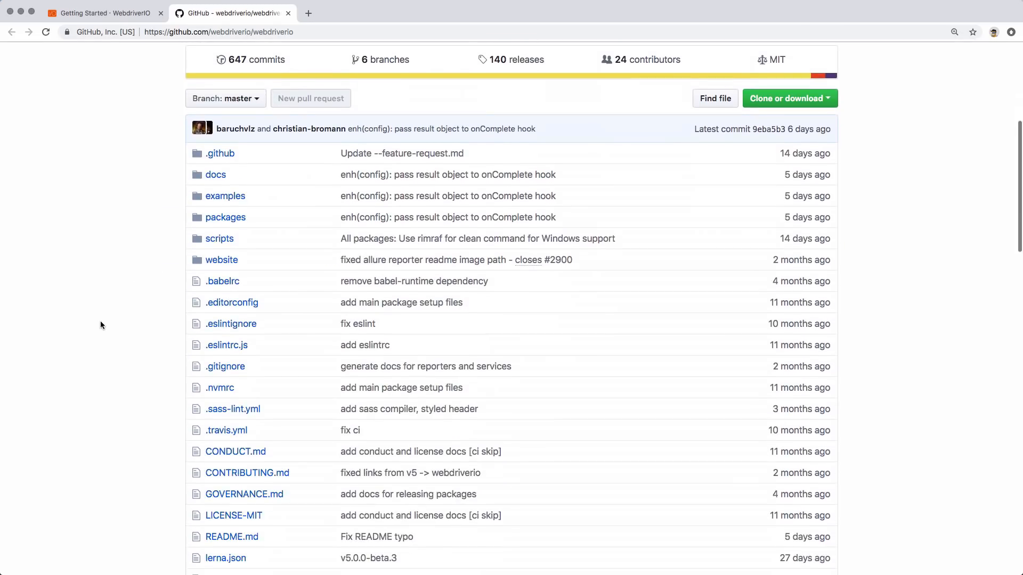
left_click(930, 6)
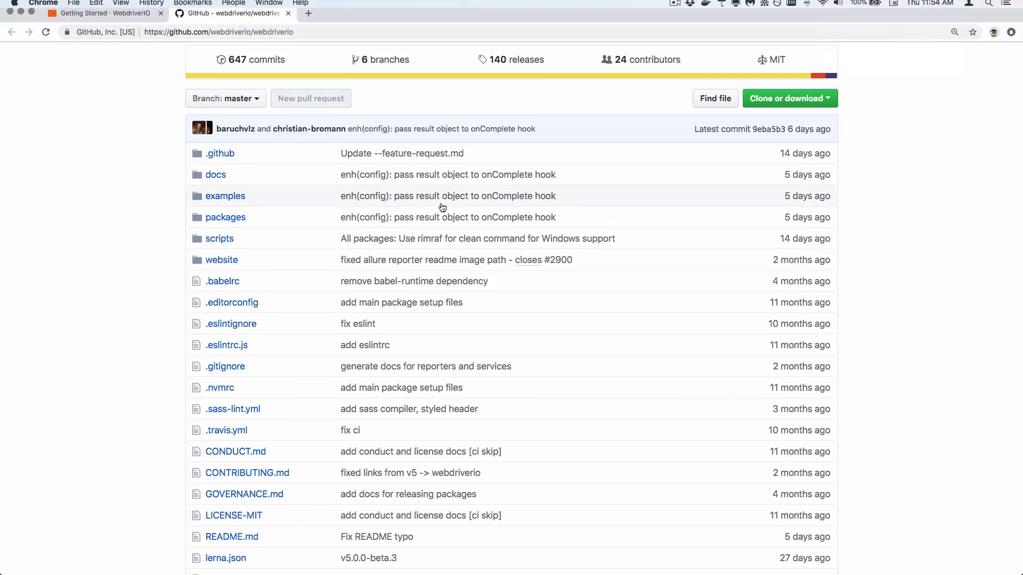
mouse_move(124, 215)
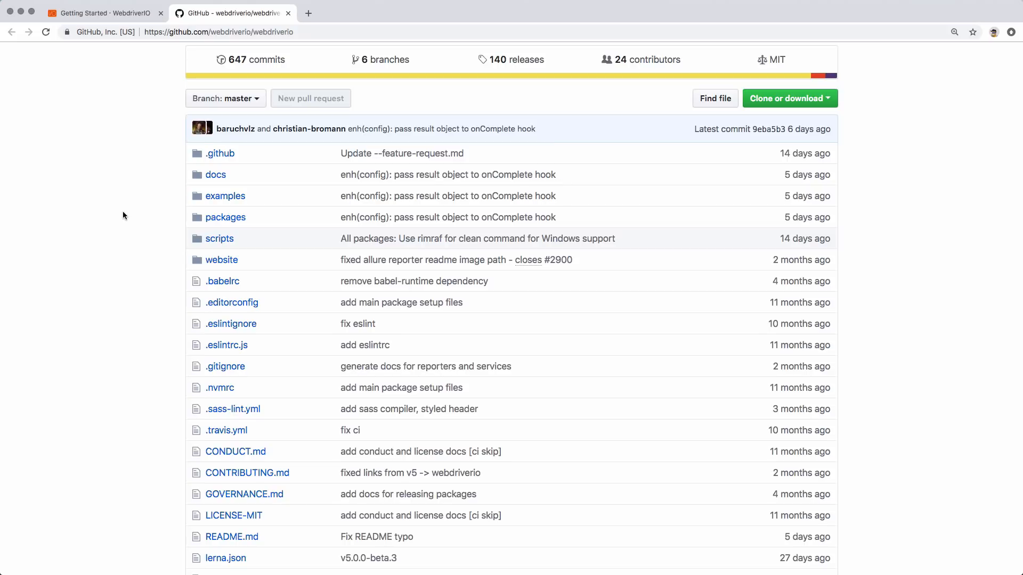
left_click(226, 218)
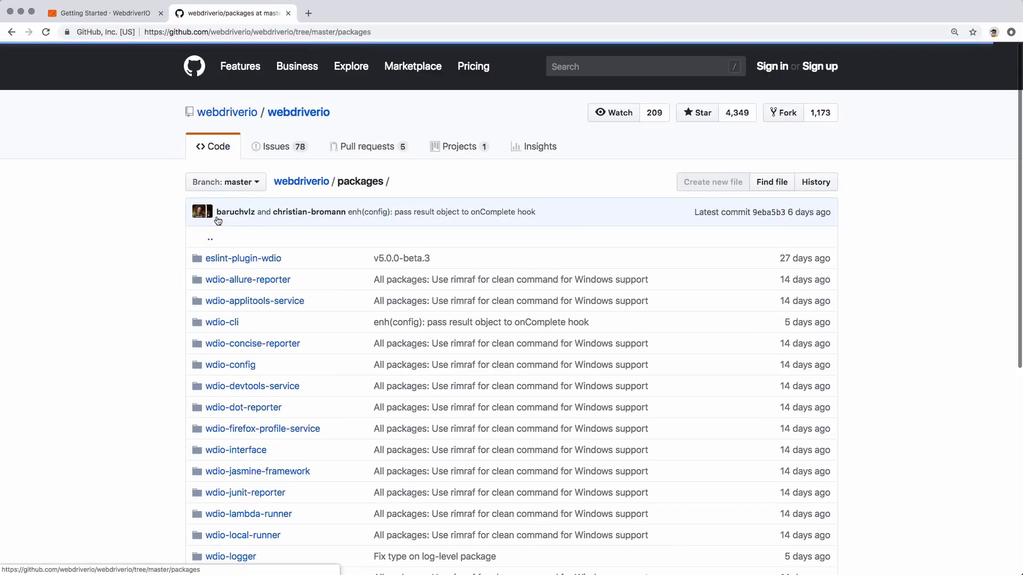
mouse_move(341, 269)
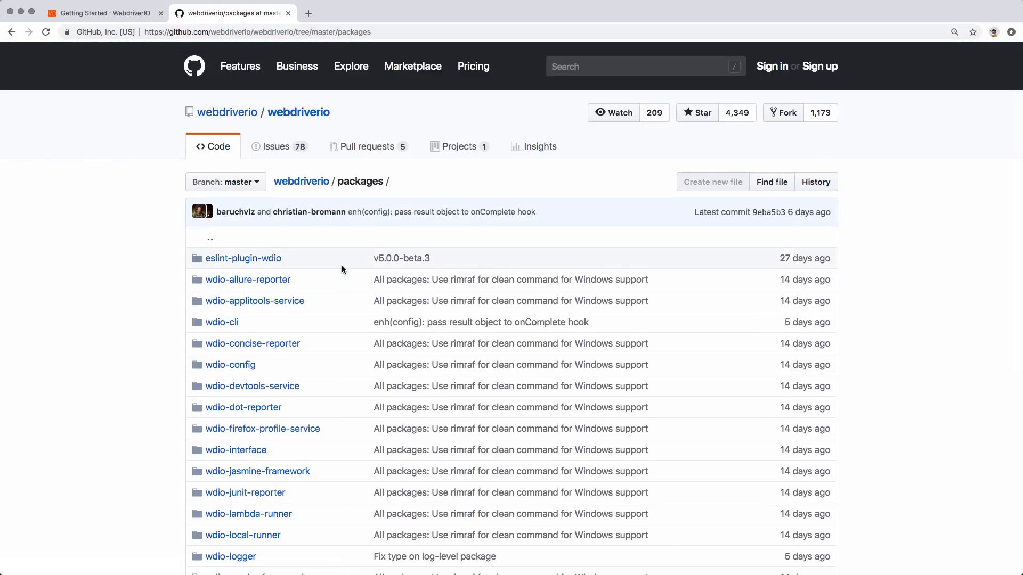
mouse_move(227, 111)
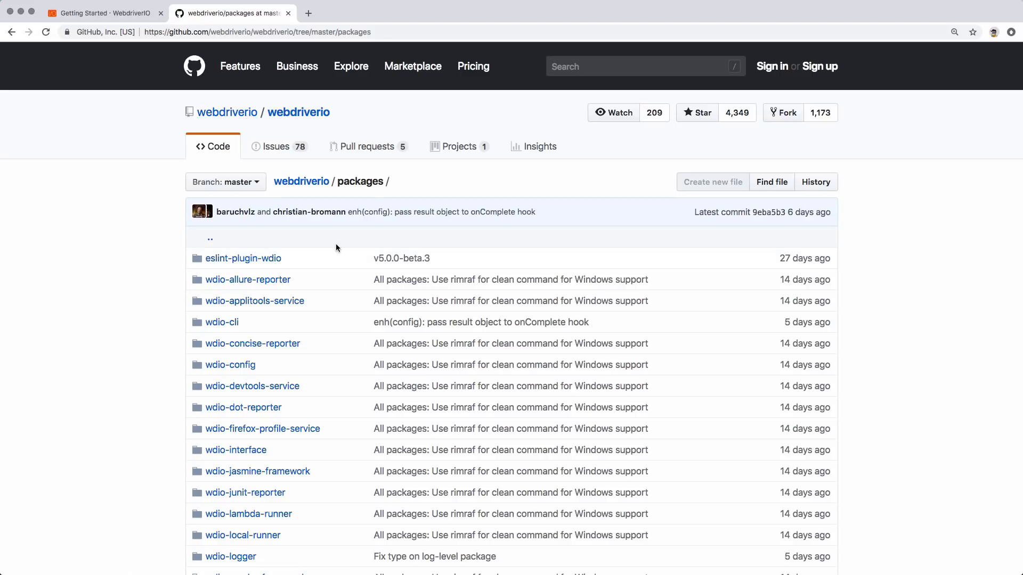
scroll("down", 3)
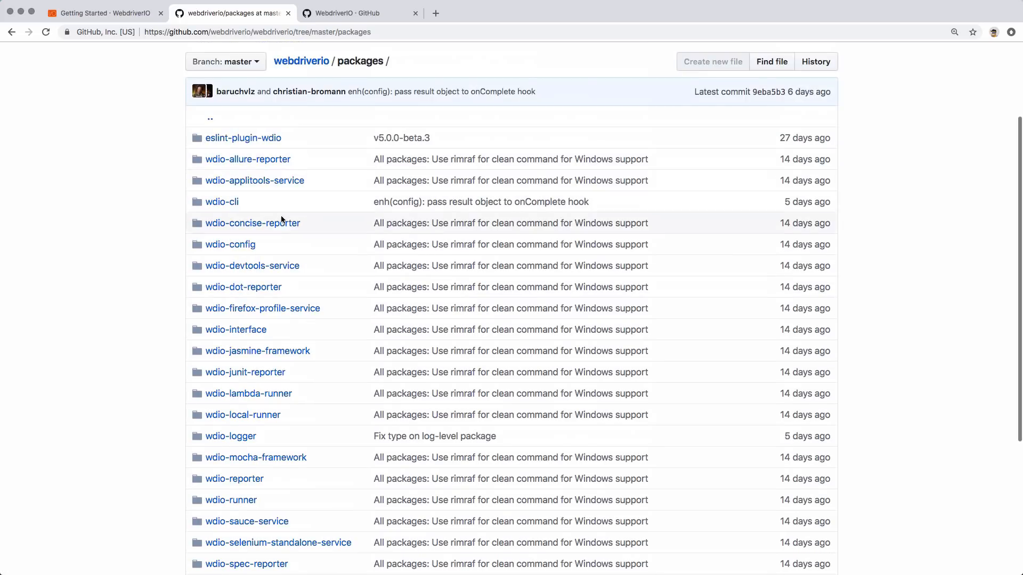
scroll("down", 3)
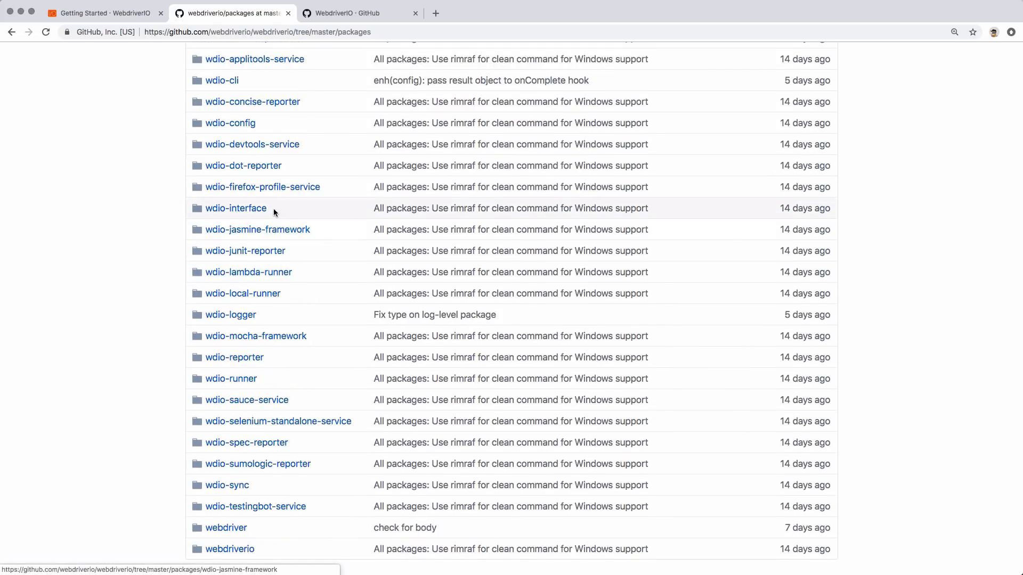
mouse_move(320, 259)
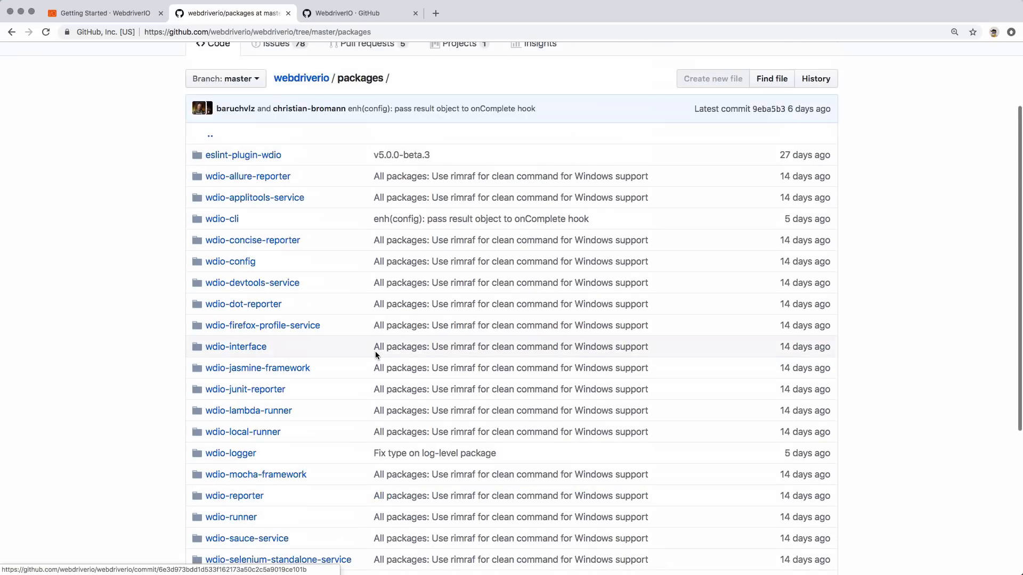
Enter the wdio-cli package and view its package.json showing version 5.0.0-beta.3.
left_click(222, 218)
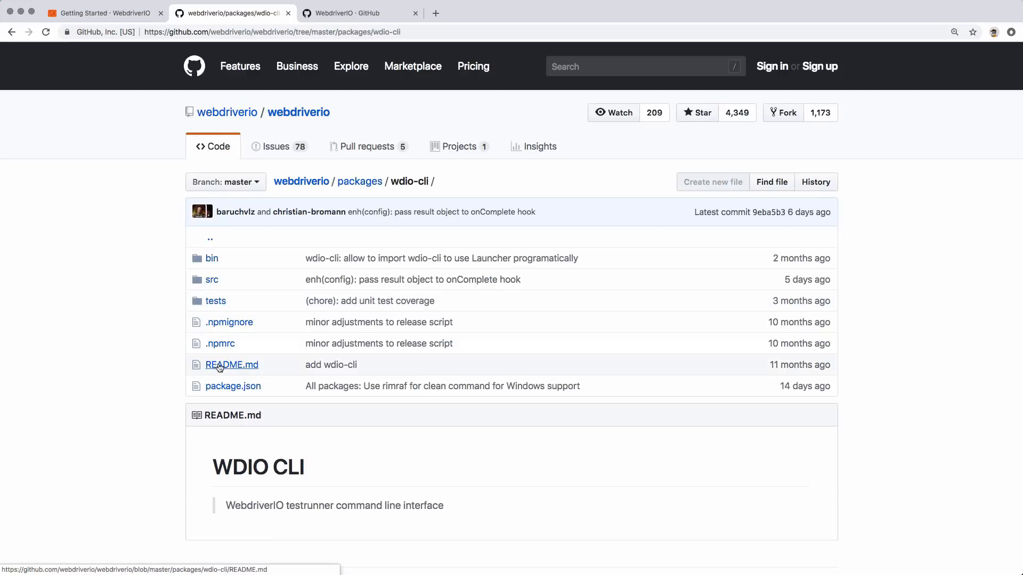
left_click(233, 386)
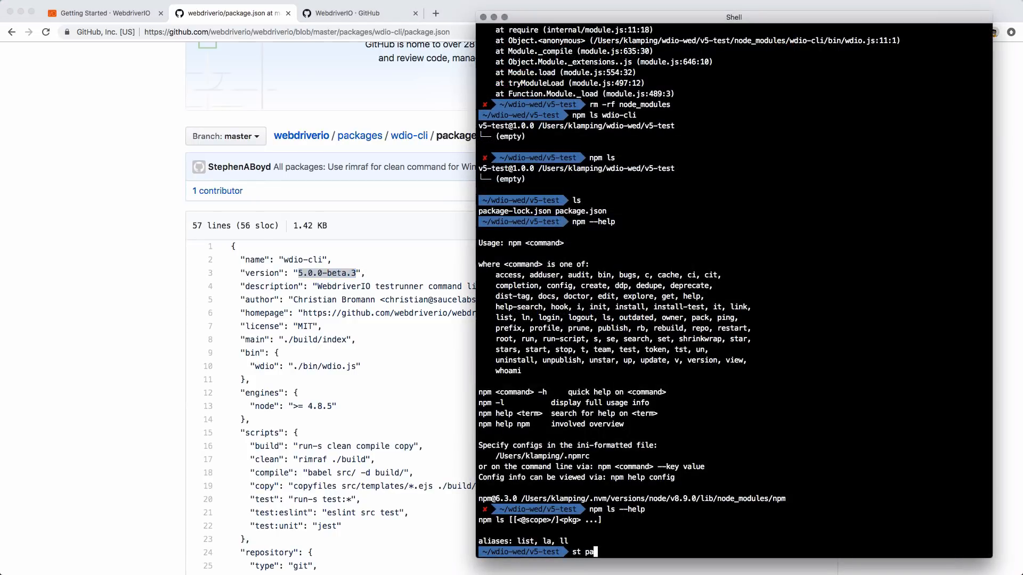
type("ckage.json")
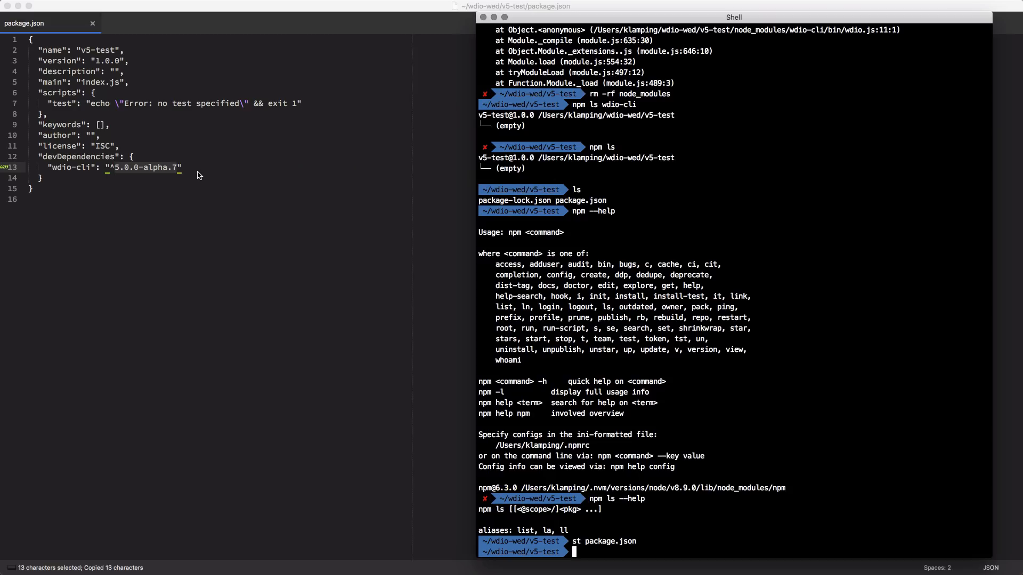
type("npm i --save-dev wdio-cli")
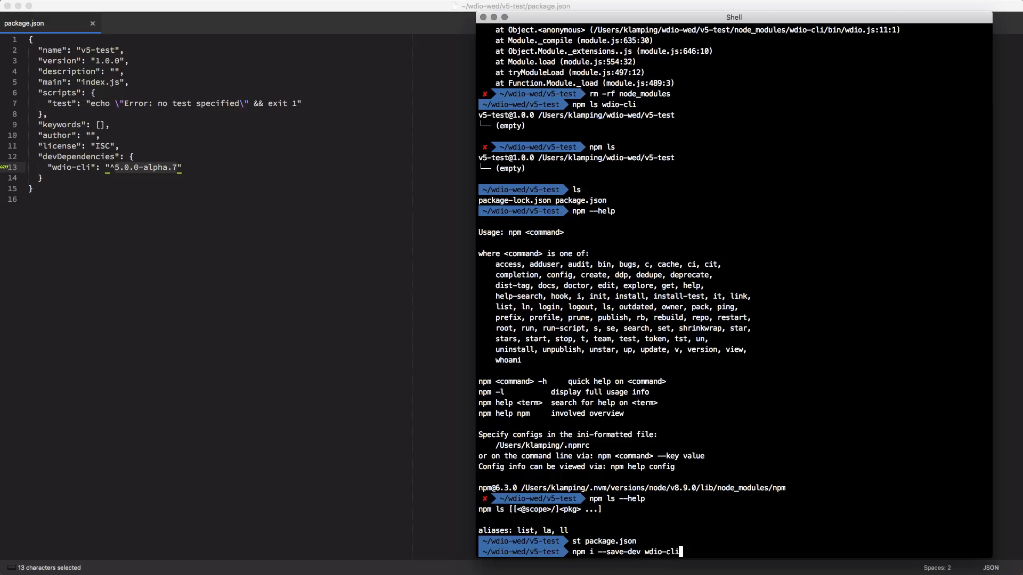
type("@5.0.0-alpha.7")
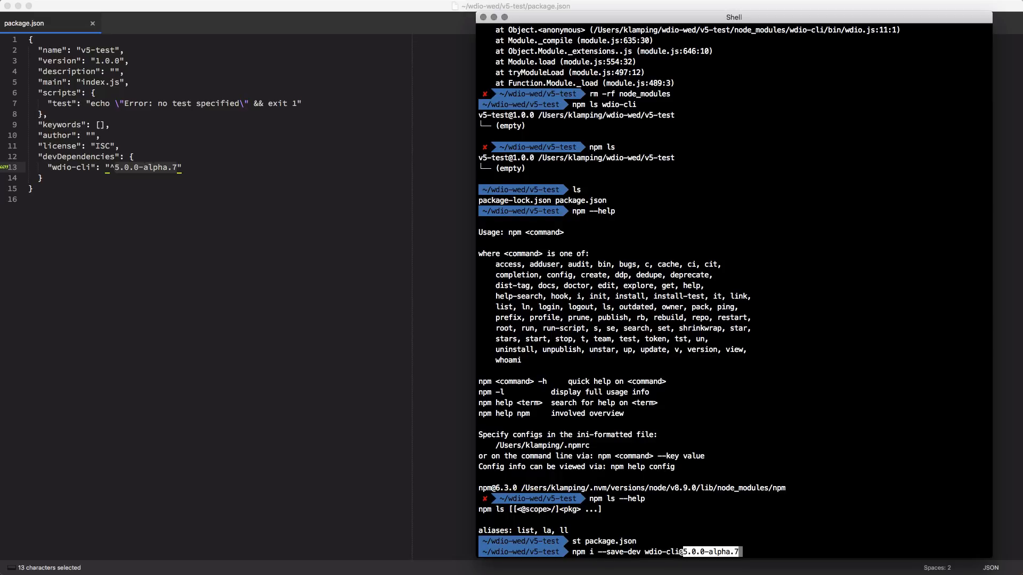
type("5.0.0-beta.3")
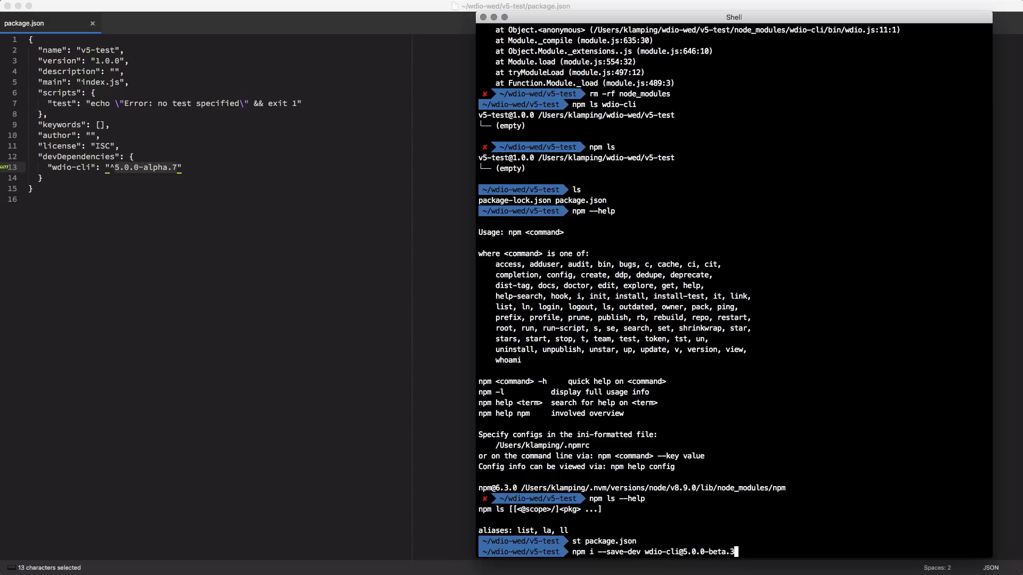
key("enter")
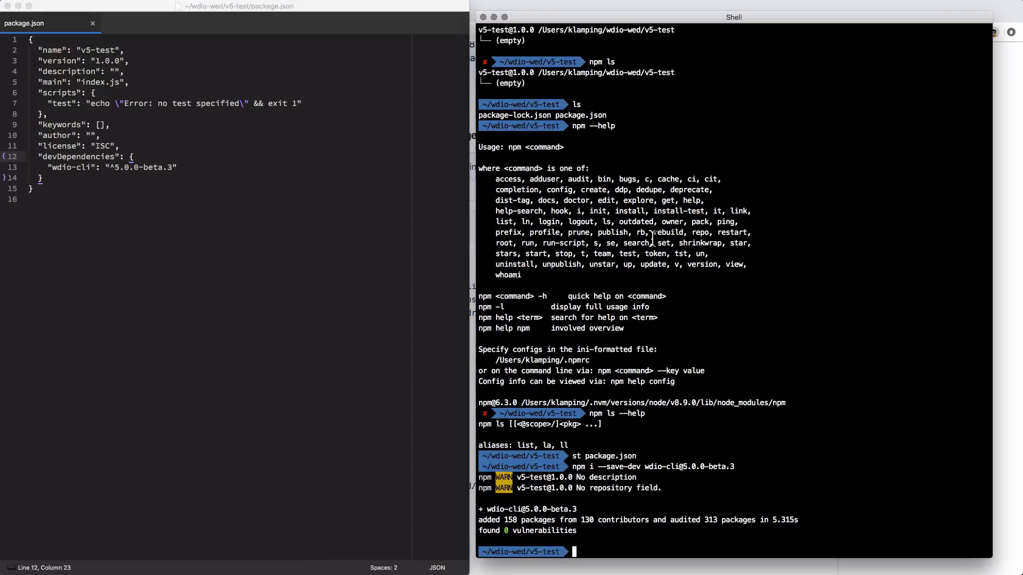
Launch the WDIO configuration helper via npx wdio and answer local runner with its plugin installed.
type("npx w")
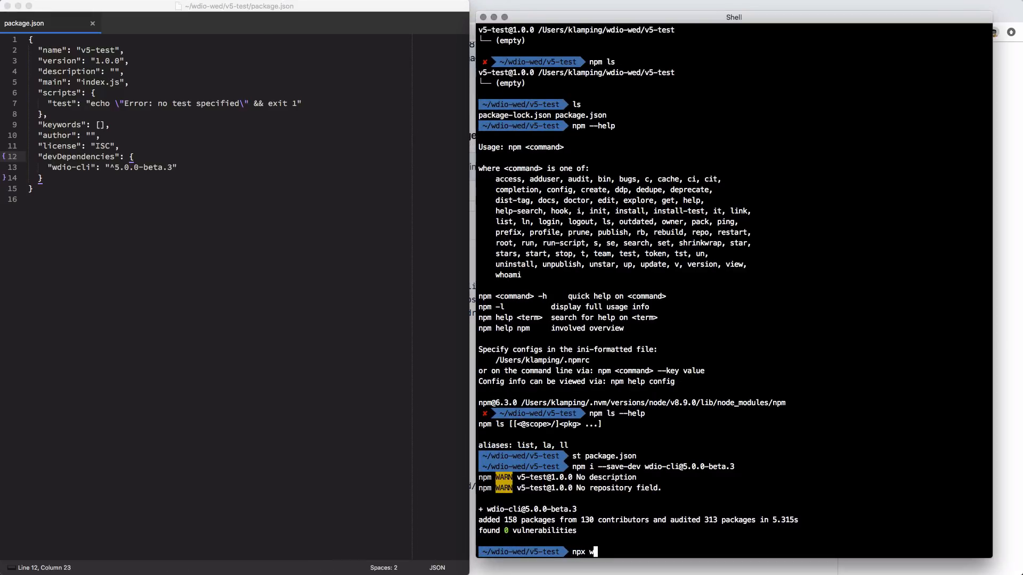
key("enter")
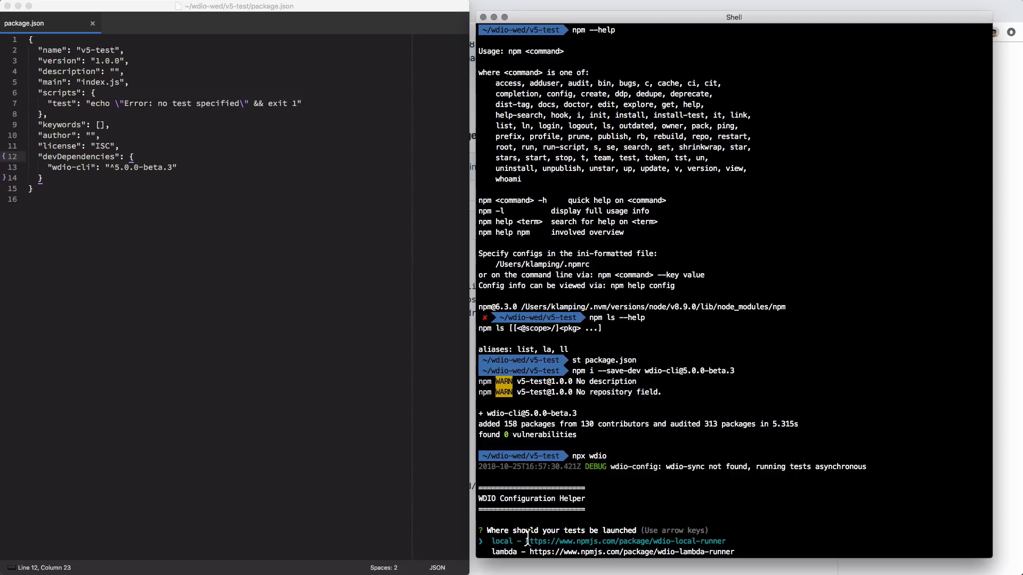
mouse_move(644, 529)
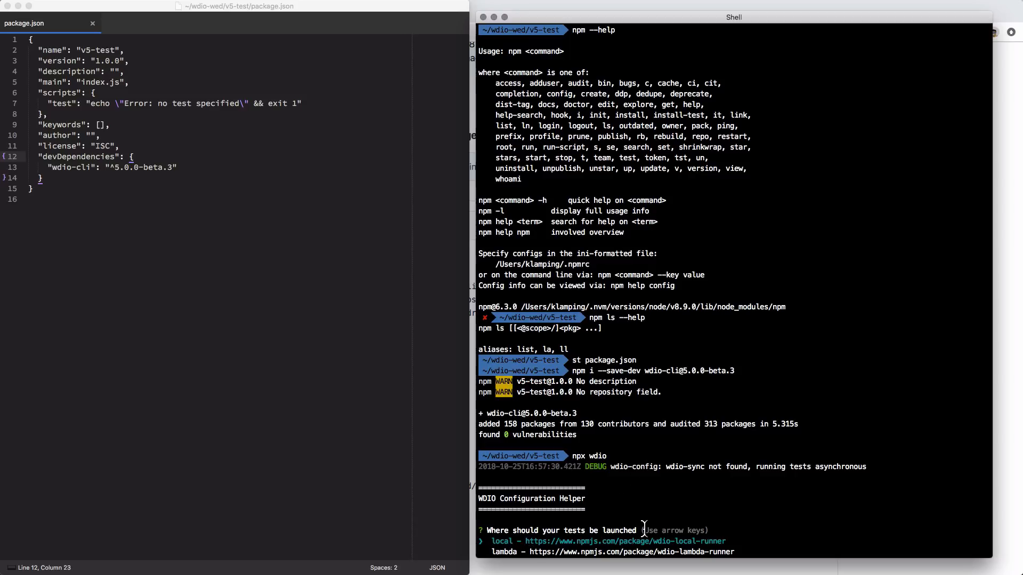
mouse_move(610, 552)
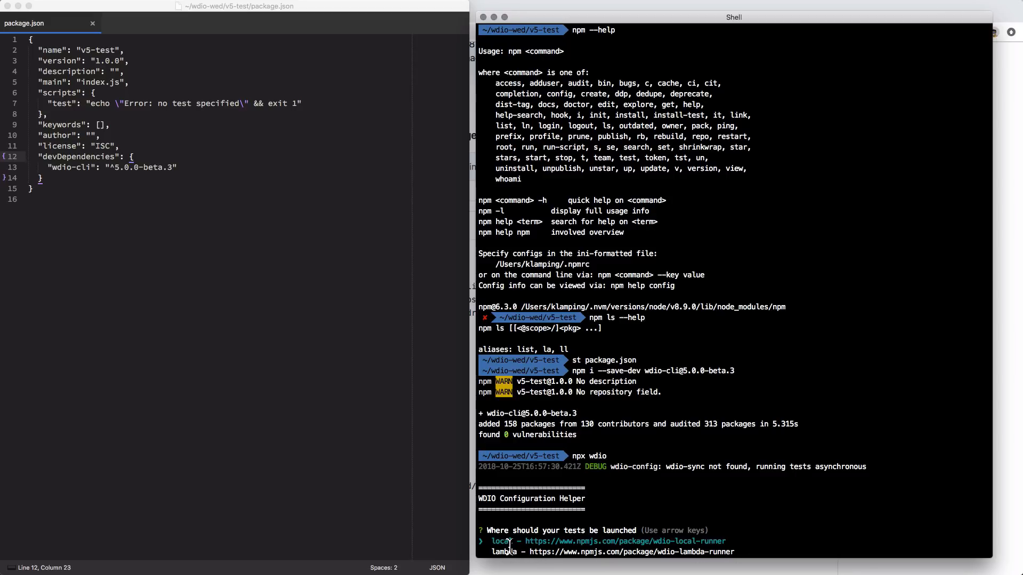
mouse_move(698, 558)
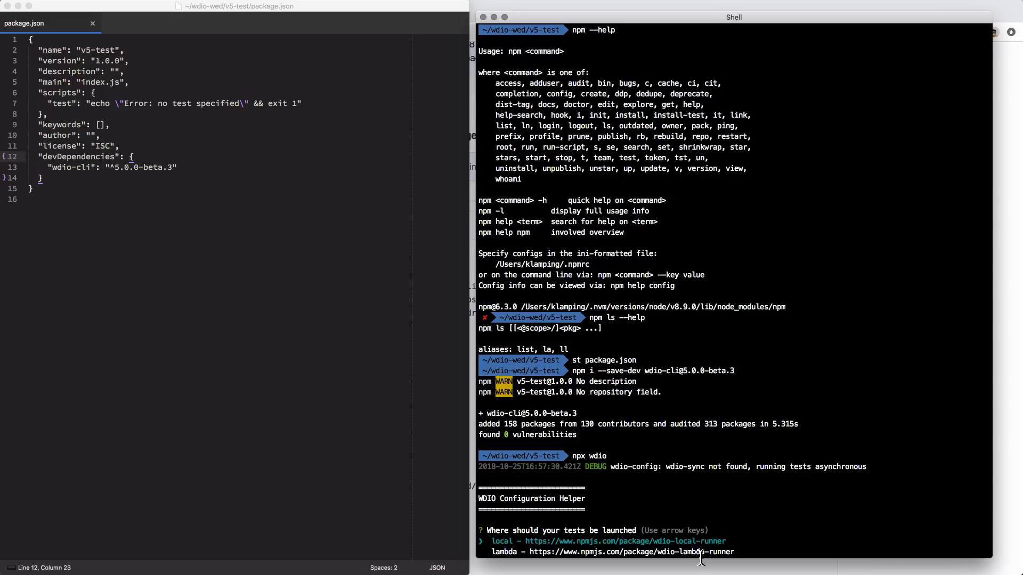
mouse_move(723, 553)
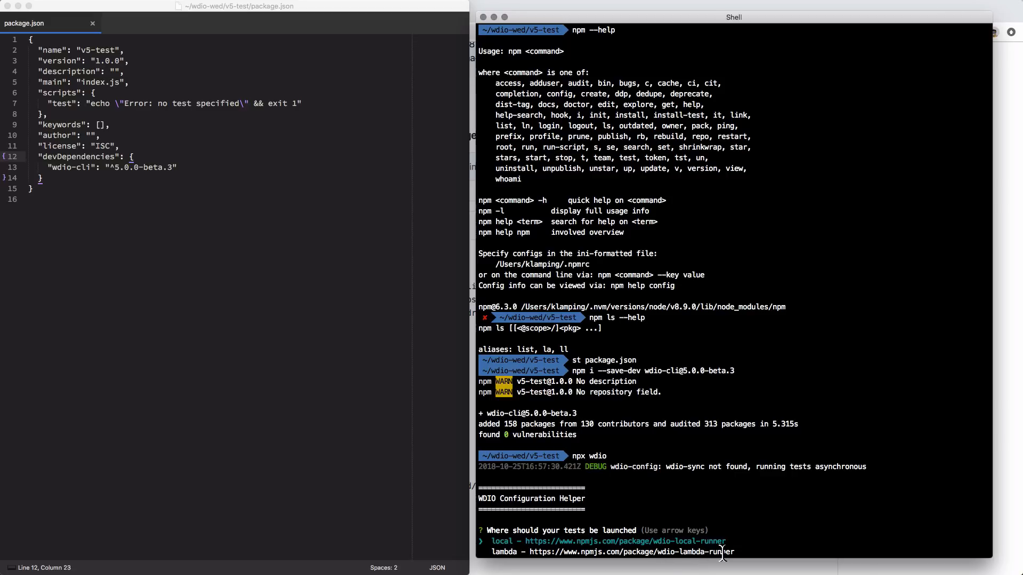
scroll("down", 3)
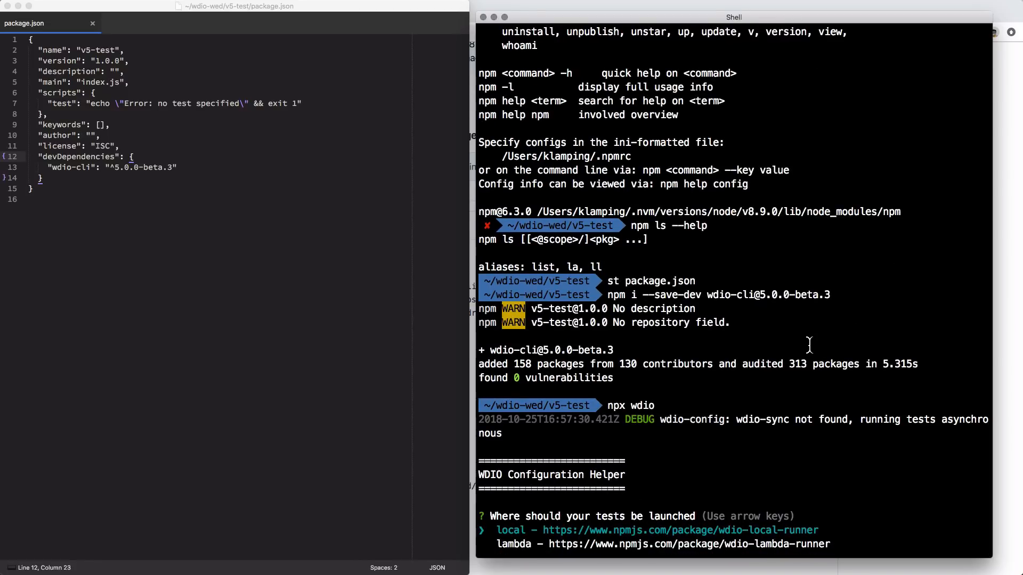
key("Down")
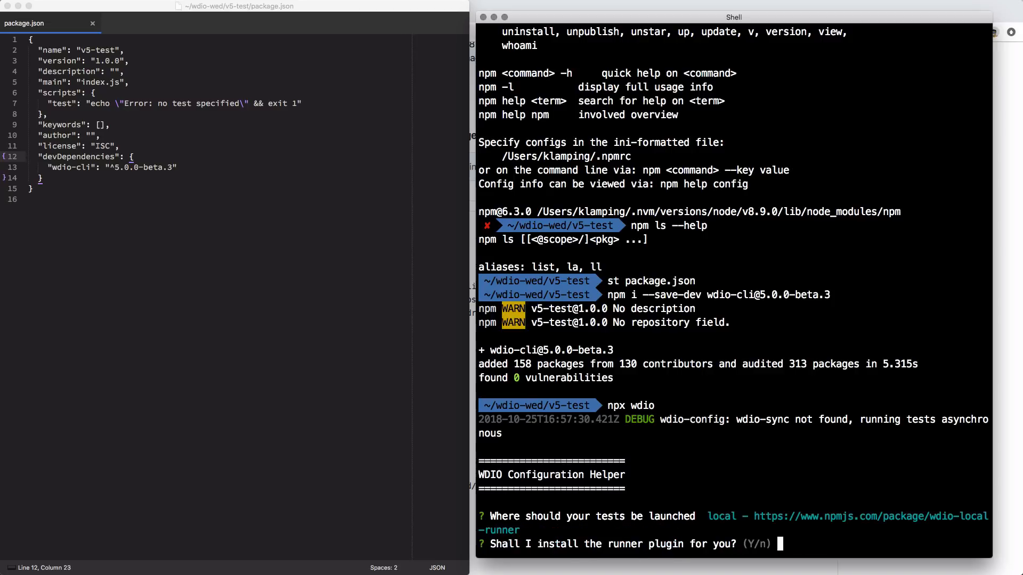
type("Yes")
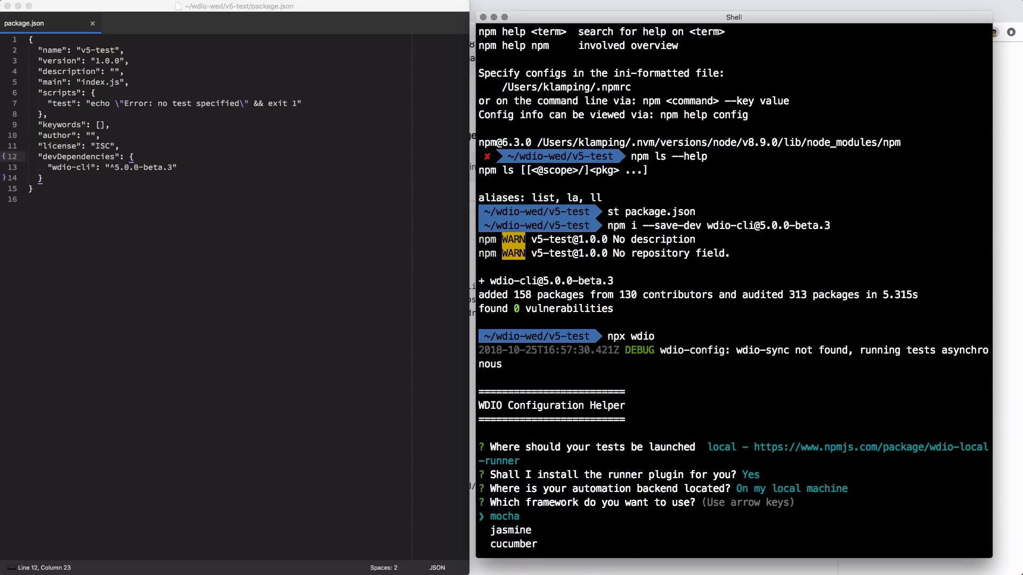
Choose mocha with its adapter and synchronous WebdriverIO commands.
key("enter")
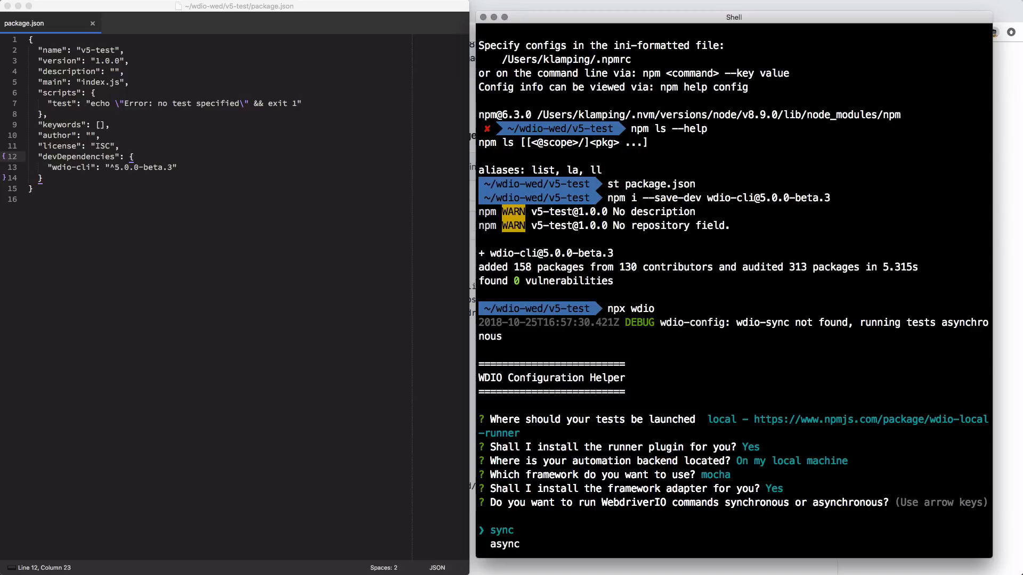
key("enter")
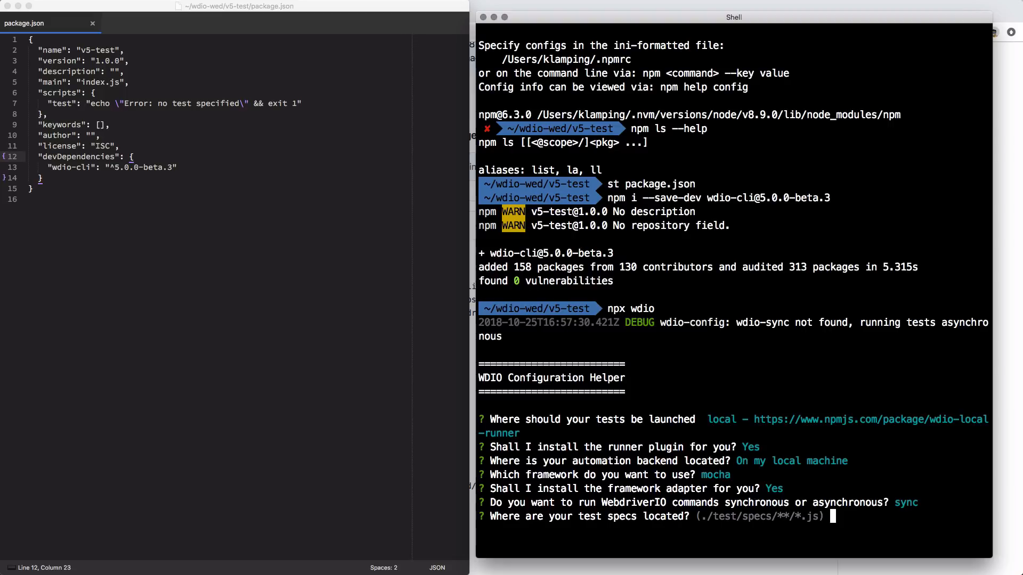
Keep the default spec path, choose the spec reporter and add the selenium-standalone service.
key("enter")
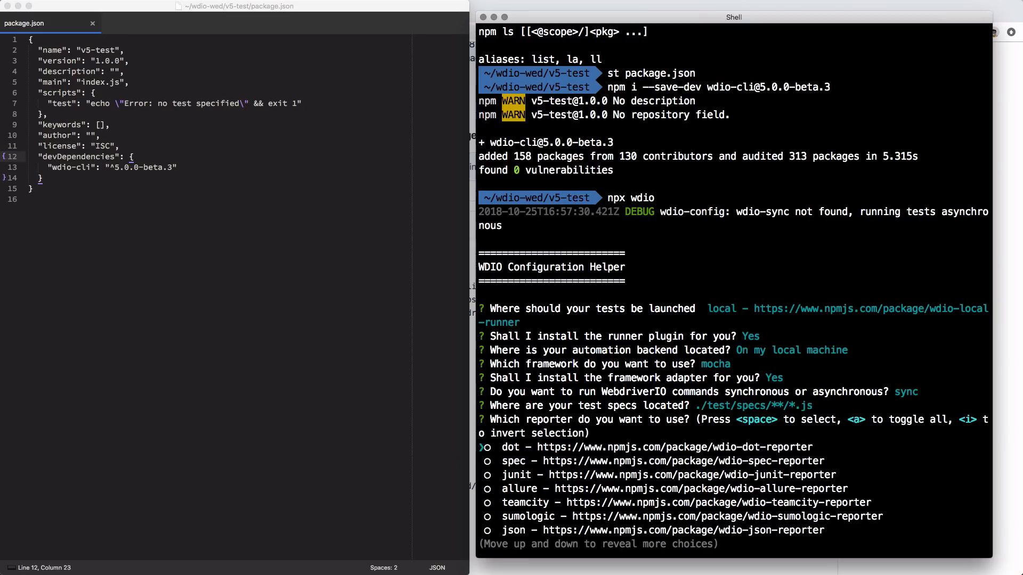
key("down")
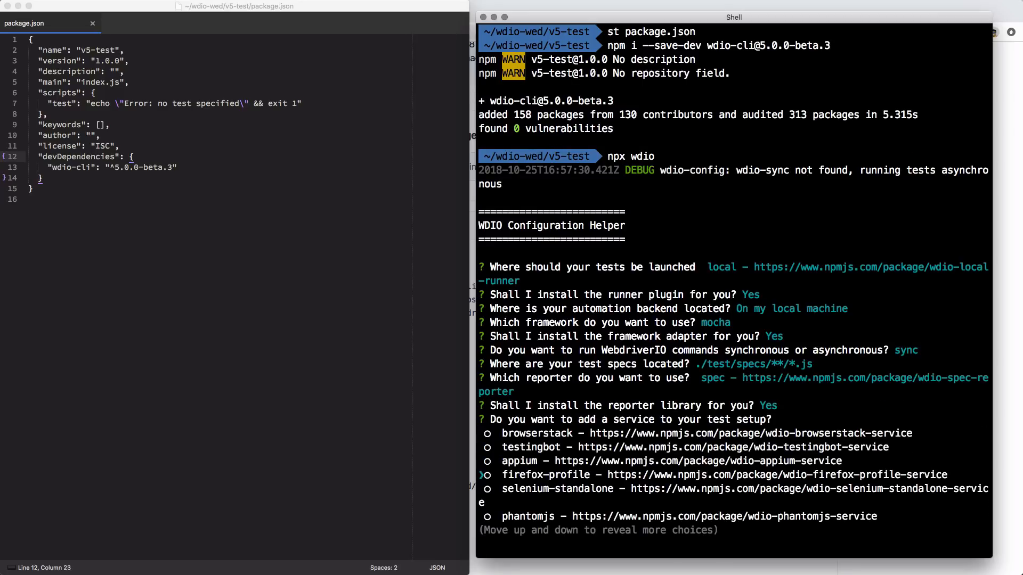
key("down")
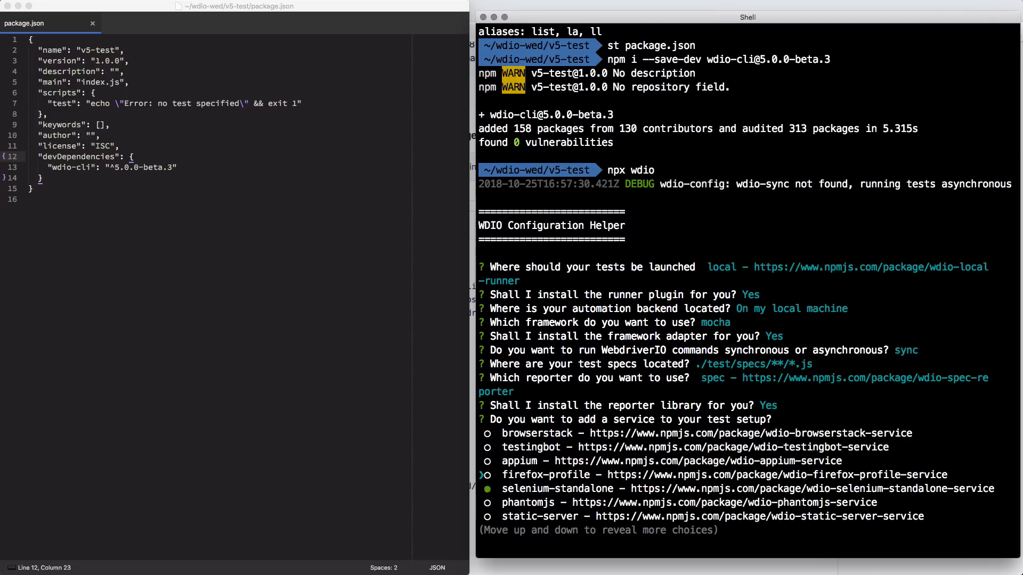
key("enter")
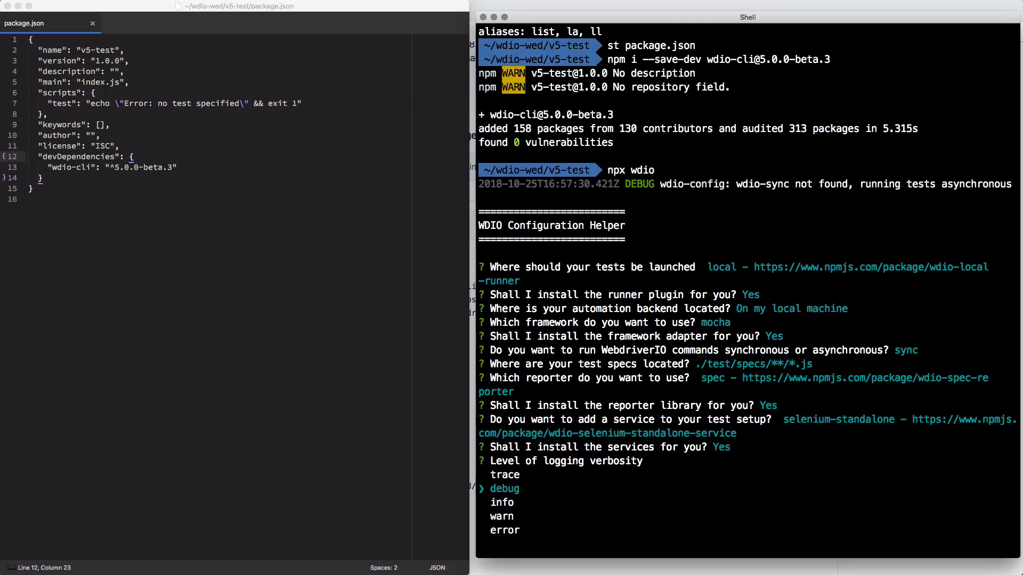
Set the logging verbosity to info.
key("down")
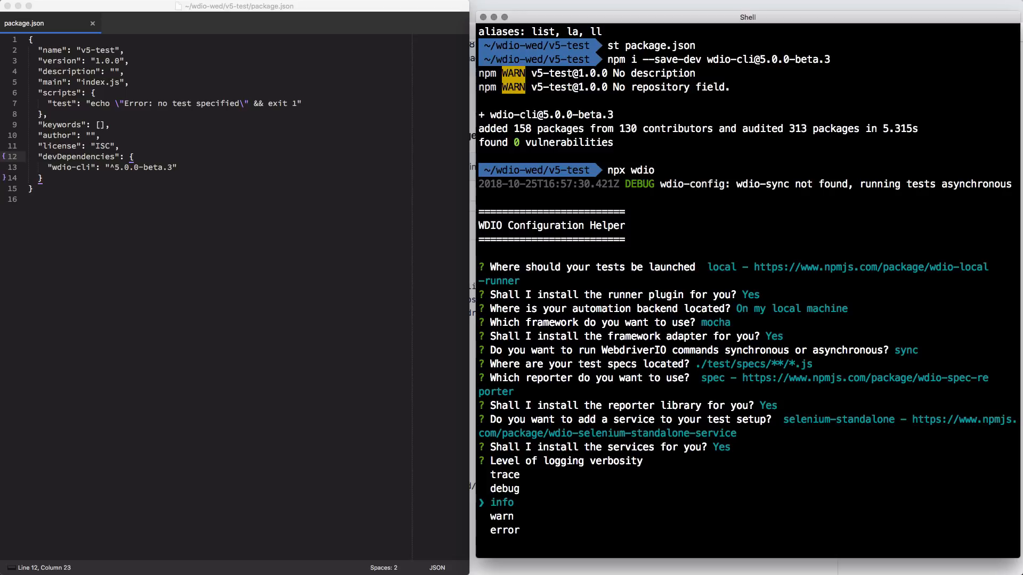
key("enter")
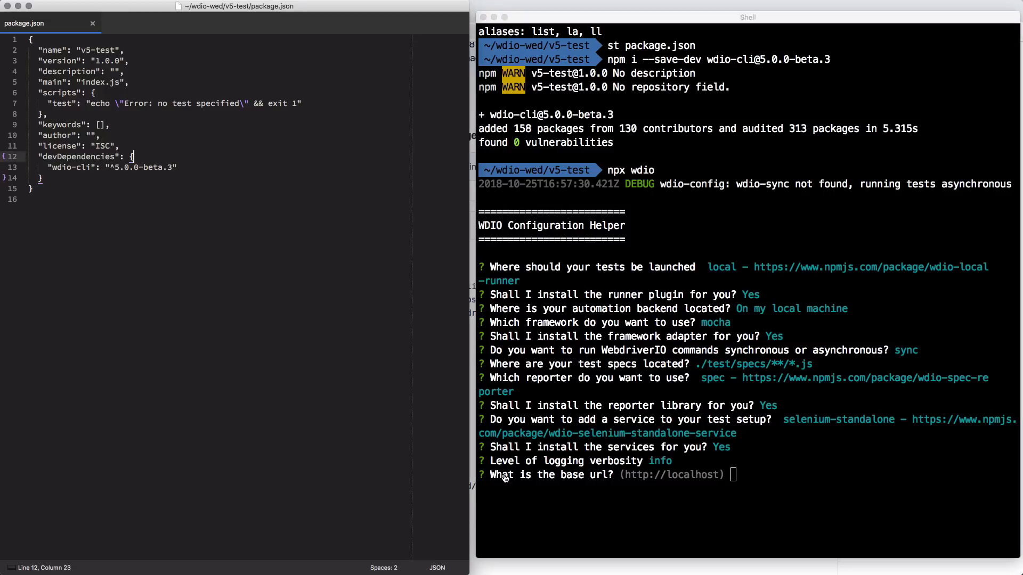
mouse_move(470, 489)
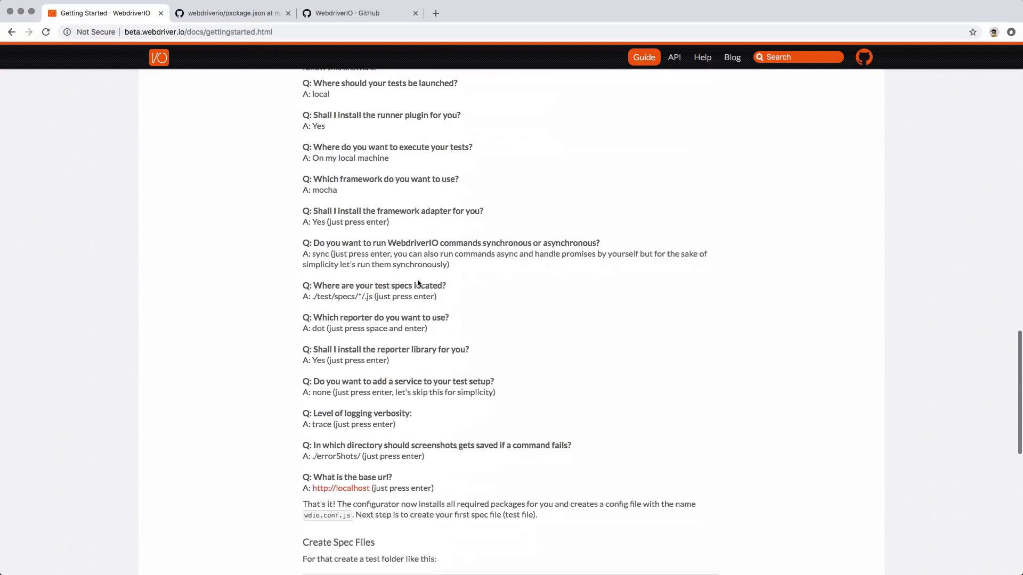
Scroll the Getting Started page to the configurator questions and recommended answers.
scroll("down", 3)
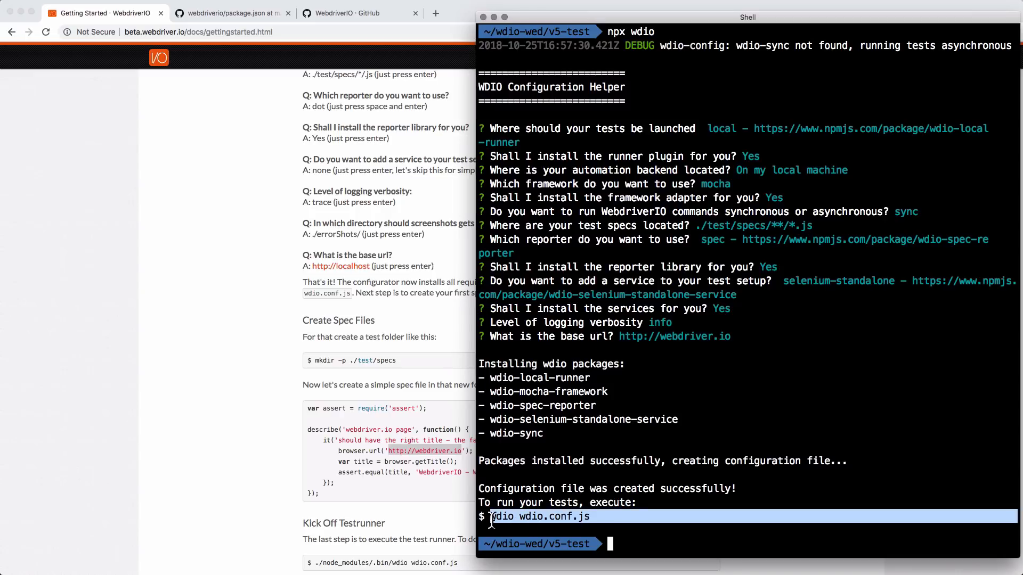
Run the suggested 'wdio wdio.conf.js' command, which fails with 'cd: string not in pwd'.
key("enter")
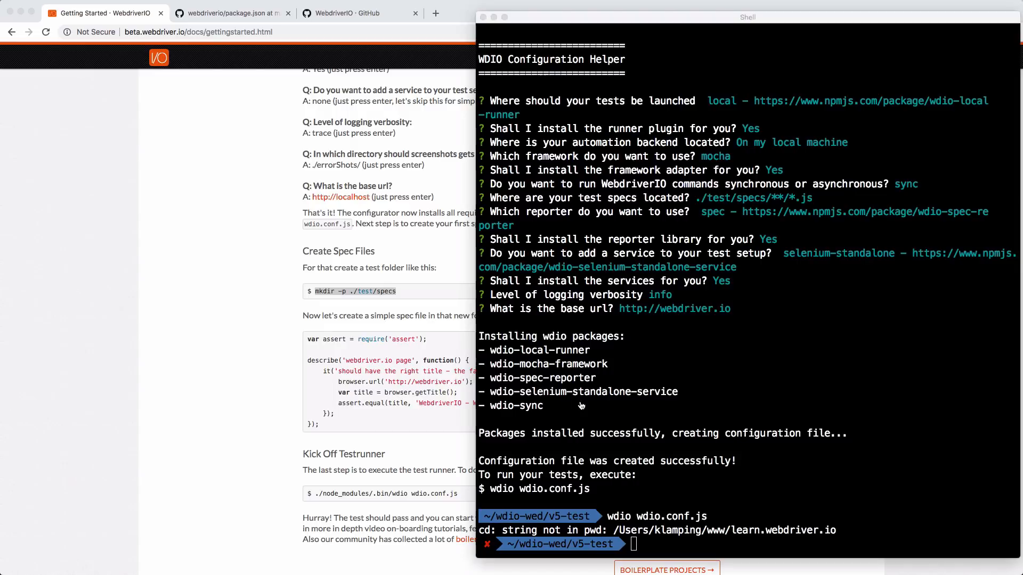
Create test/specs with mkdir -p ./test/specs and try ./node_modules/.bin/wdio.
type("mkdir -p ./test/specs")
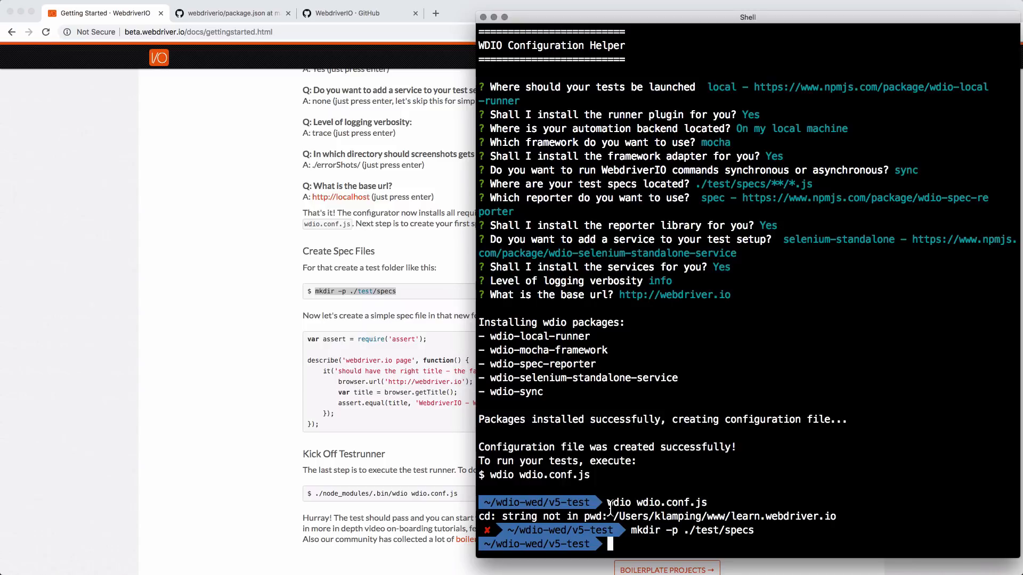
double_click(618, 503)
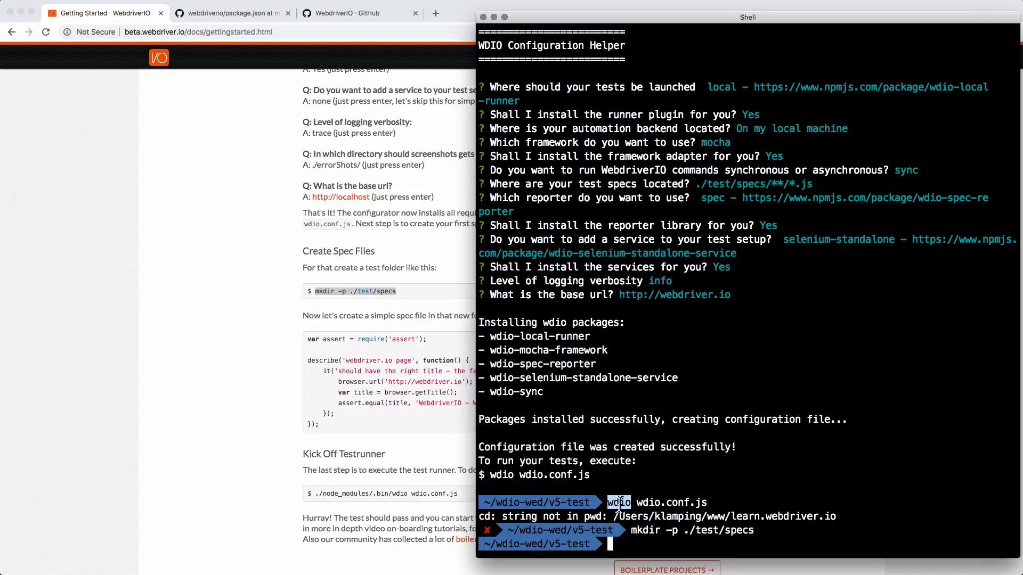
type("./node_modules/.bin/wdio")
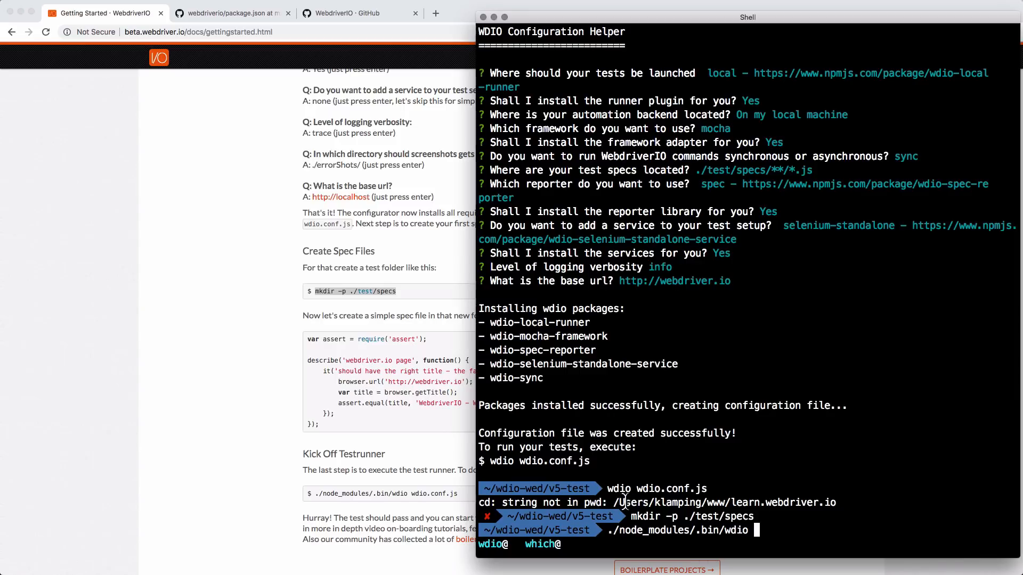
double_click(616, 488)
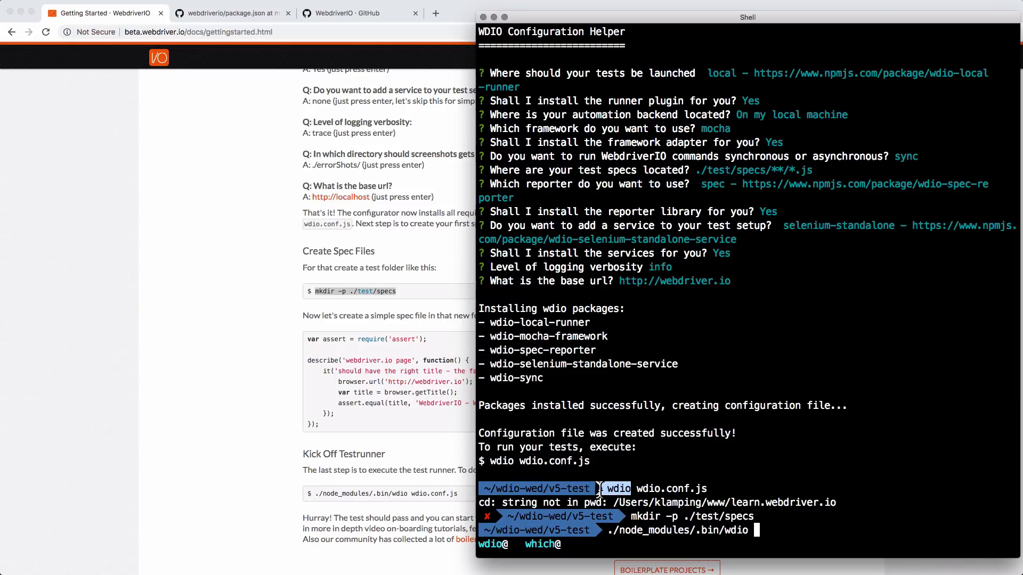
mouse_move(604, 470)
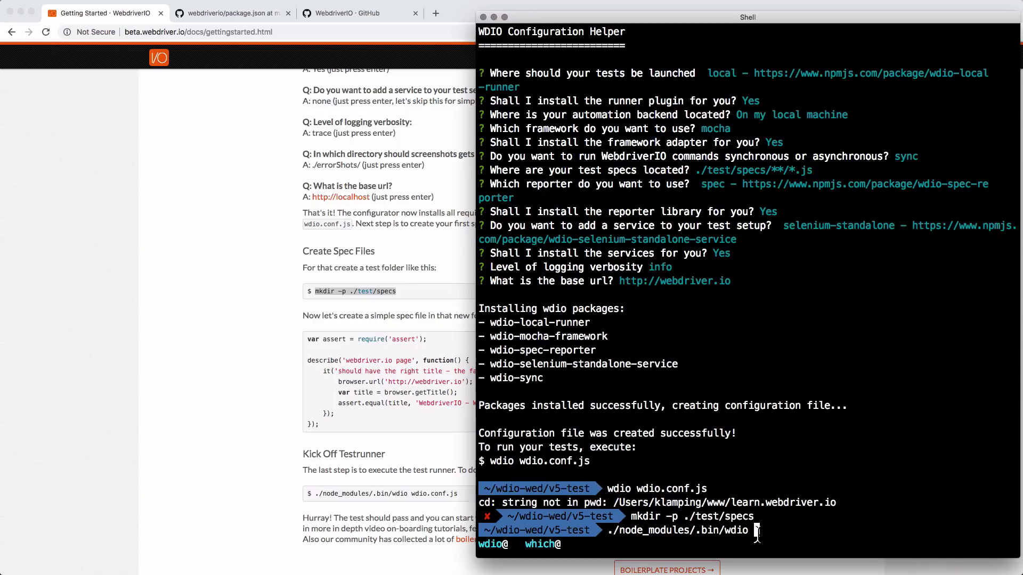
Run 'which npx' and 'which wdio', revealing wdio as a cd alias.
type("npx w")
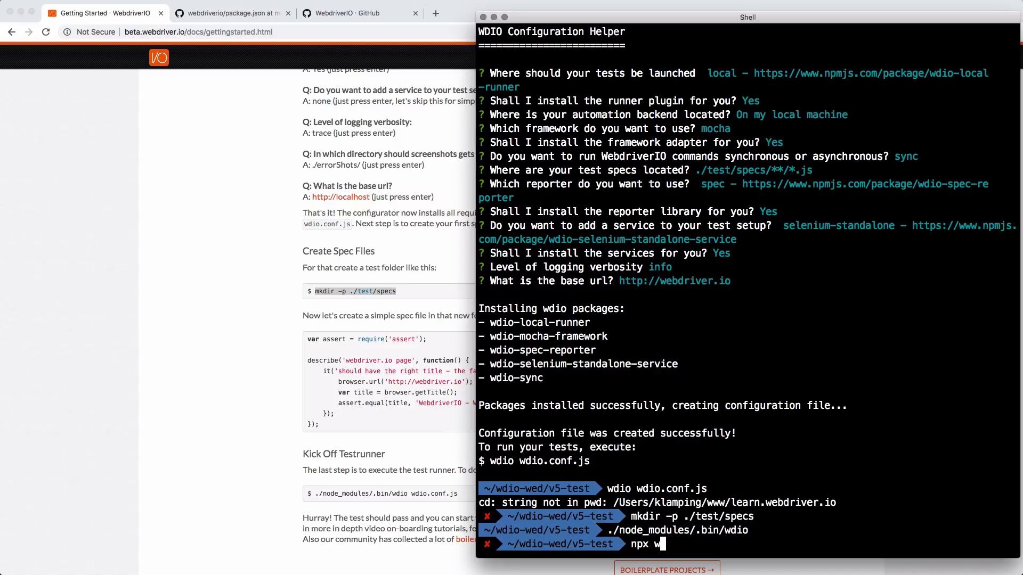
type("dio")
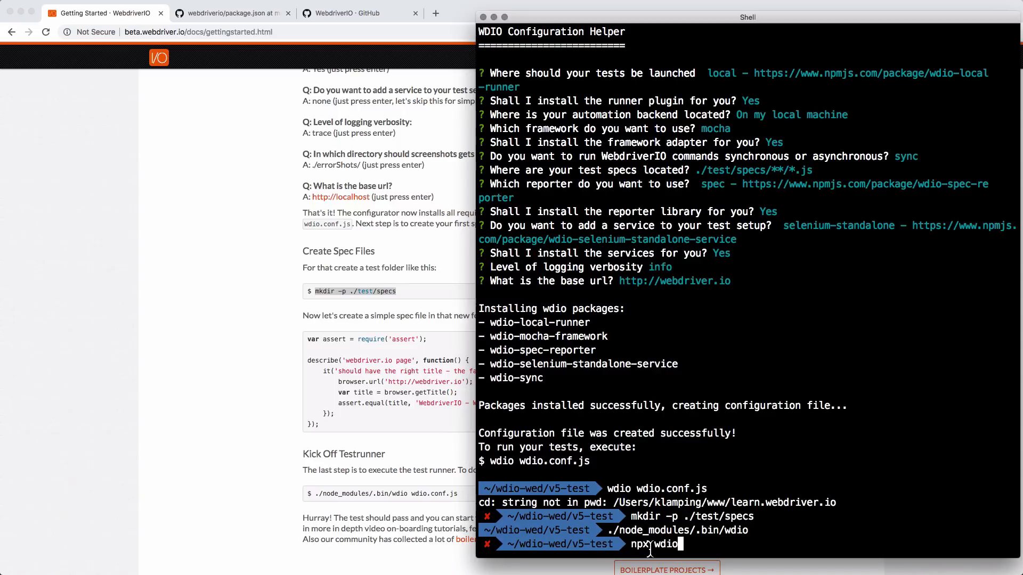
key("Backspace")
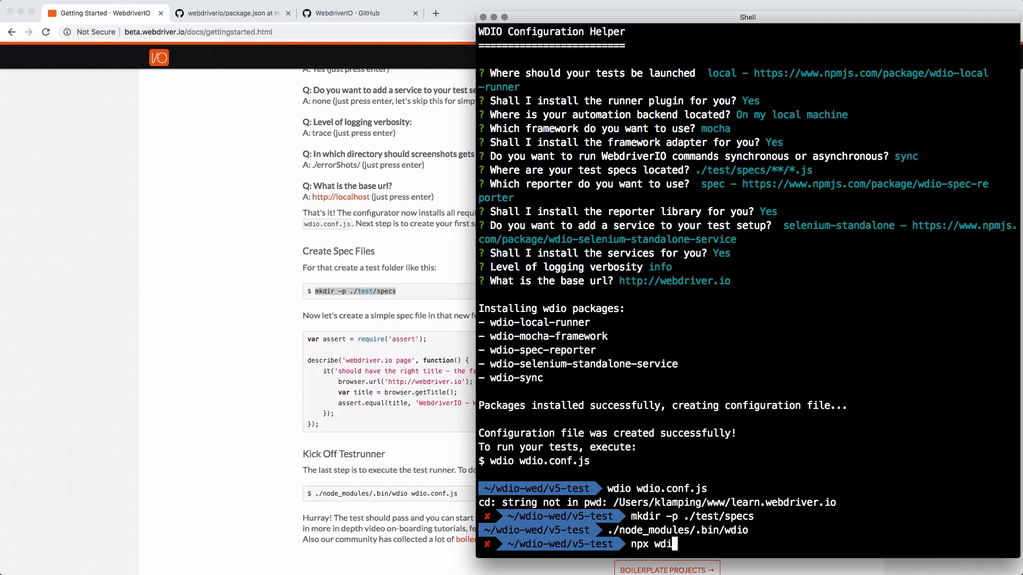
type("which npx")
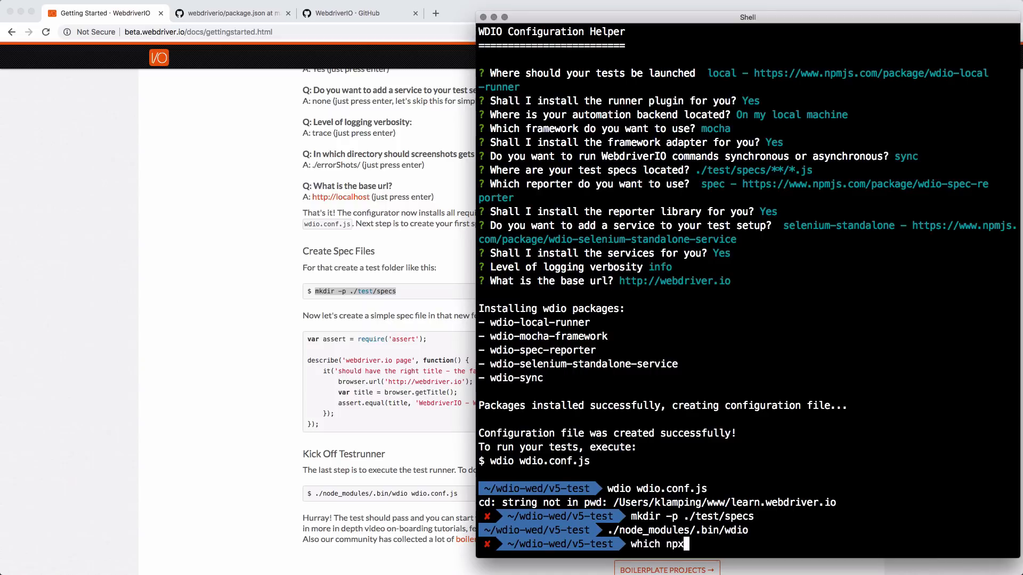
key("Return")
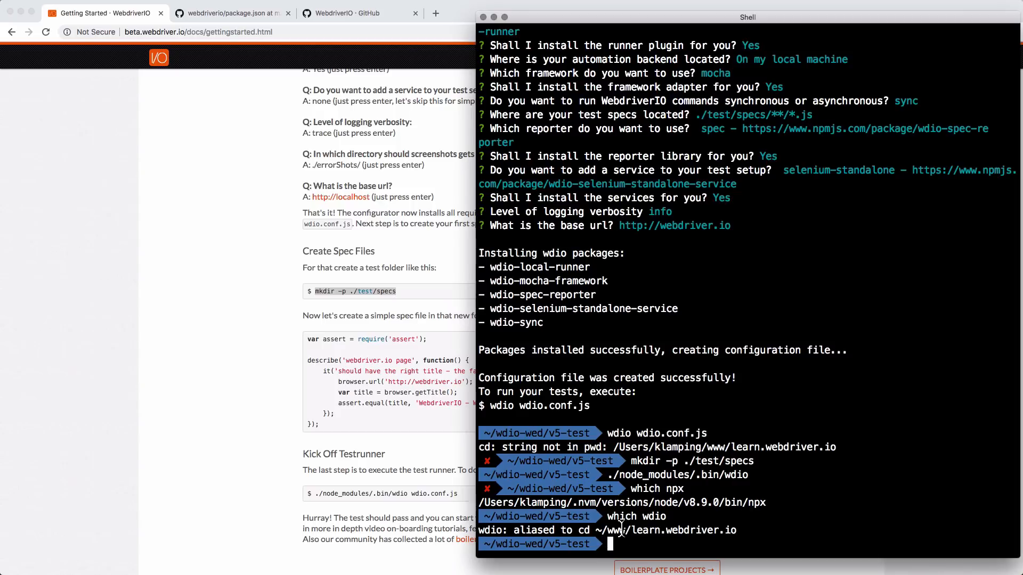
type("wdio")
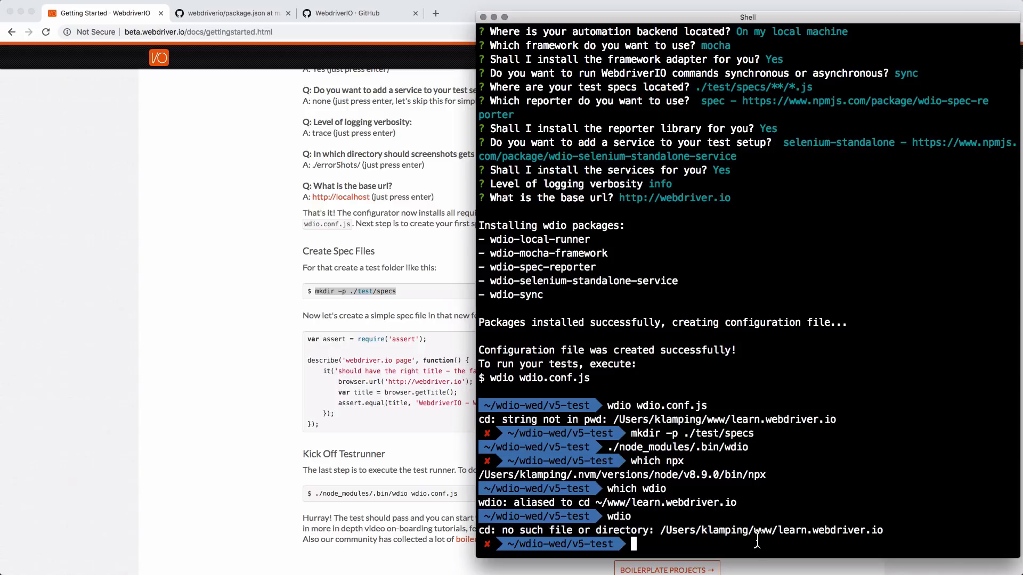
mouse_move(888, 529)
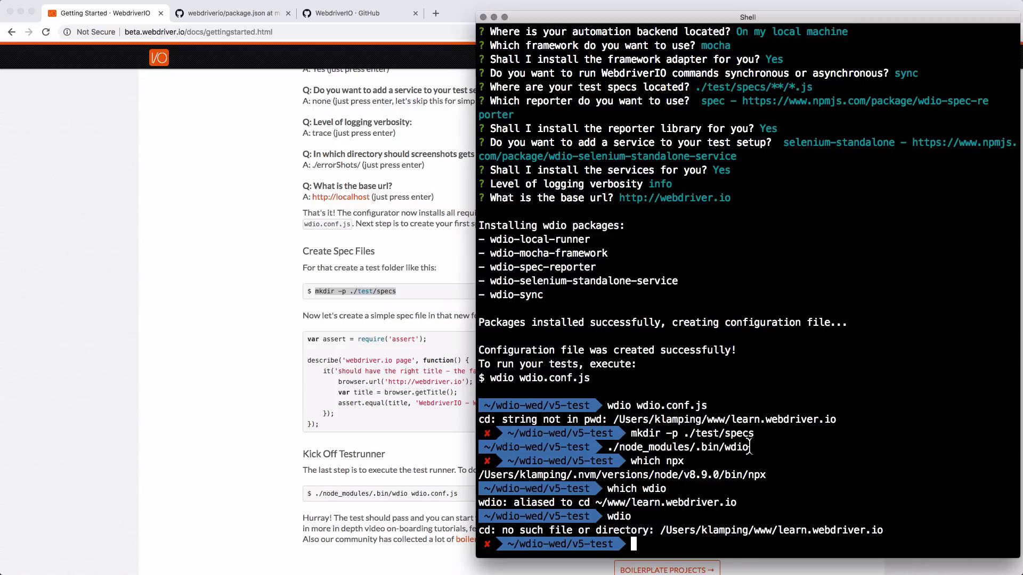
Create an empty test.js in test/specs with touch and open it with subl.
double_click(761, 531)
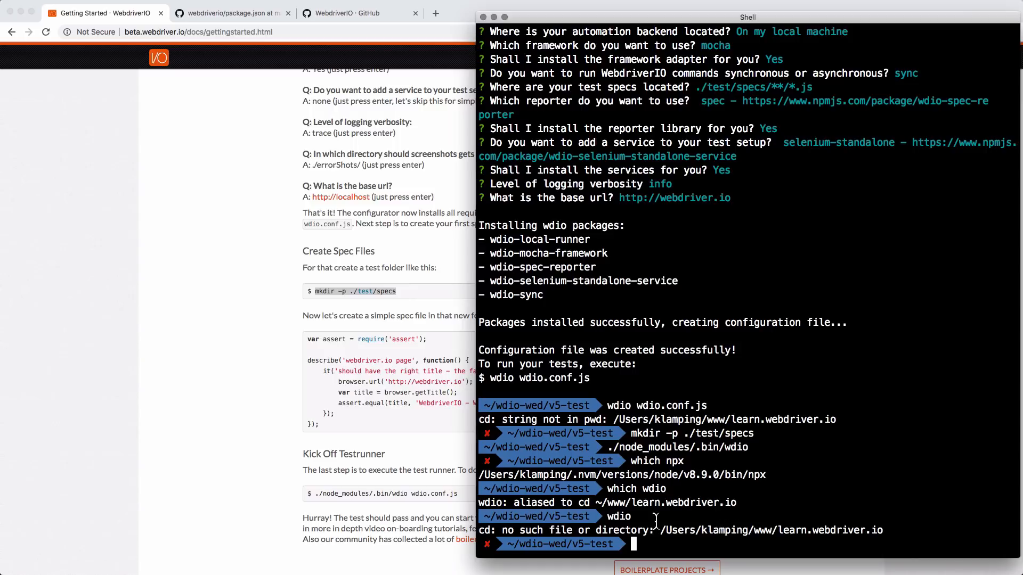
mouse_move(665, 512)
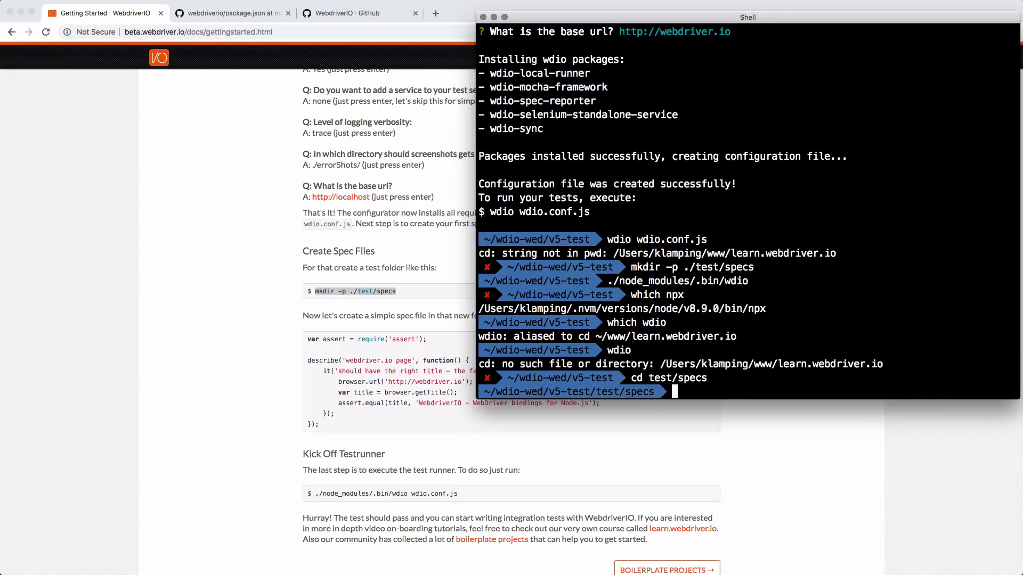
type("touch test.js")
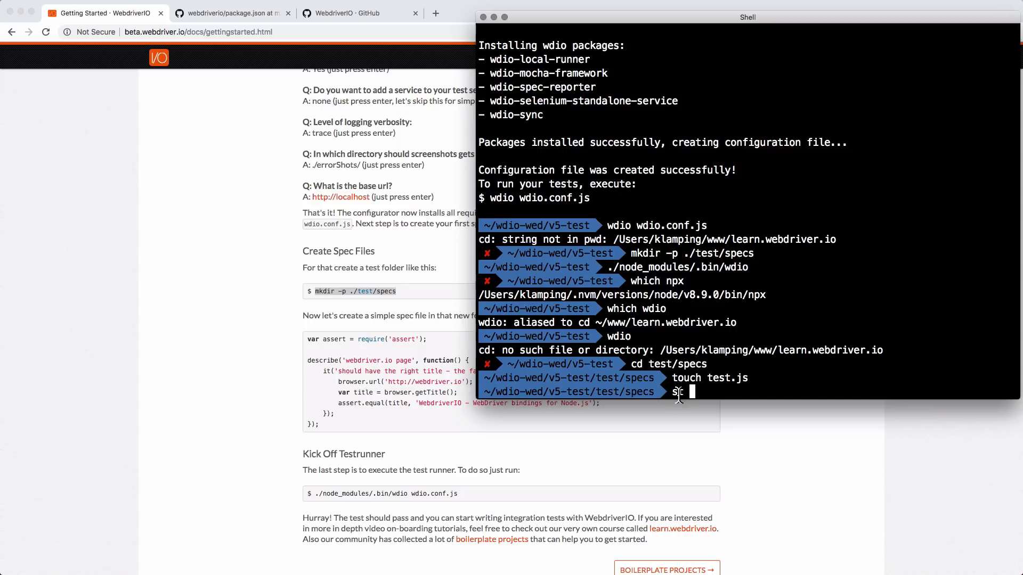
type("which")
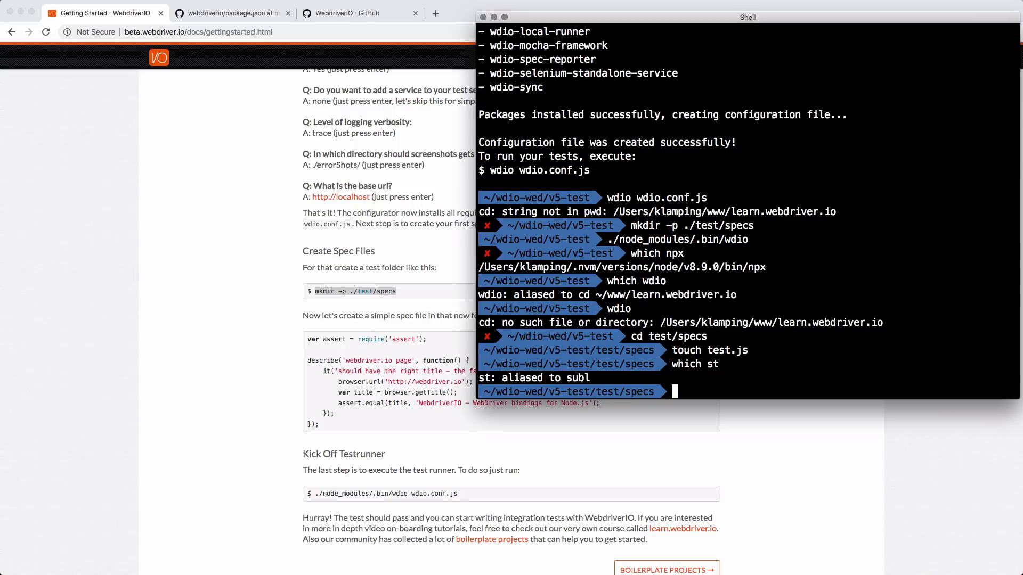
double_click(577, 377)
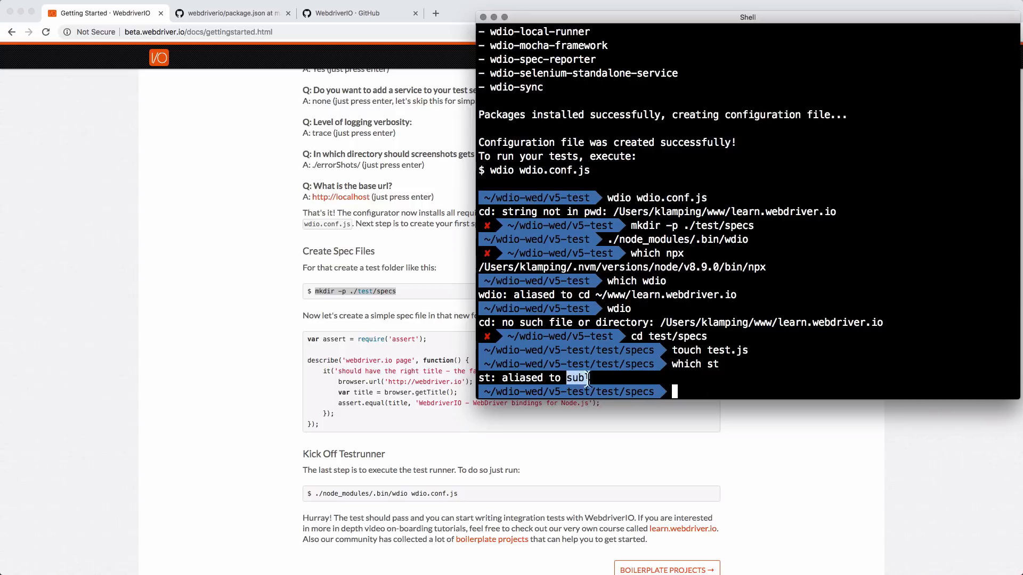
type("subl test.js")
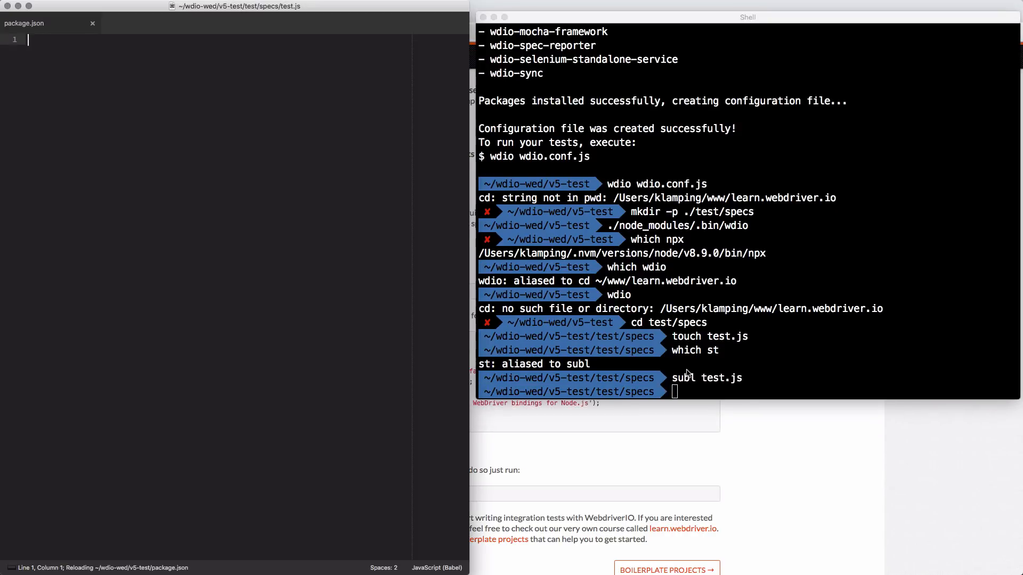
Check what the subl editor command resolves to and select its name in the output.
key("enter")
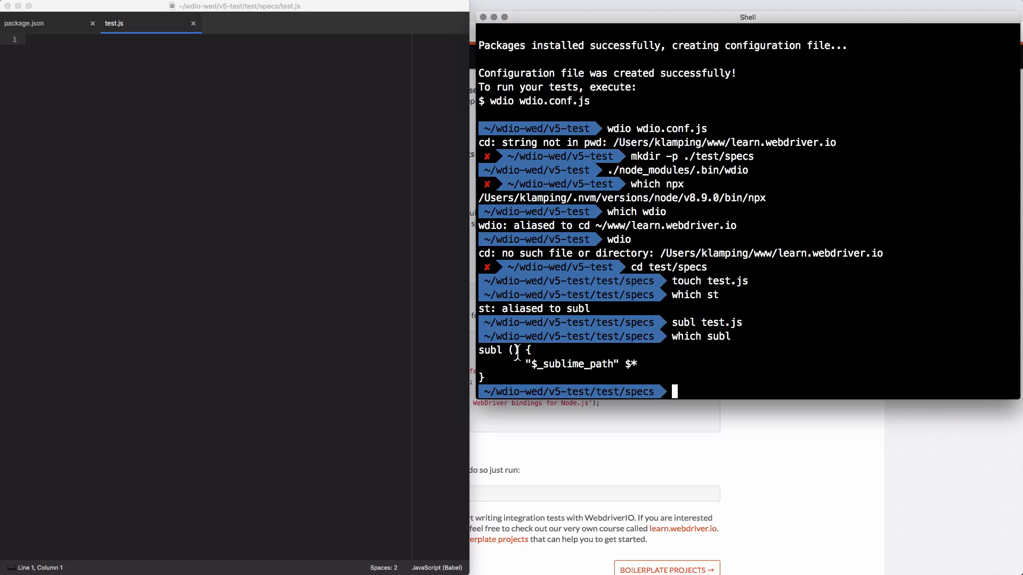
double_click(573, 364)
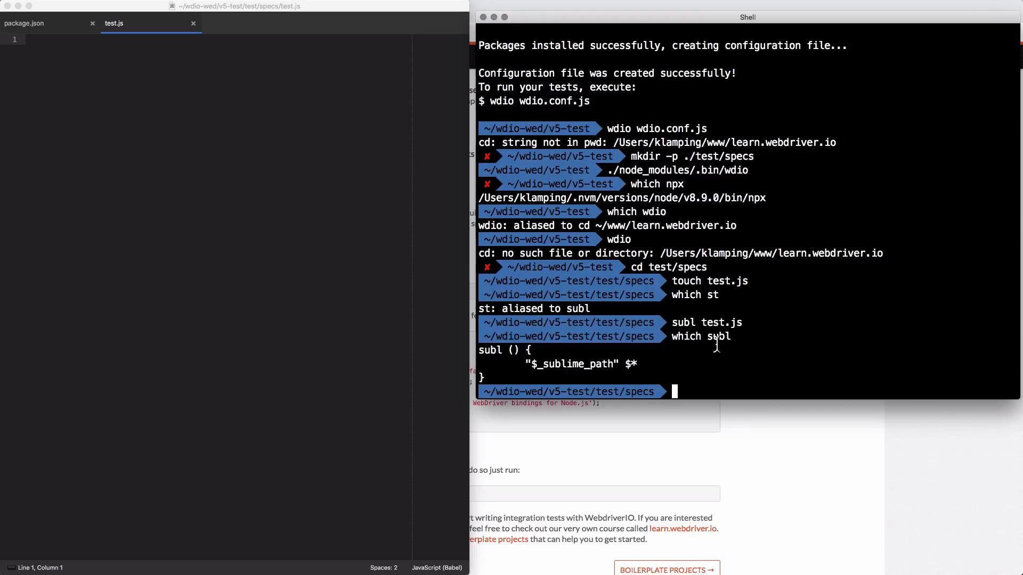
double_click(575, 364)
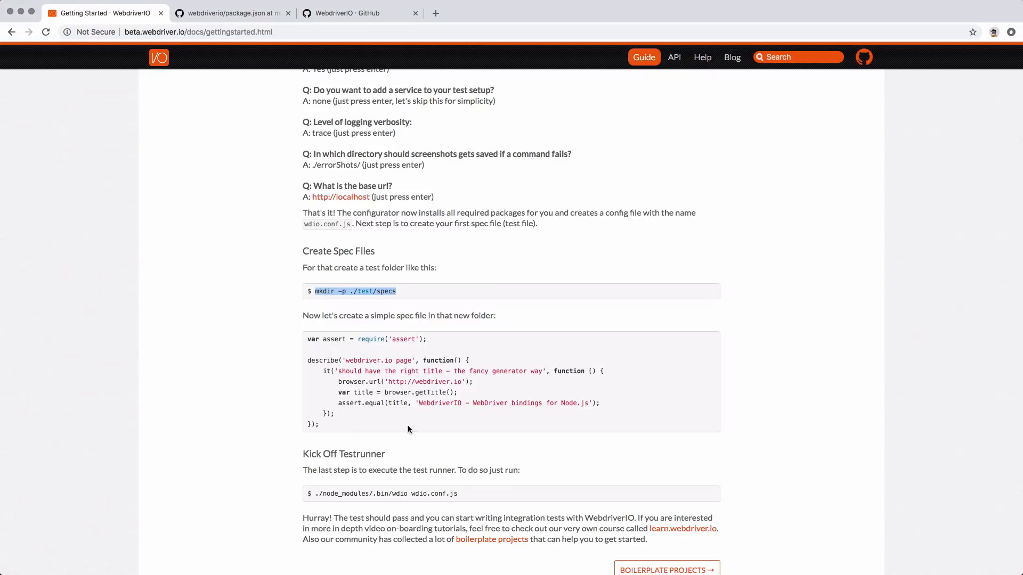
Paste the Getting Started sample spec into test.js and change browser.url to './'.
right_click(408, 429)
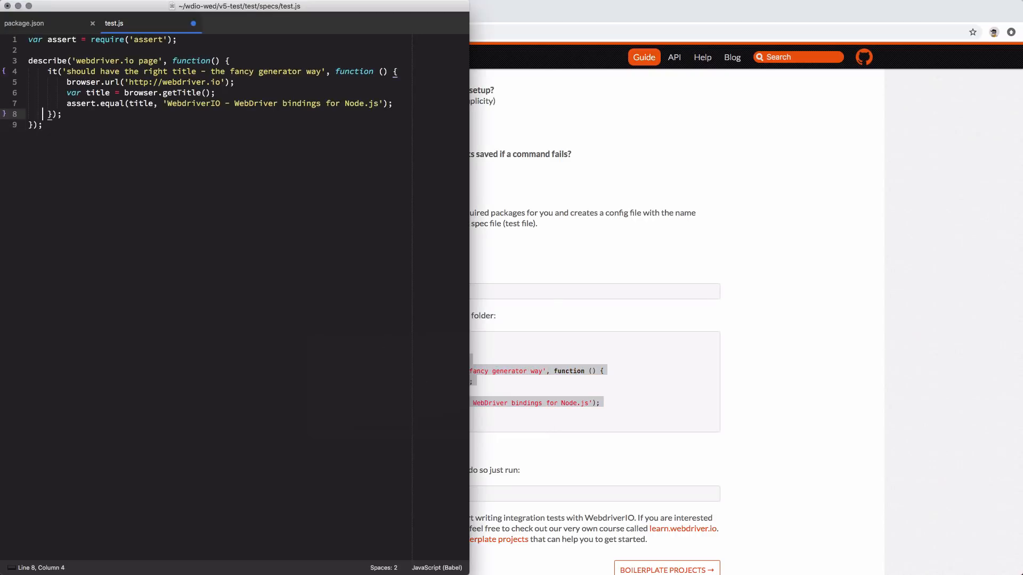
double_click(189, 82)
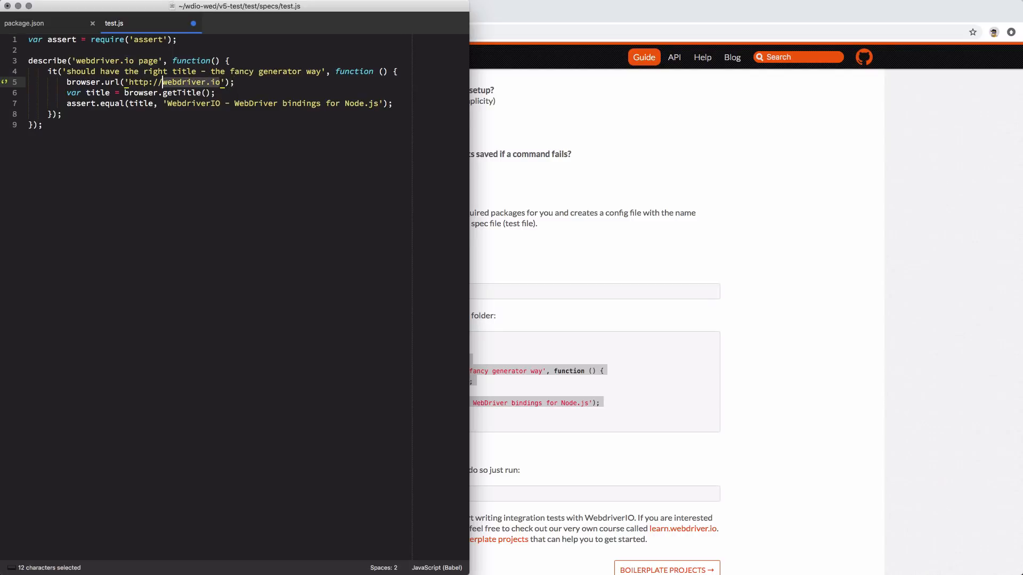
type("./")
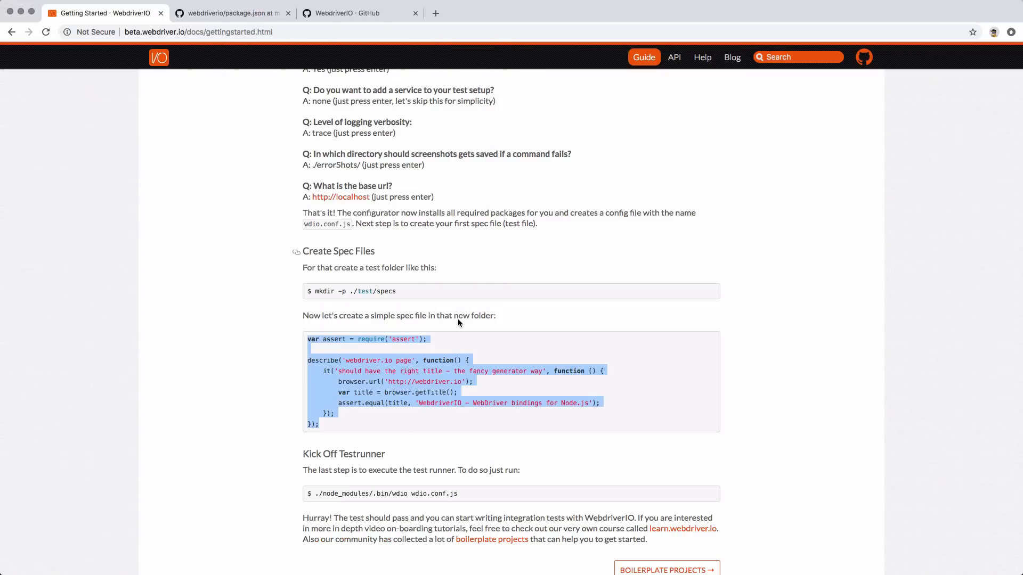
Try the wdio runner from test/specs, first via node_modules/.bin/wdio wdio.conf.js, then npx wdio.
scroll("down", 3)
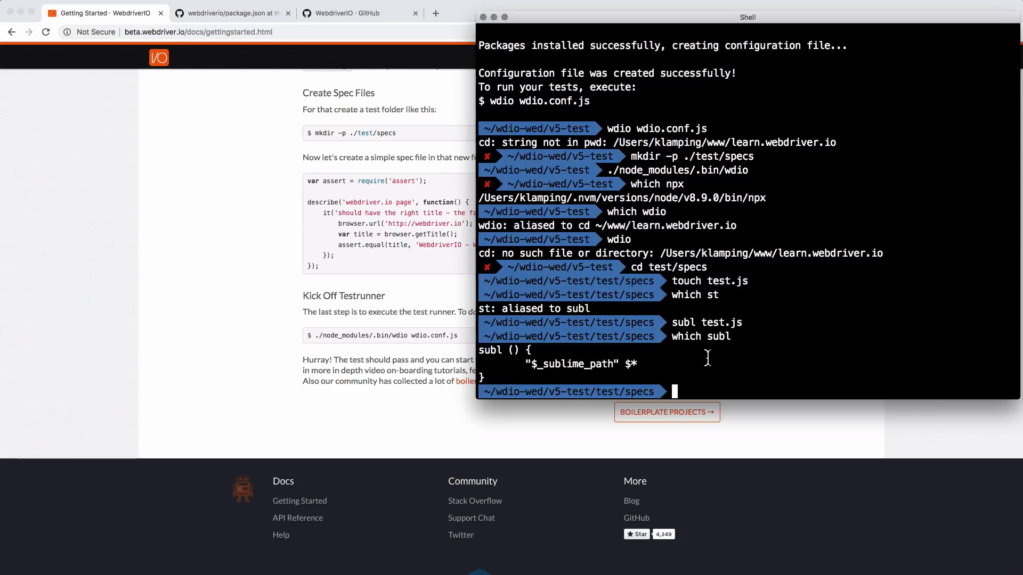
type("./node_modules/.bin/wdio wdio.conf.js")
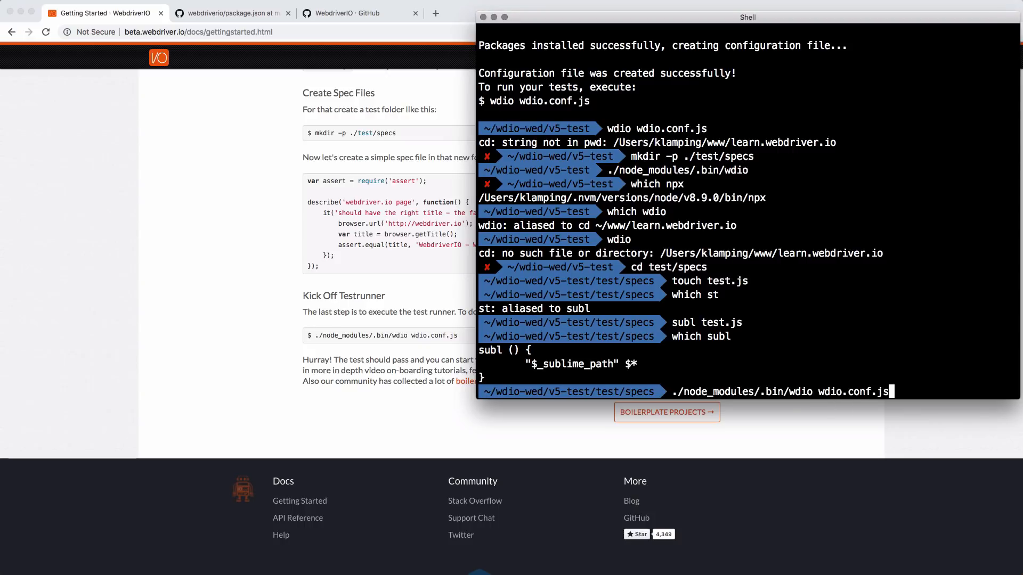
key("Backspace")
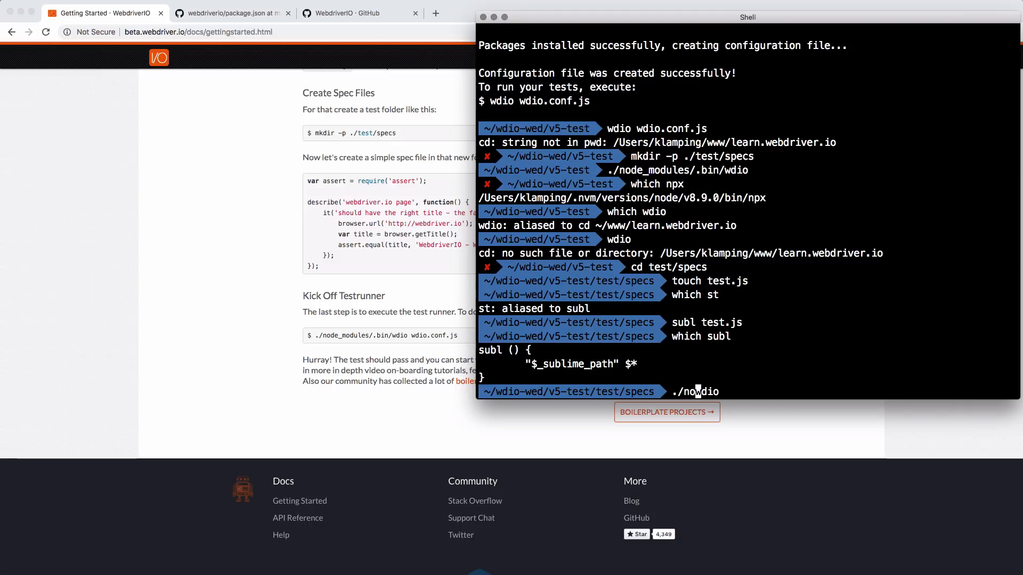
type("npx wdio")
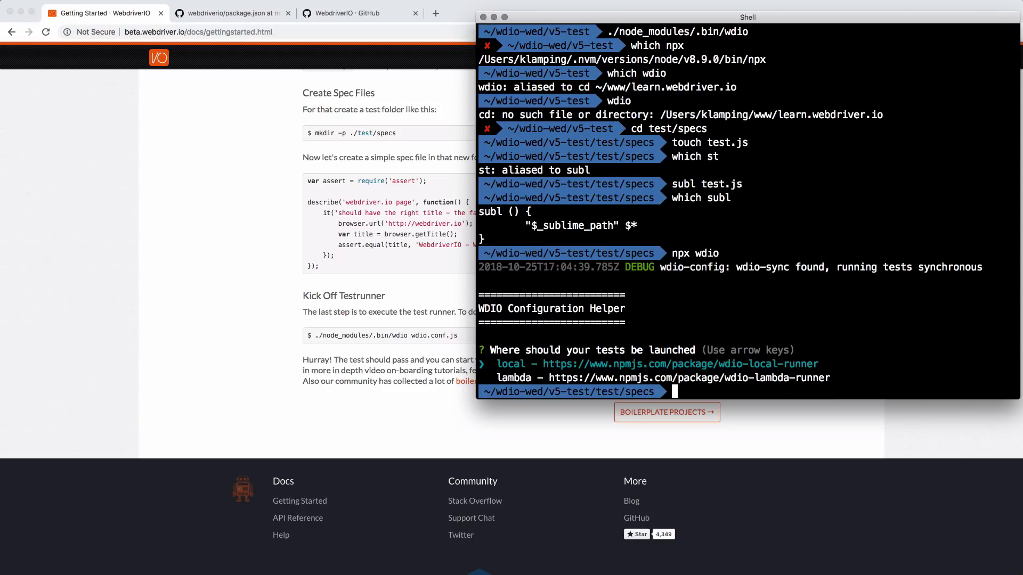
Move up to the v5-test root with cd ../../ and run npx wdio so wdio.conf.js loads.
type("cd ../../")
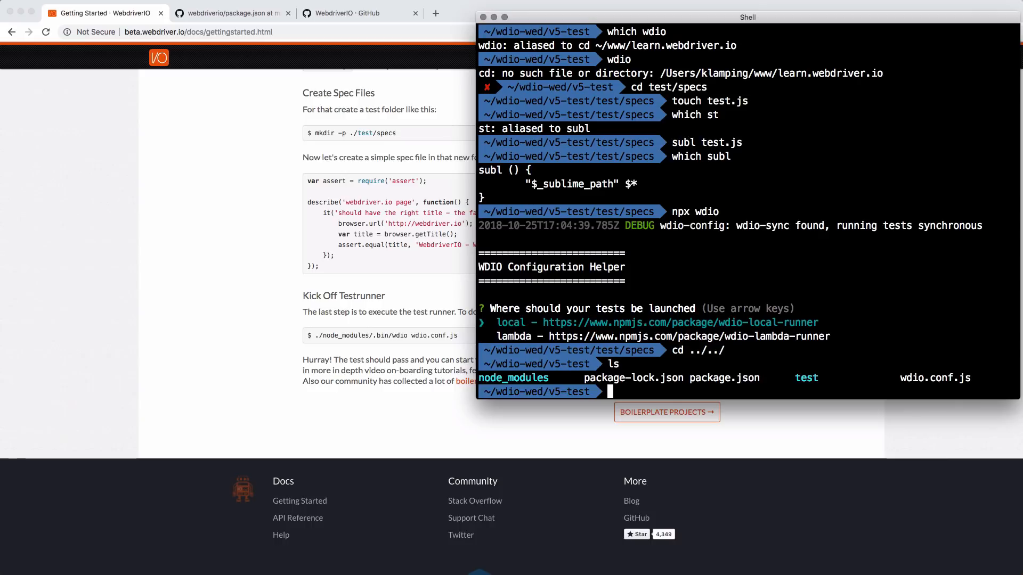
mouse_move(936, 360)
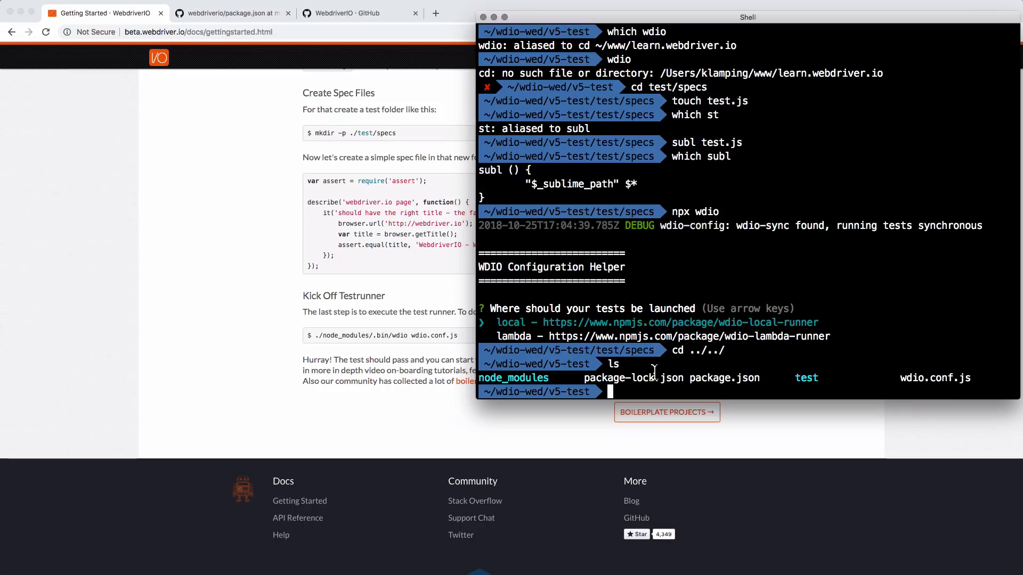
type("npx wdio")
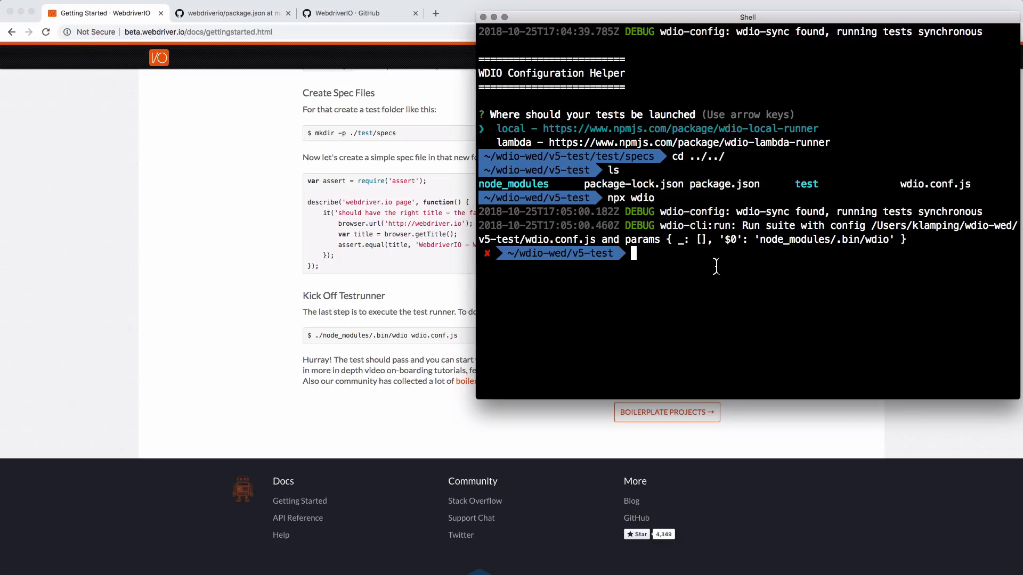
mouse_move(740, 256)
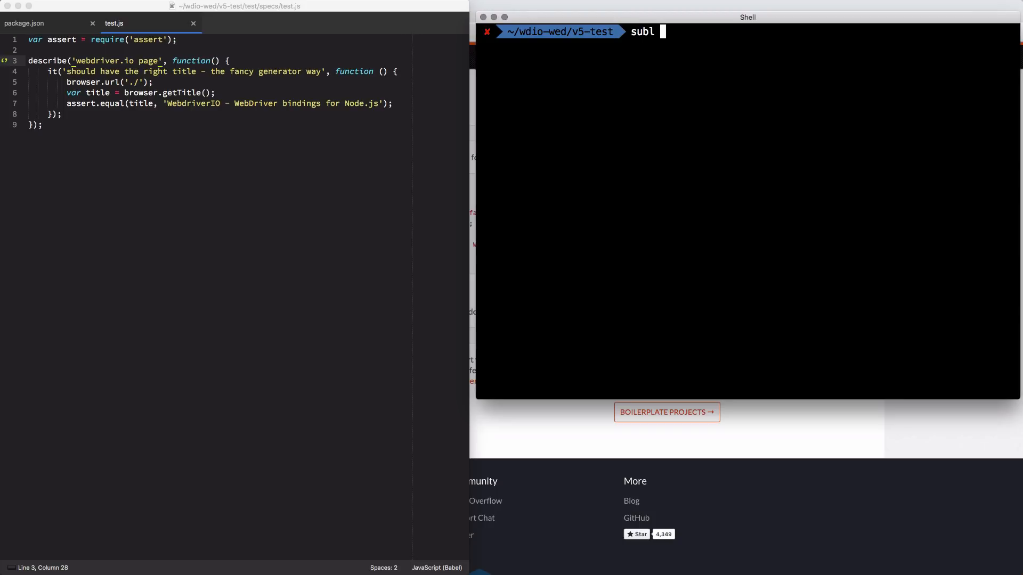
Open wdio.conf.js in Sublime alongside test.js and rerun npx wdio to compare output.
type("wdio.conf.js")
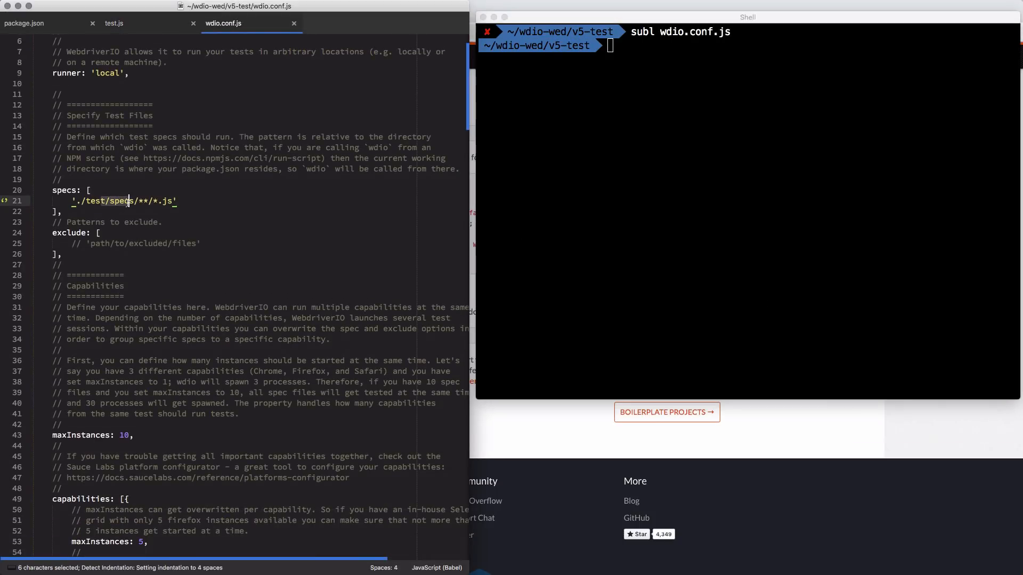
left_click(113, 23)
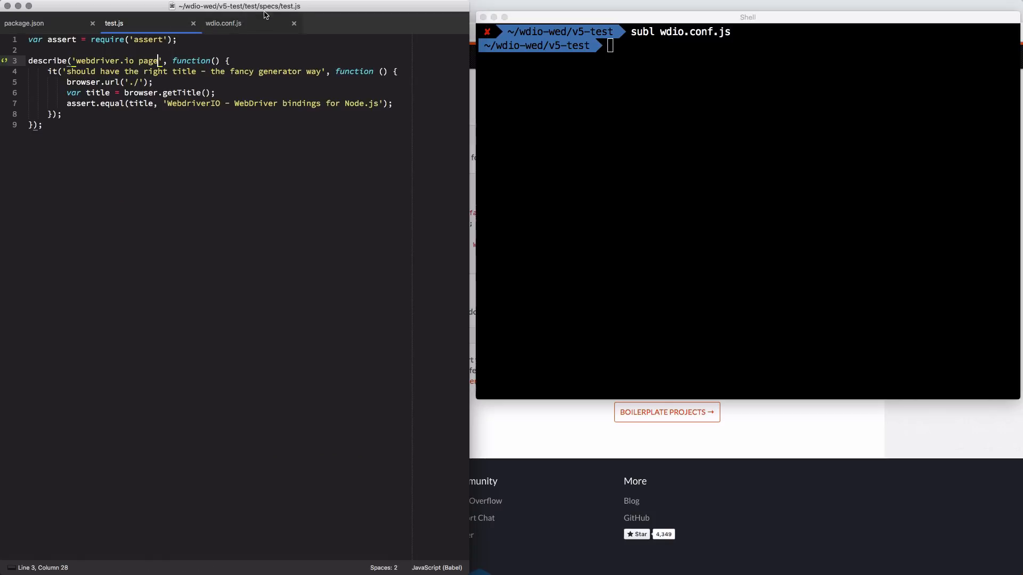
left_click(223, 23)
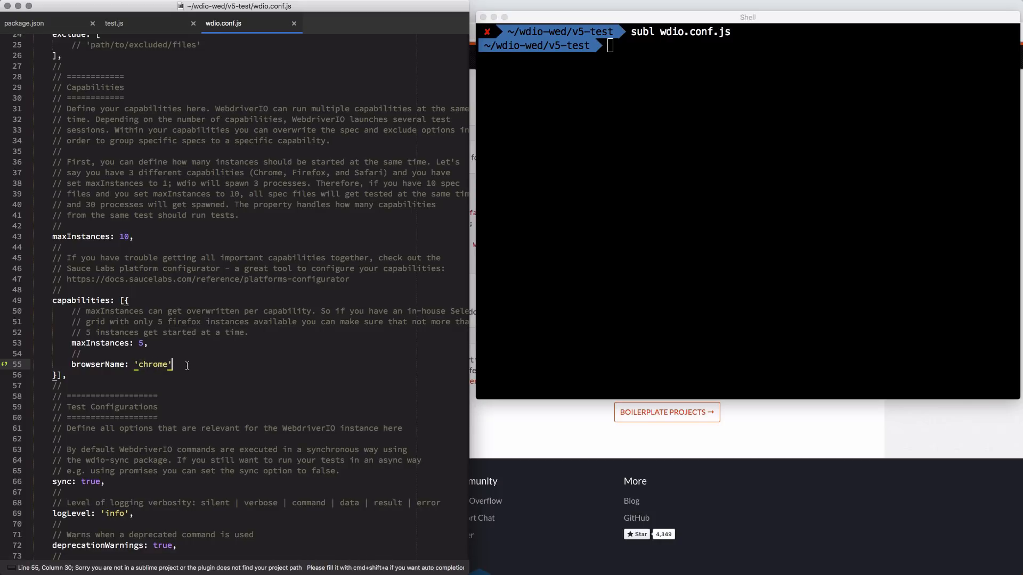
type("npx wdio")
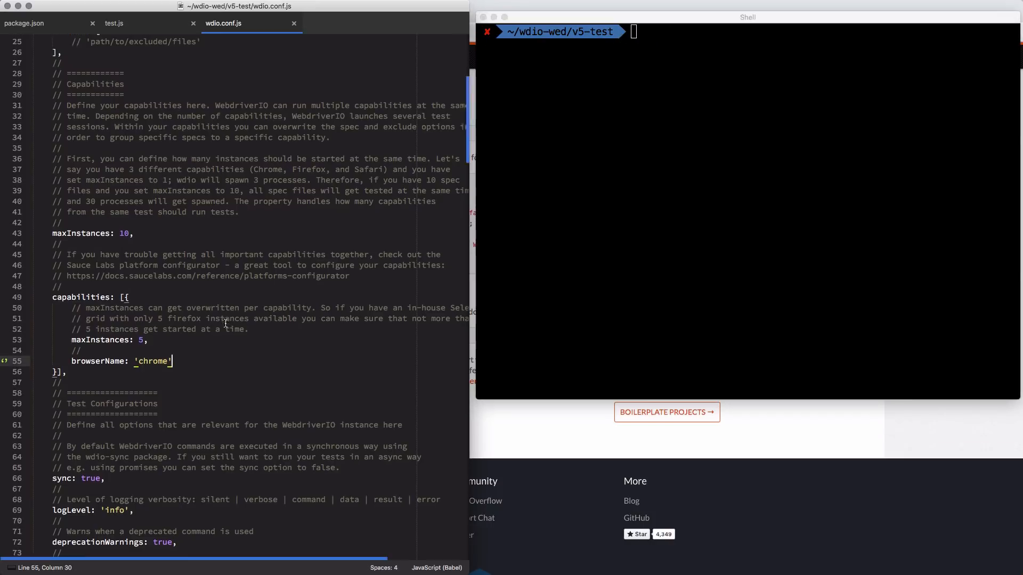
scroll("down", 3)
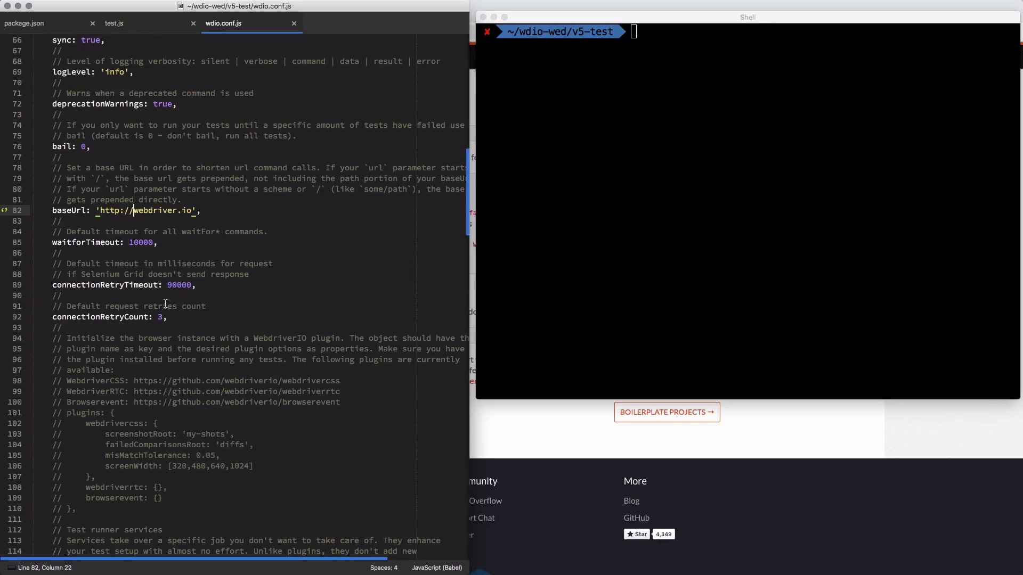
scroll("down", 3)
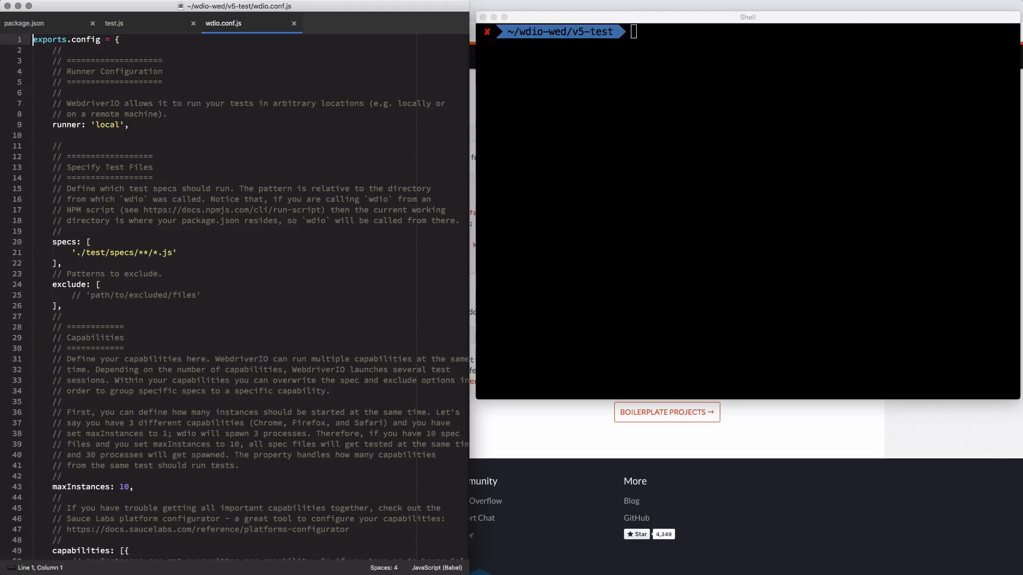
Add console.log('wdio.conf.js :1') to the config and console.log('test.js :3') to the spec.
type("console.log('wdio.conf.js :1', );")
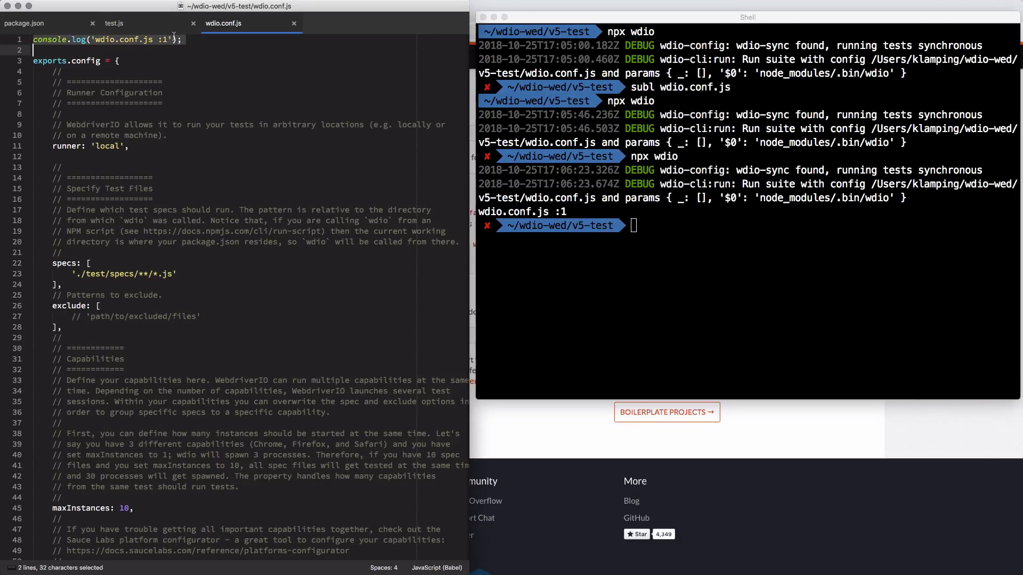
left_click(114, 23)
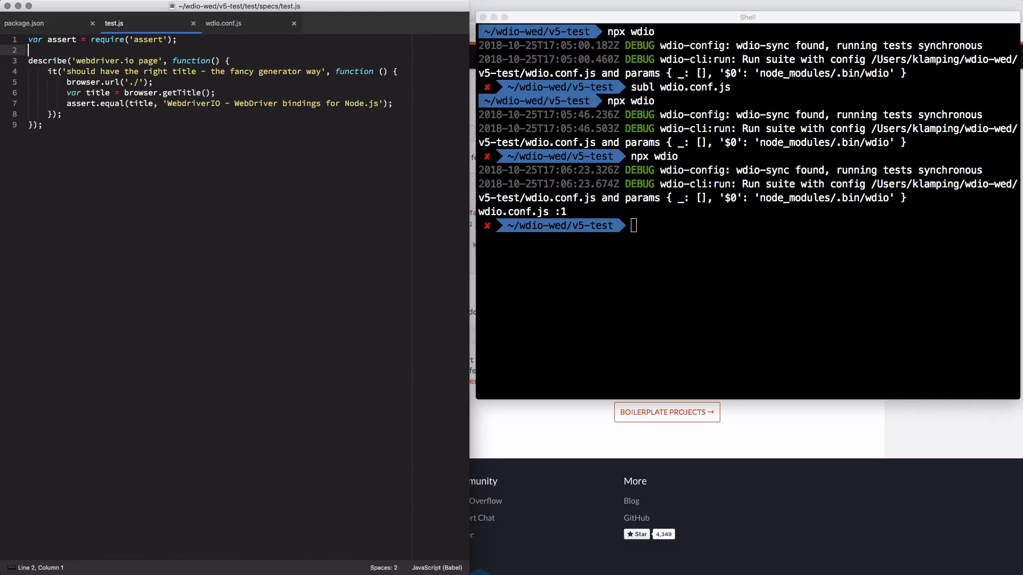
type("console.log('test.js :3');")
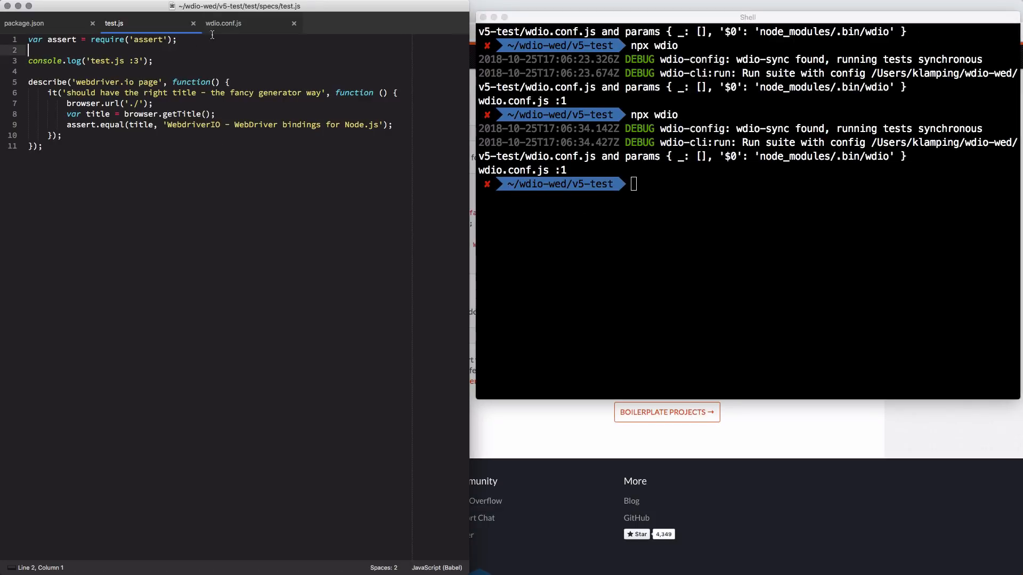
left_click(223, 23)
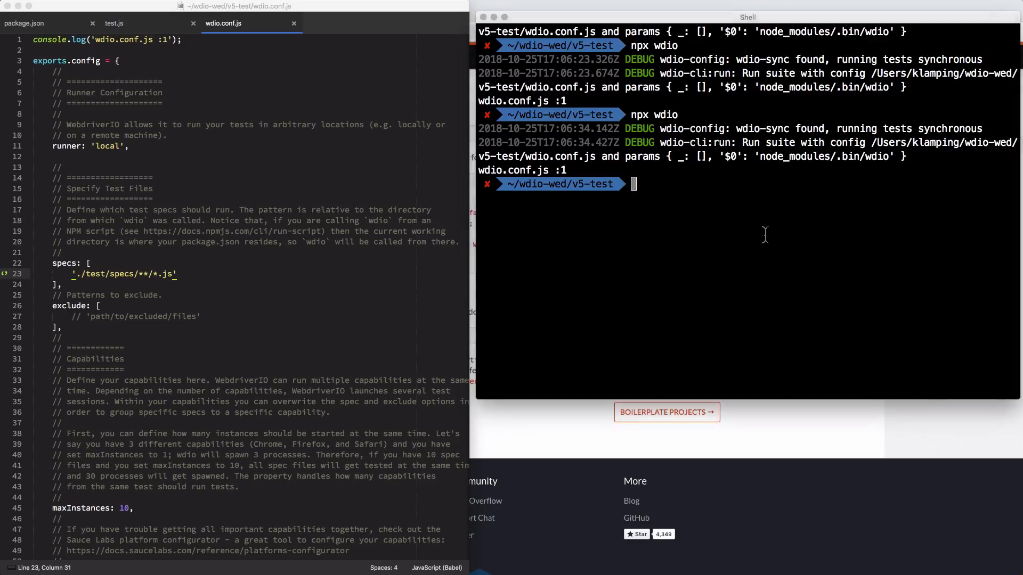
mouse_move(317, 132)
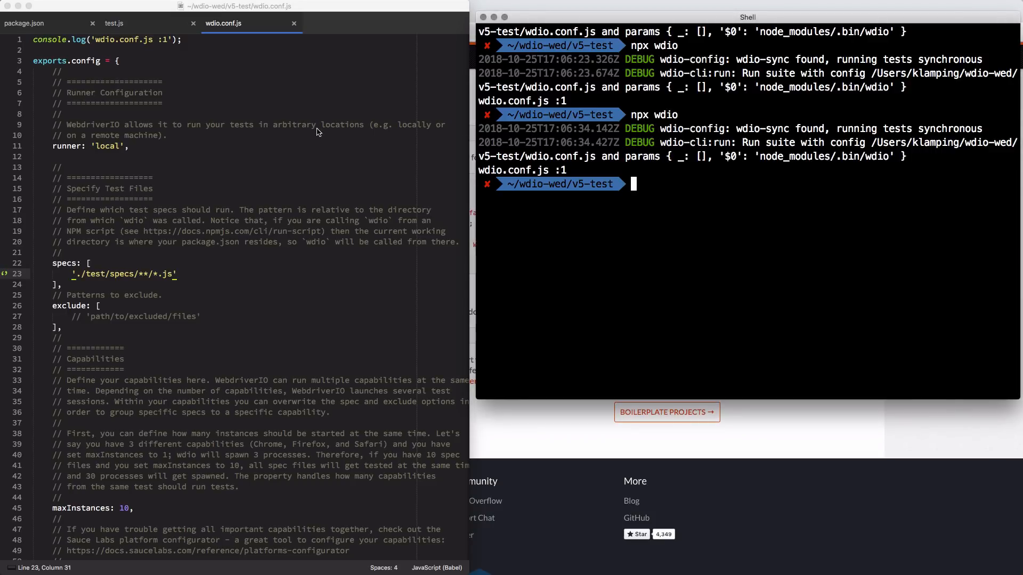
left_click(24, 23)
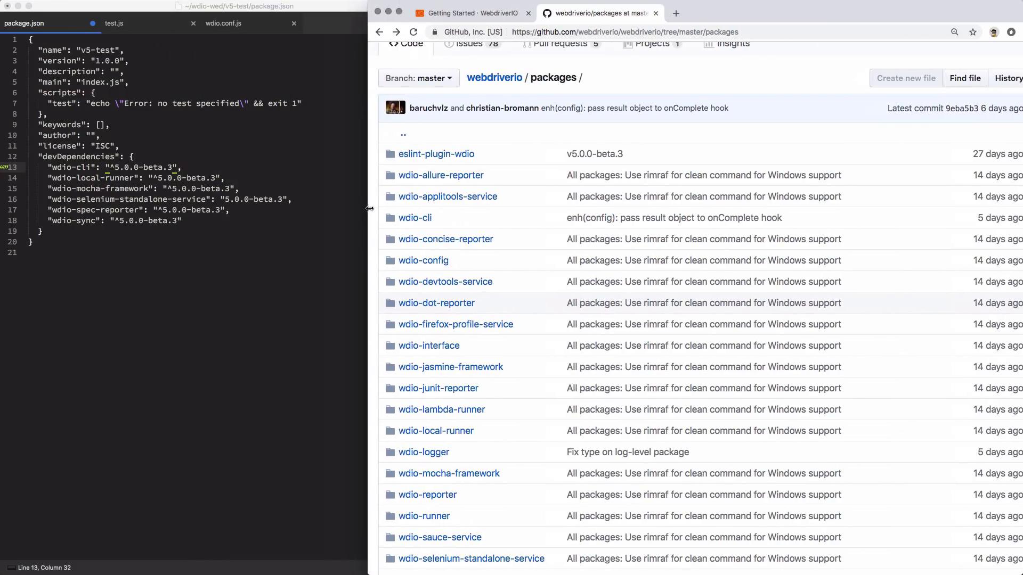
View wdio-local-runner and wdio-mocha-framework package.json files, both at version 5.0.0-beta.3.
scroll("down", 3)
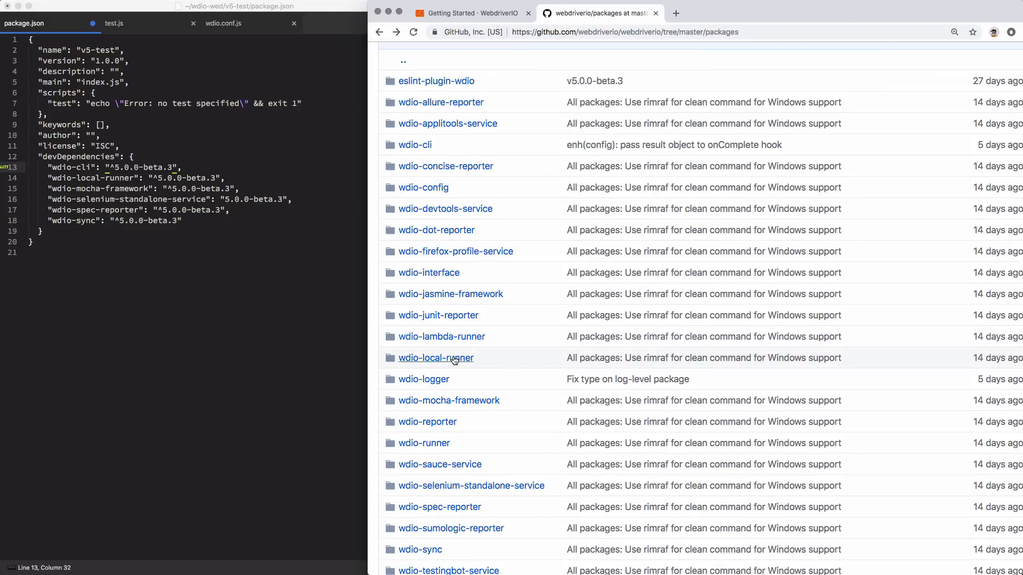
left_click(435, 358)
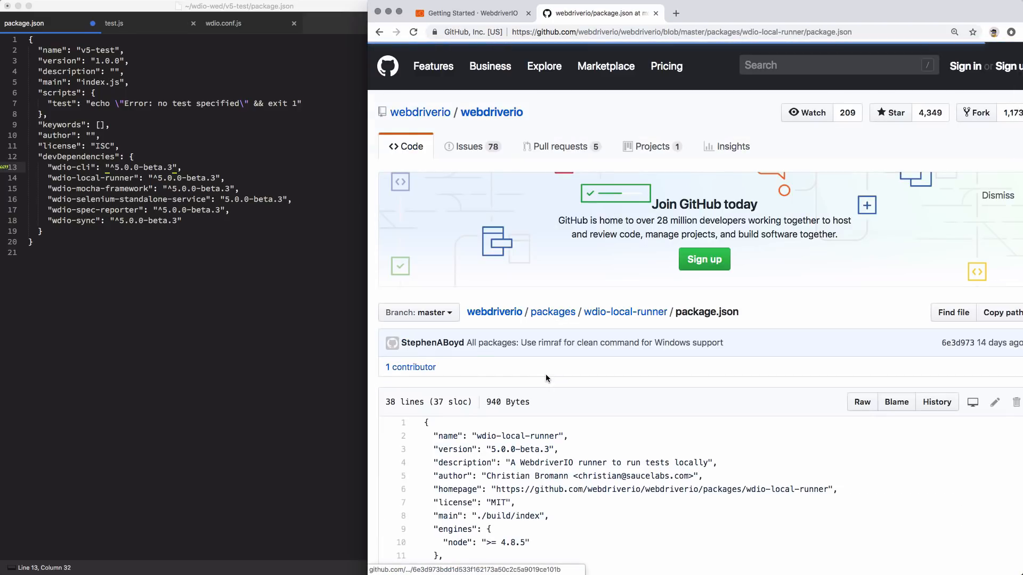
double_click(522, 450)
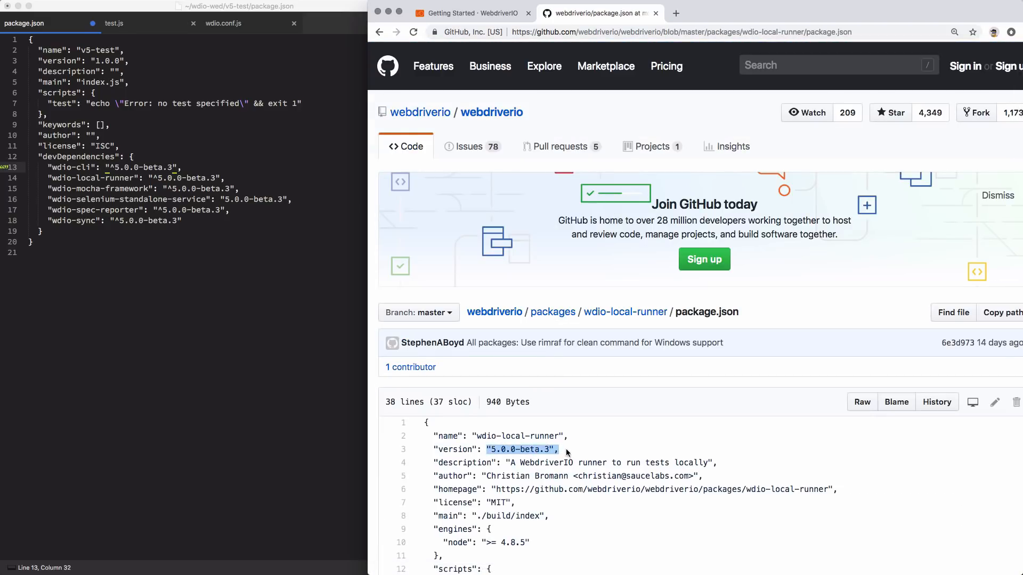
left_click(624, 312)
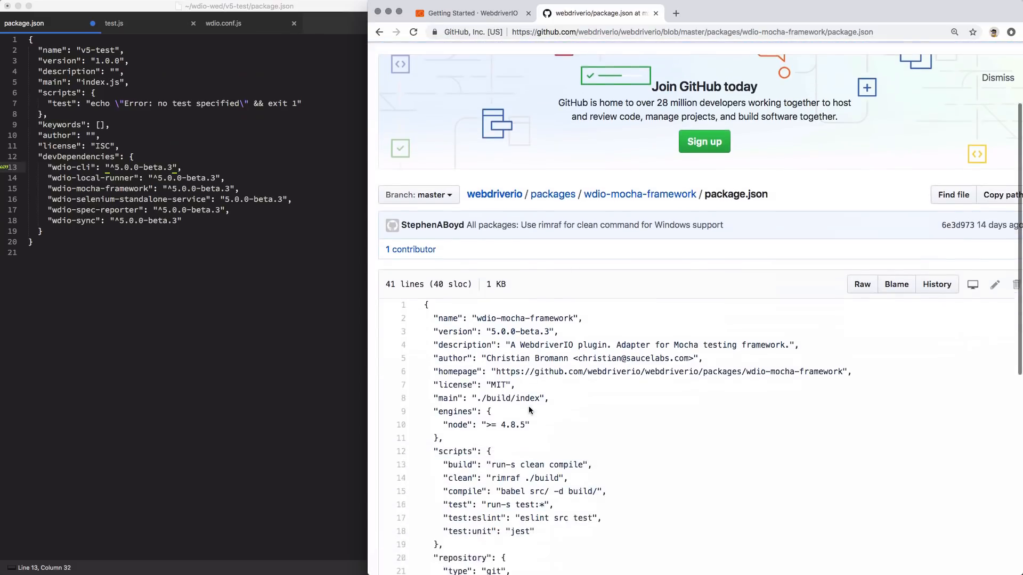
scroll("down", 3)
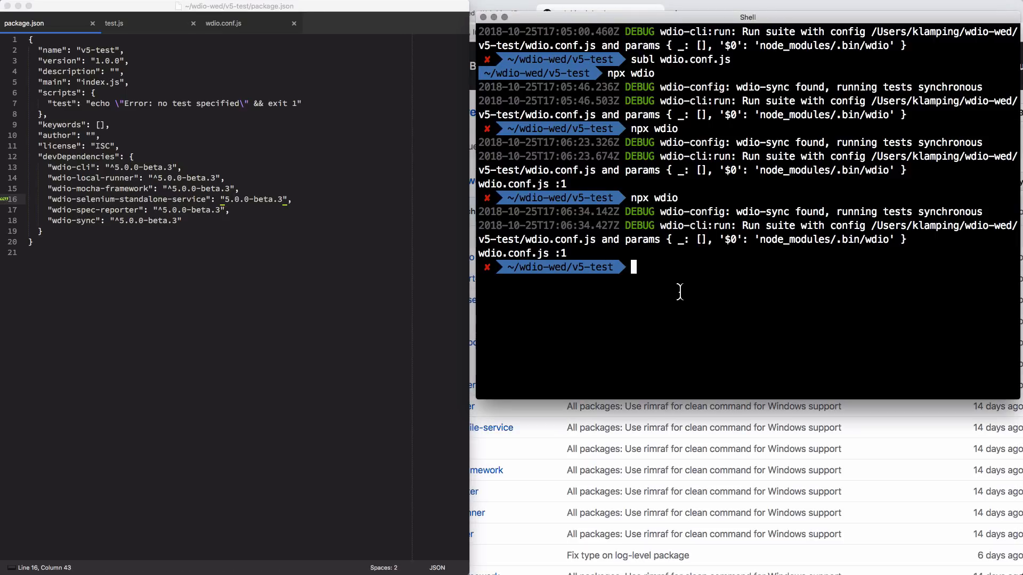
Wipe and reinstall dependencies with rm -rf node_modules && npm i.
type("rm -rf no")
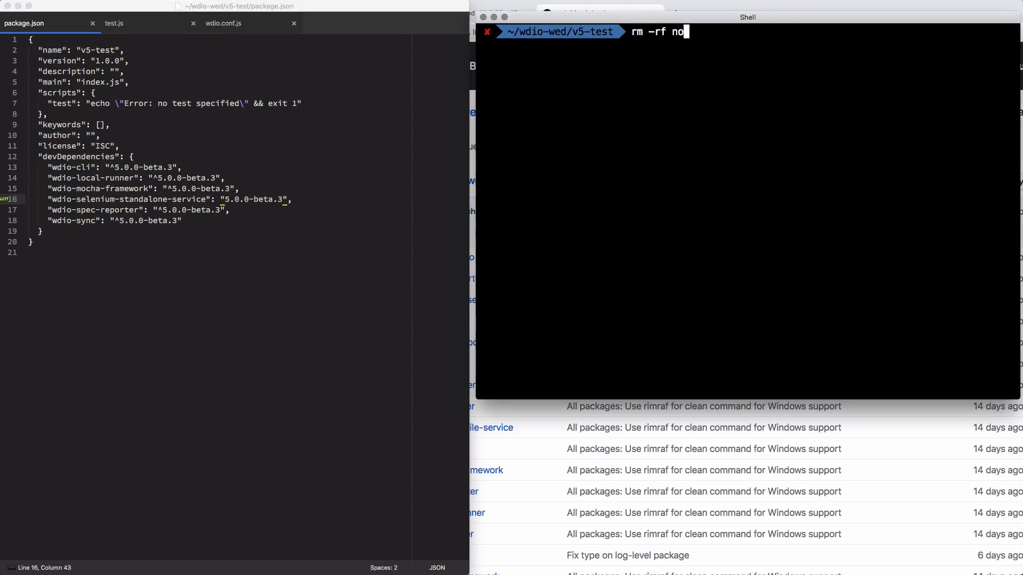
type("de_modules")
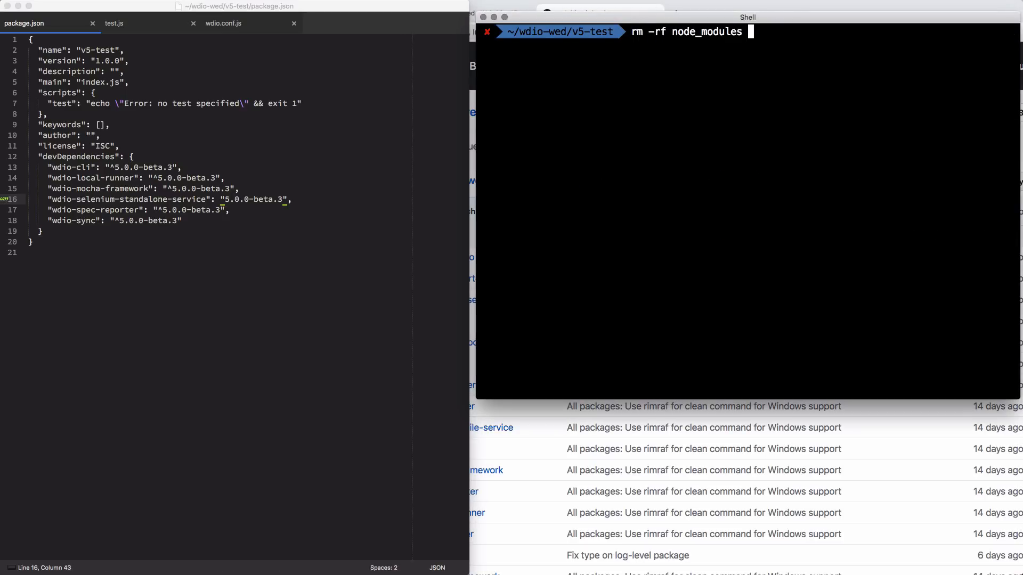
type("&& npm i")
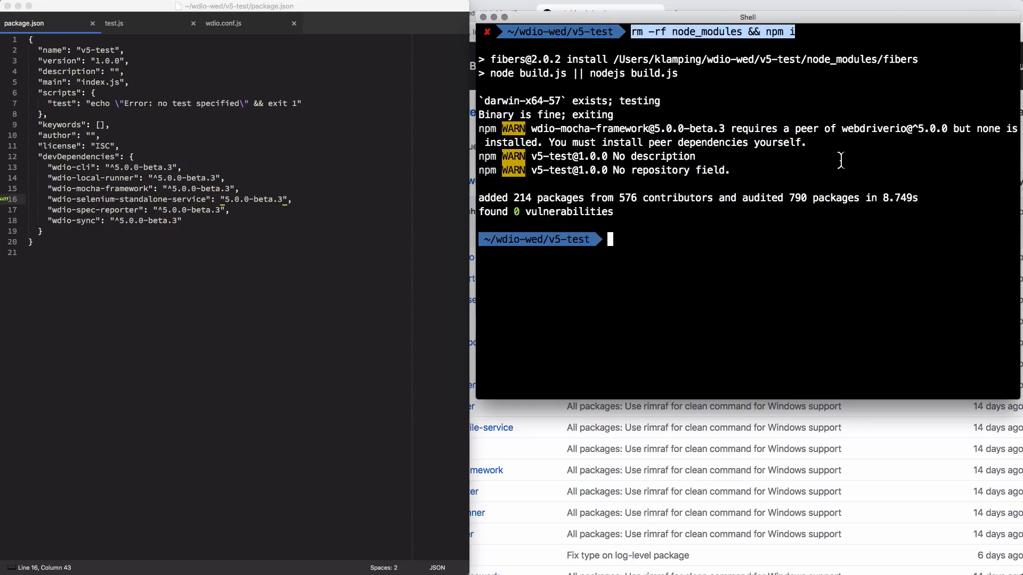
Look up the npmnuke reinstall alias with which, then start typing npx wdio.
type("which npmnuke")
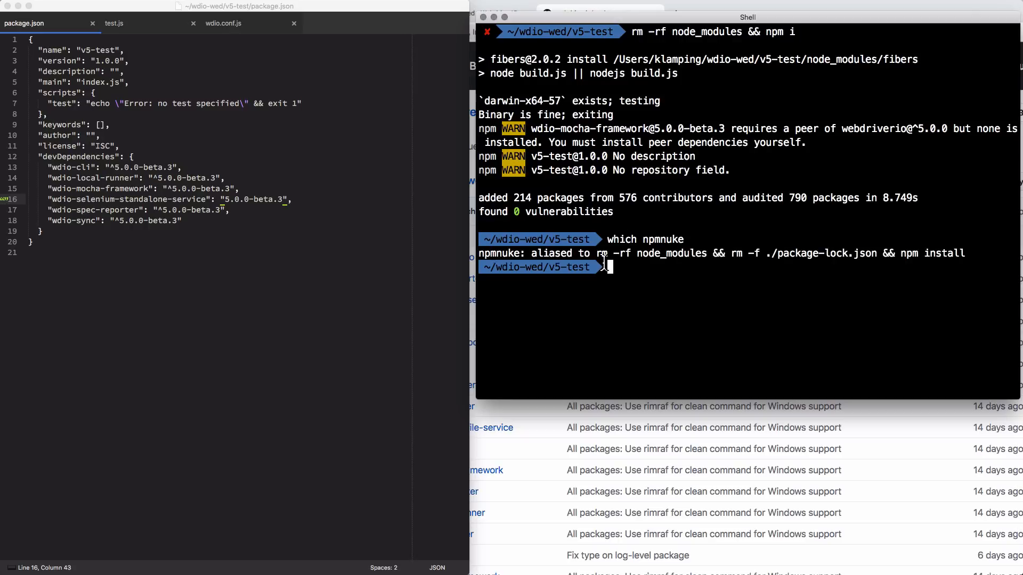
left_click_drag(594, 253, 877, 253)
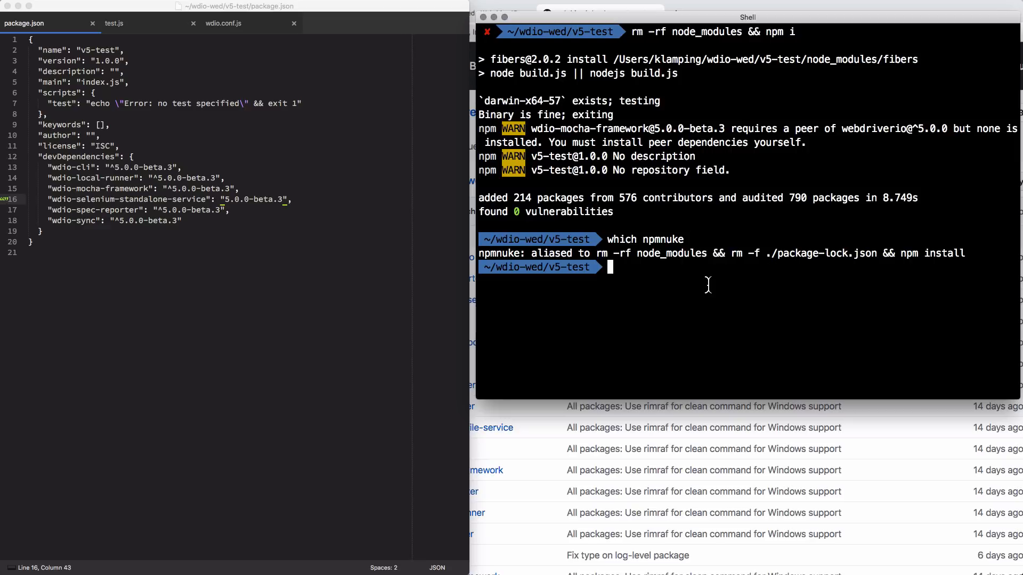
type("npmnuk")
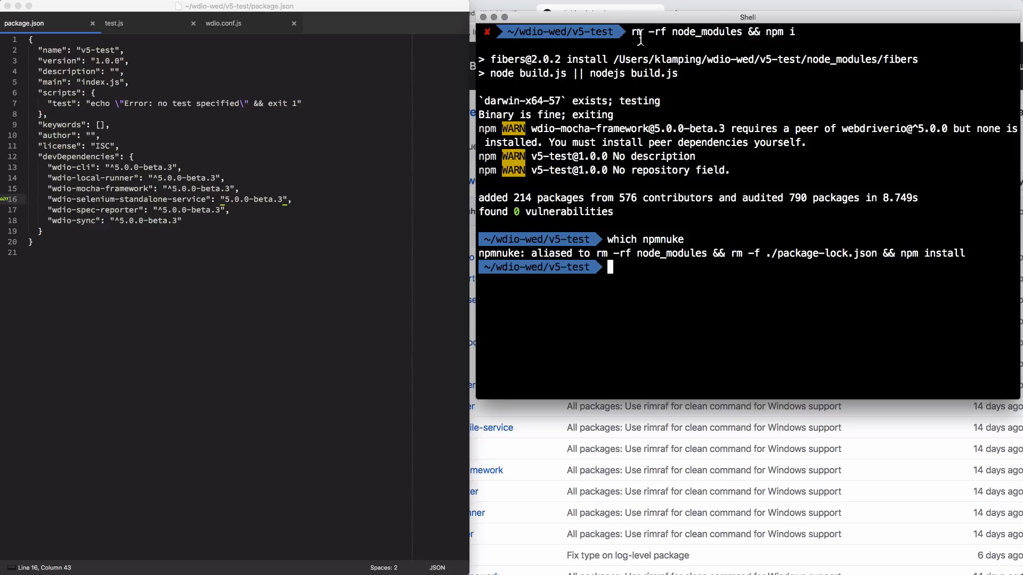
mouse_move(737, 154)
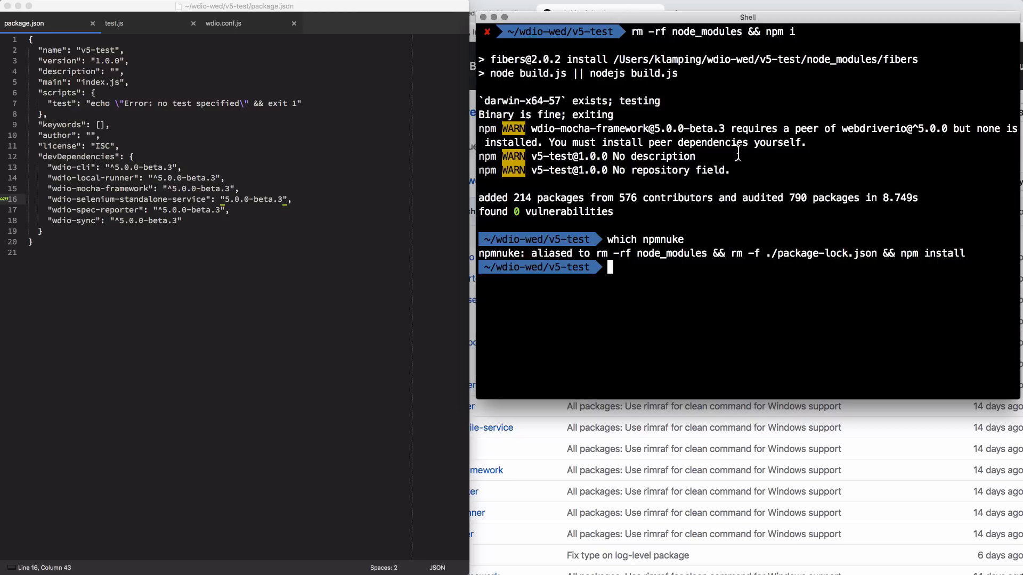
mouse_move(756, 204)
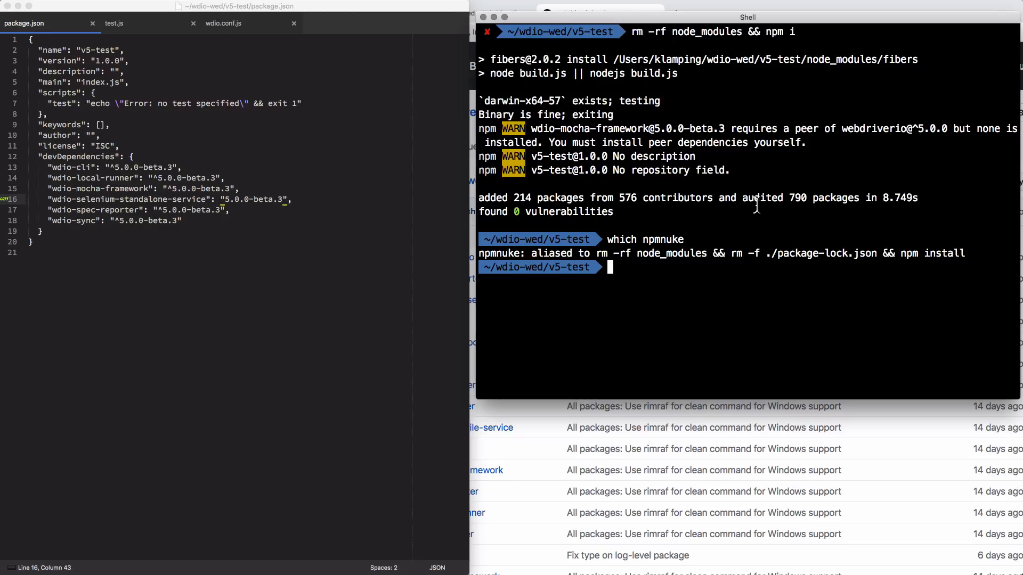
type("npx")
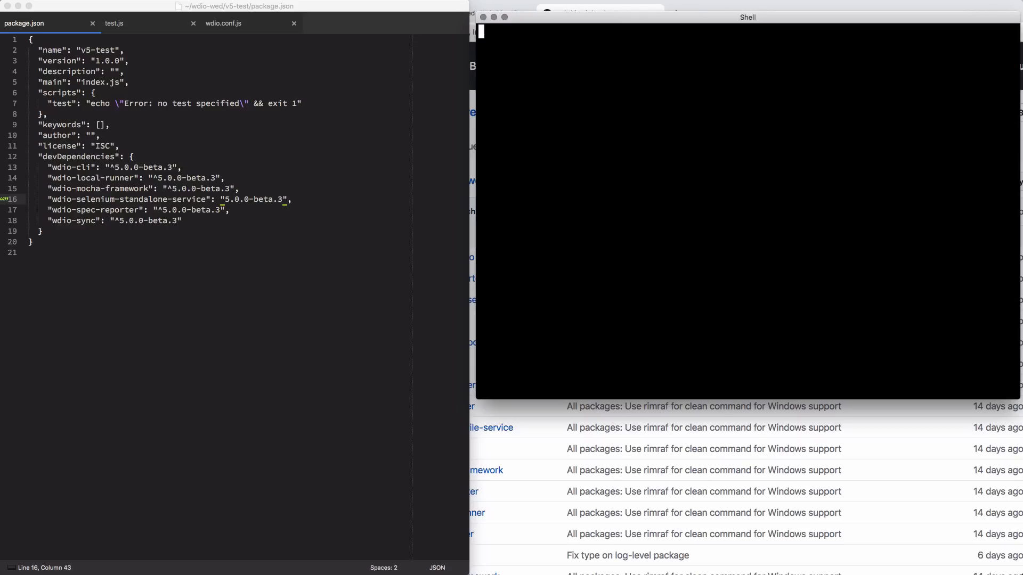
Run npx wdio and scroll the spec report showing 1 suite passed with exit code 0.
key("Enter")
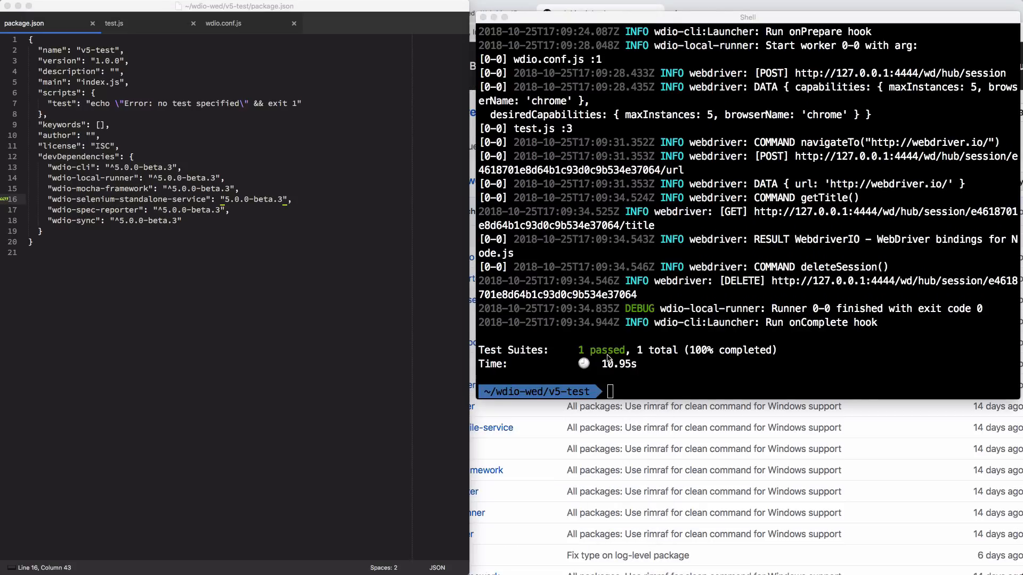
mouse_move(677, 385)
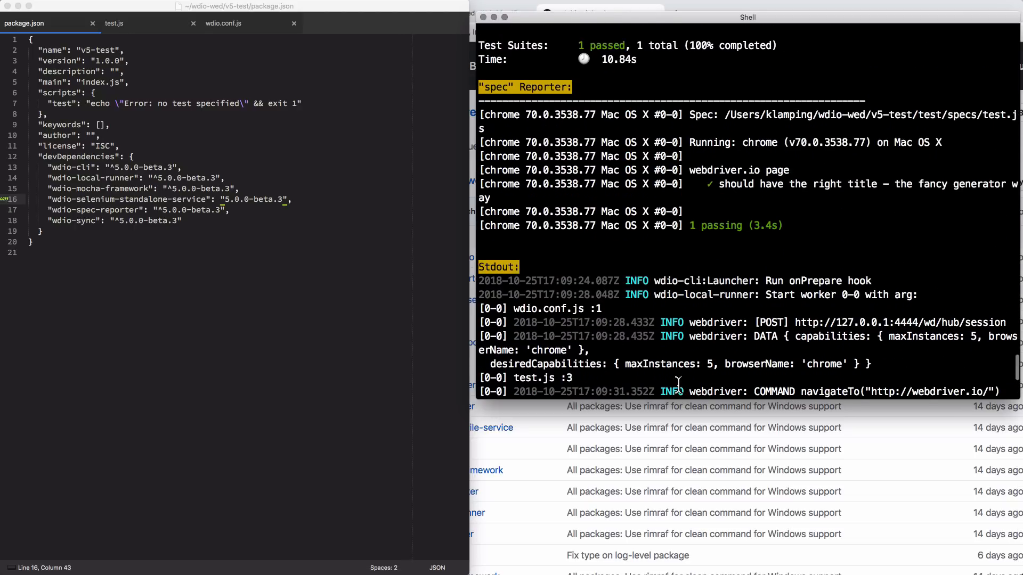
scroll("down", 3)
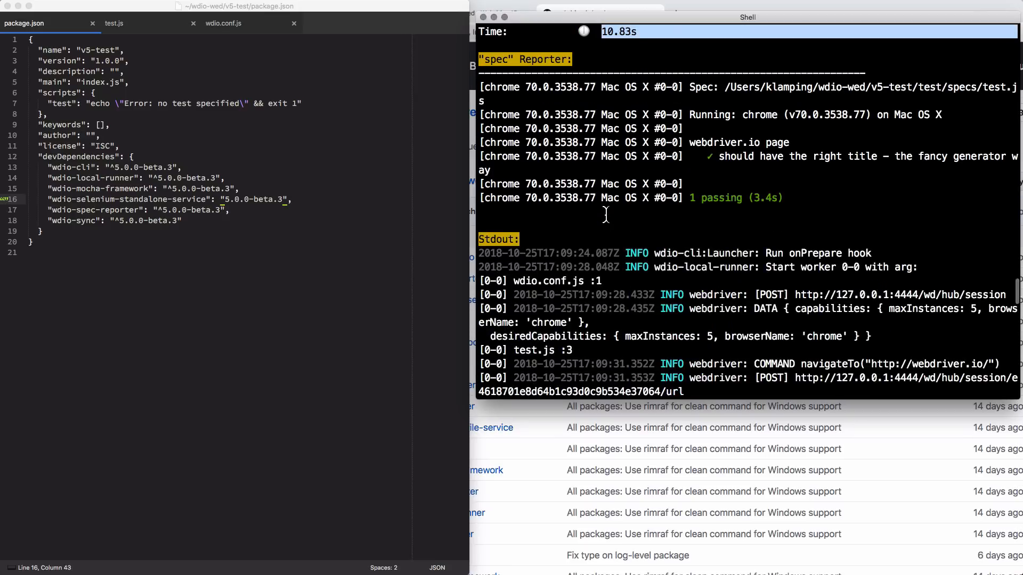
scroll("down", 3)
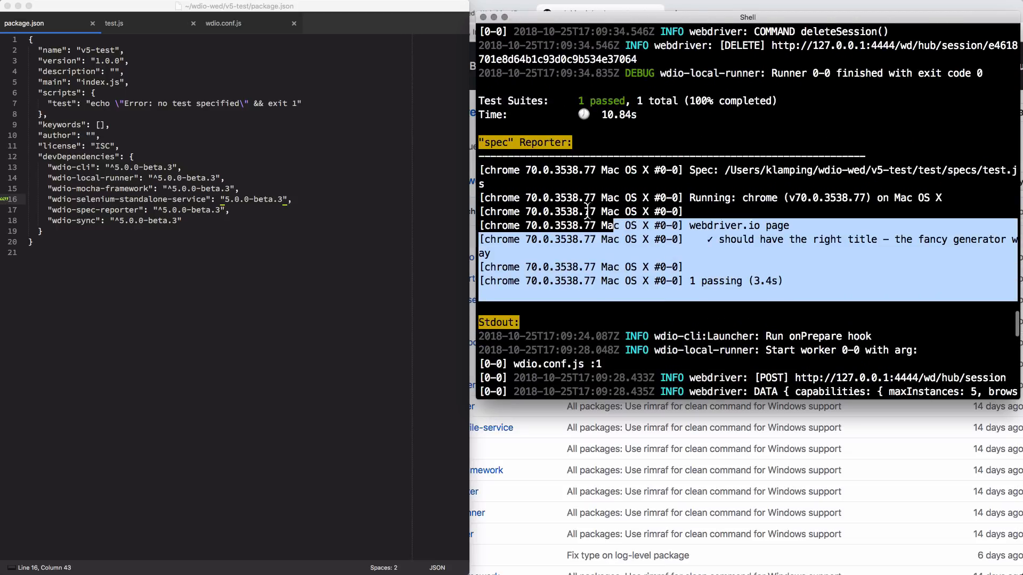
scroll("down", 3)
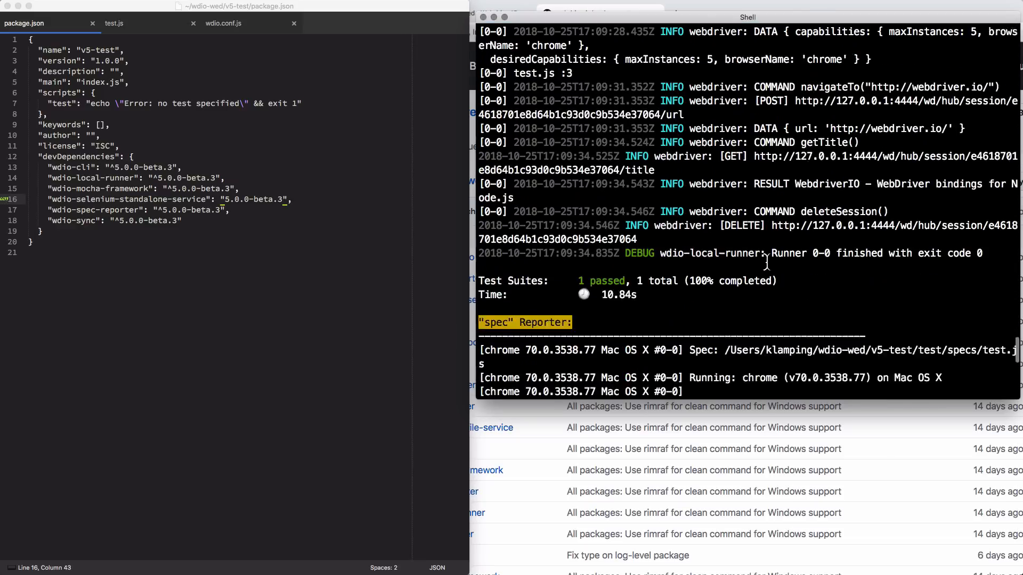
scroll("down", 3)
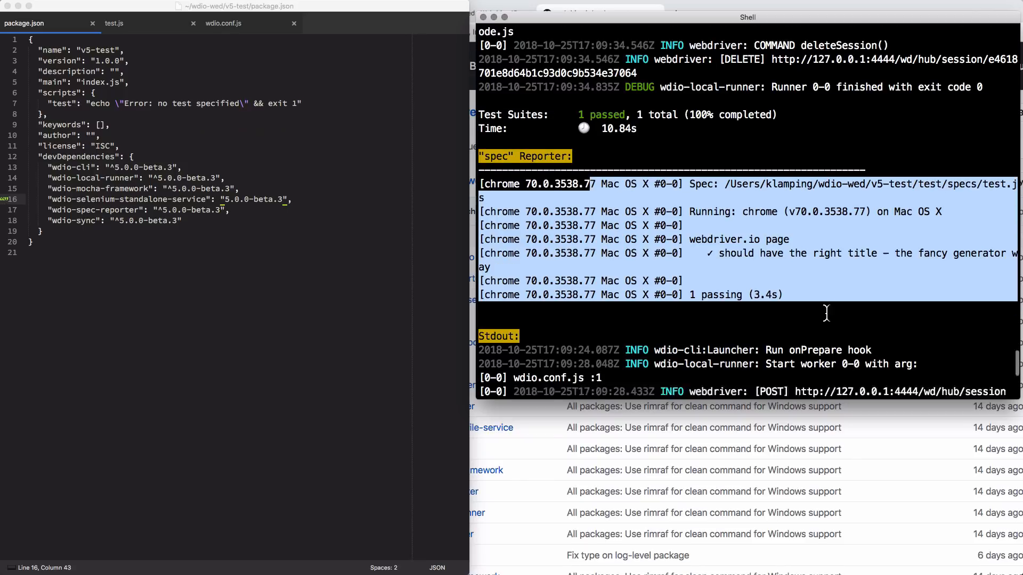
scroll("down", 3)
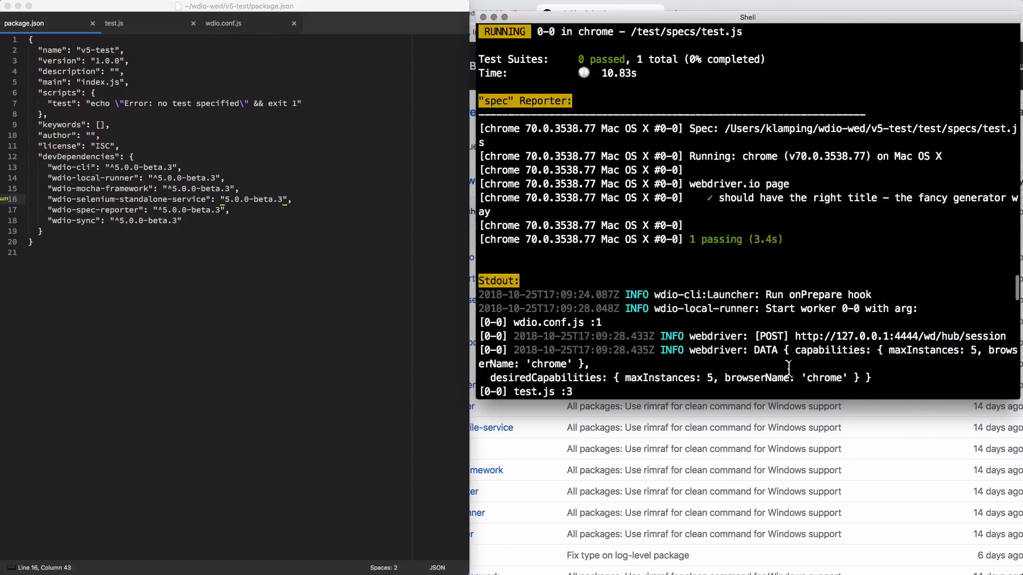
scroll("down", 3)
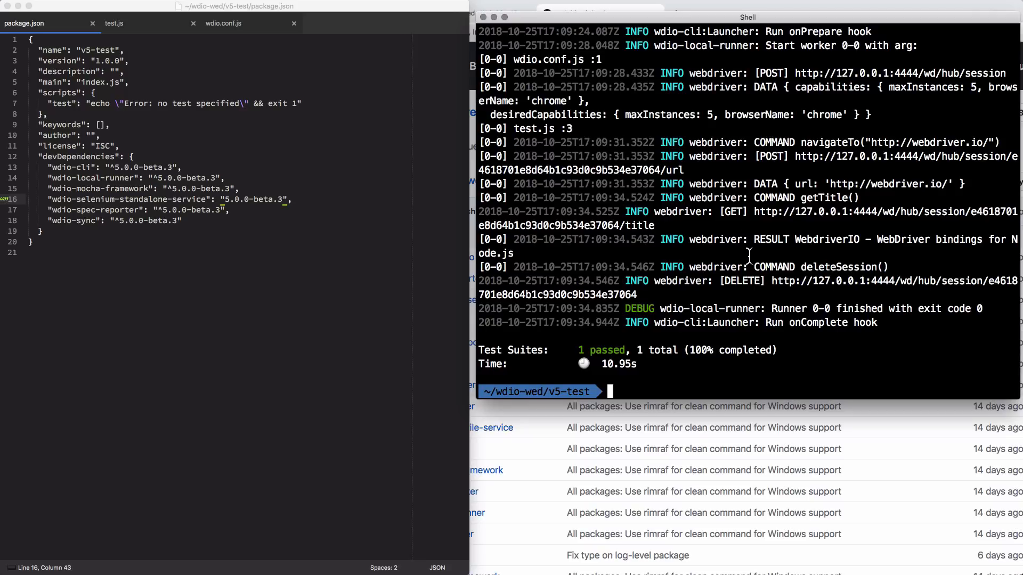
scroll("down", 3)
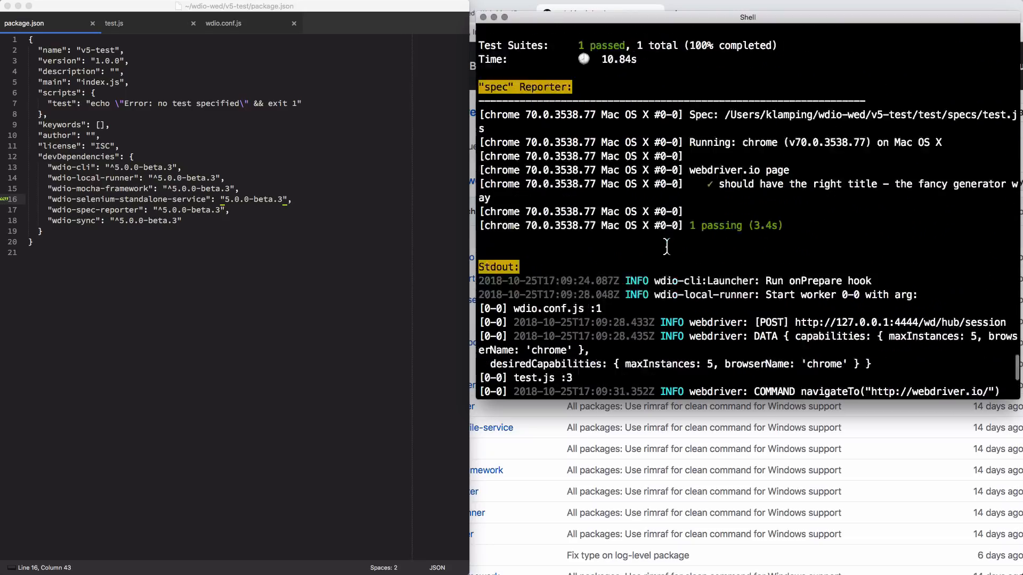
scroll("down", 3)
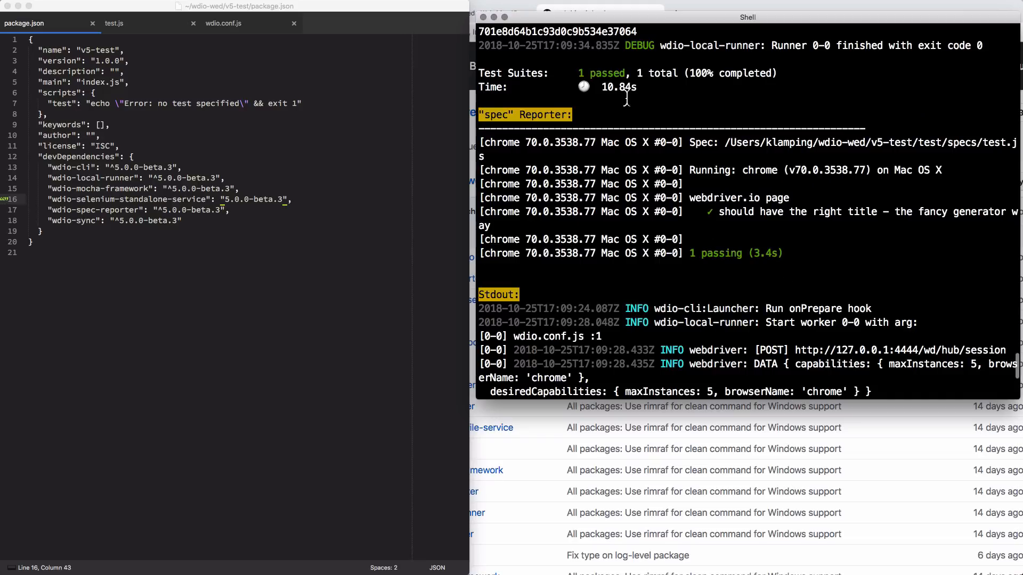
scroll("down", 3)
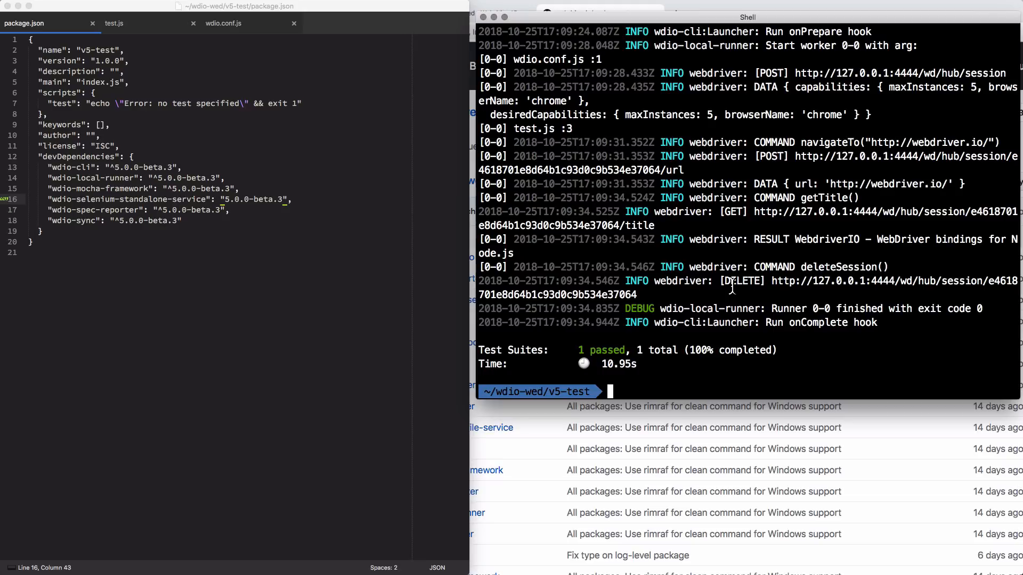
scroll("down", 3)
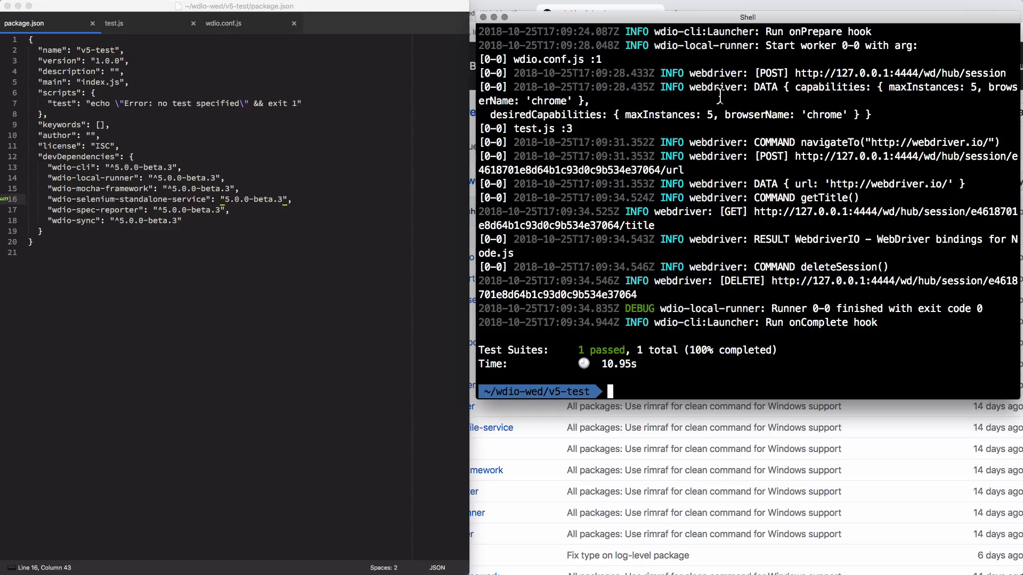
mouse_move(691, 25)
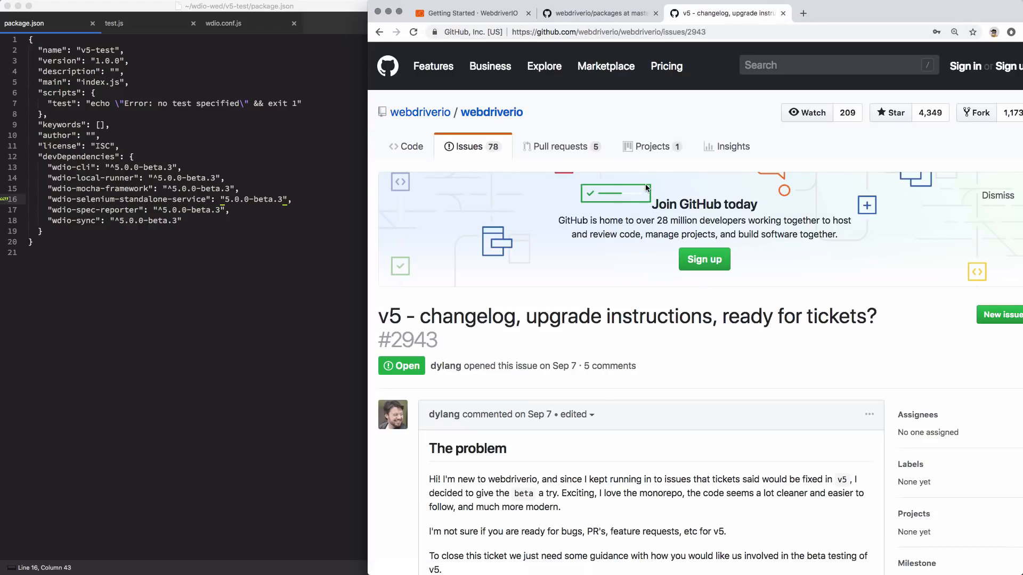
Scroll through the comments of webdriverio issue #2943 on the v5 changelog and upgrade instructions.
scroll("down", 3)
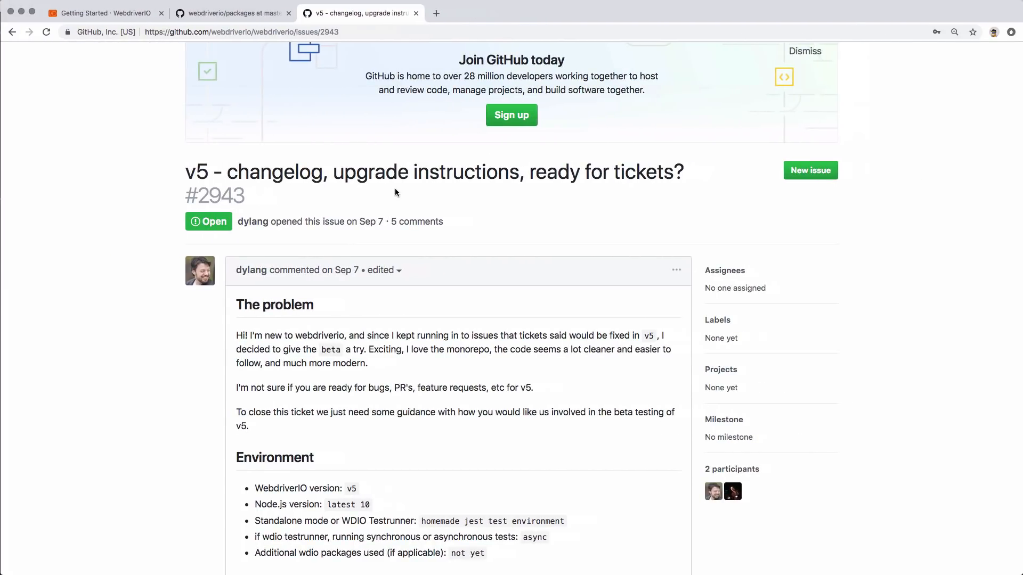
scroll("down", 3)
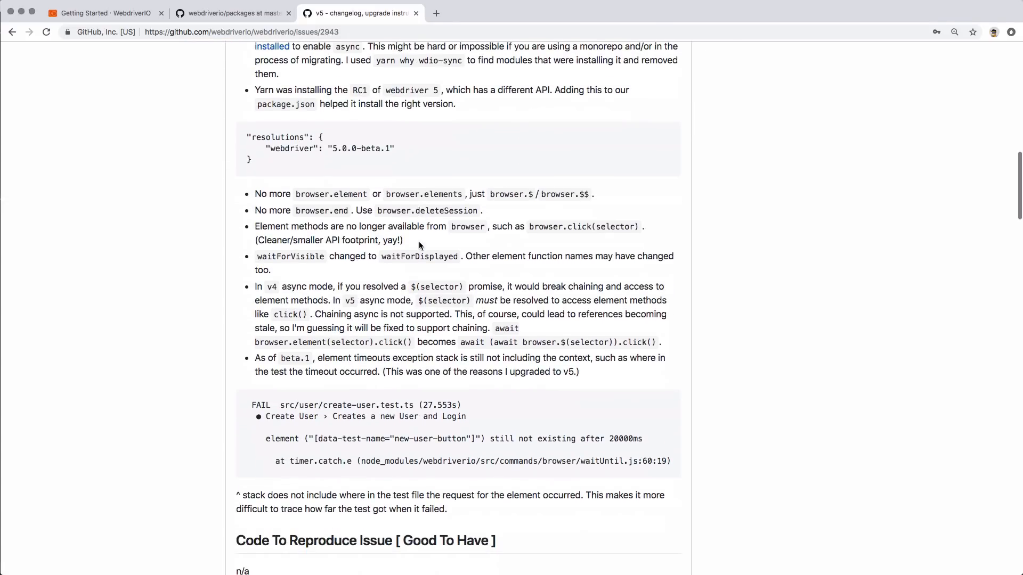
scroll("down", 3)
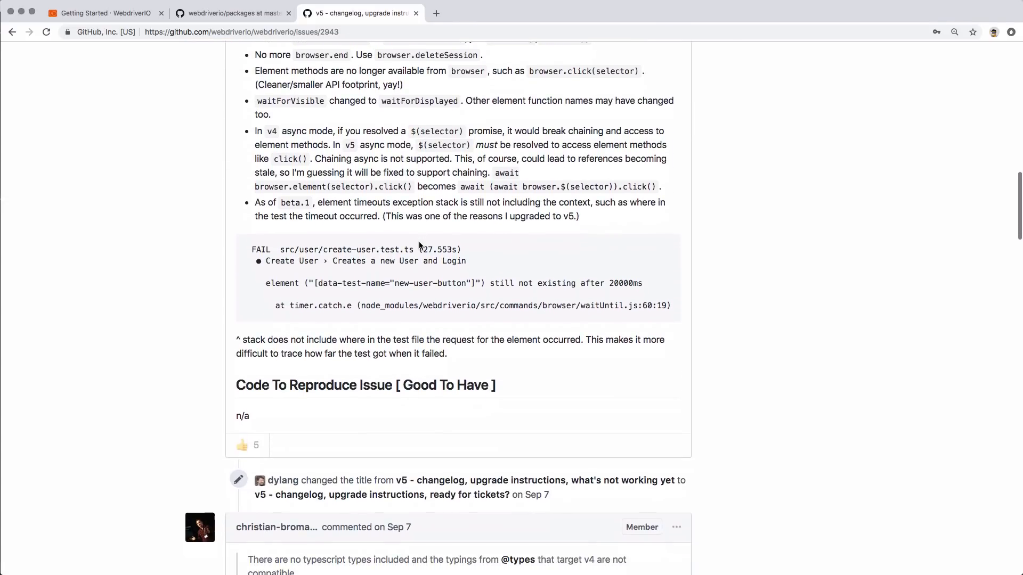
scroll("down", 3)
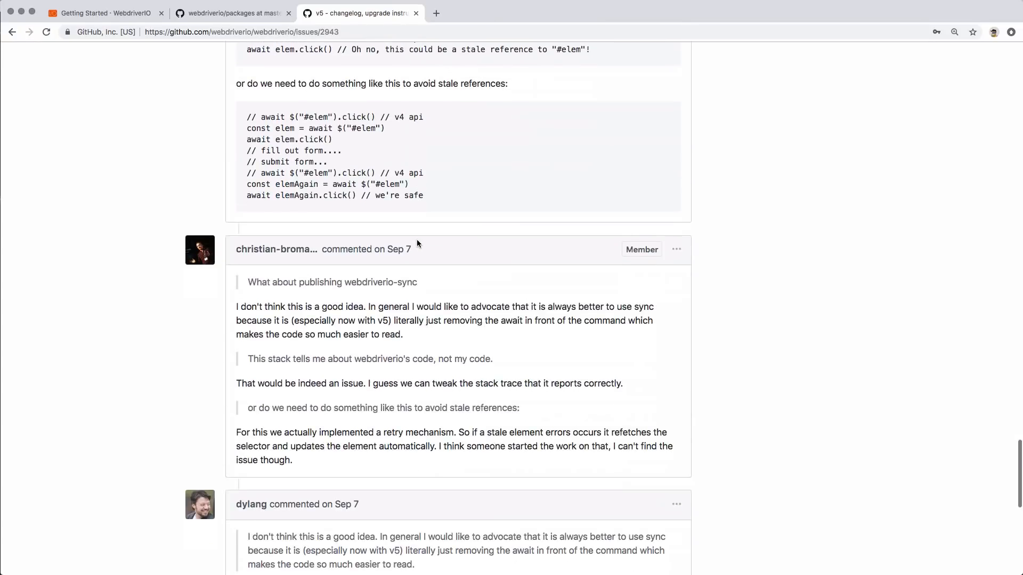
scroll("down", 3)
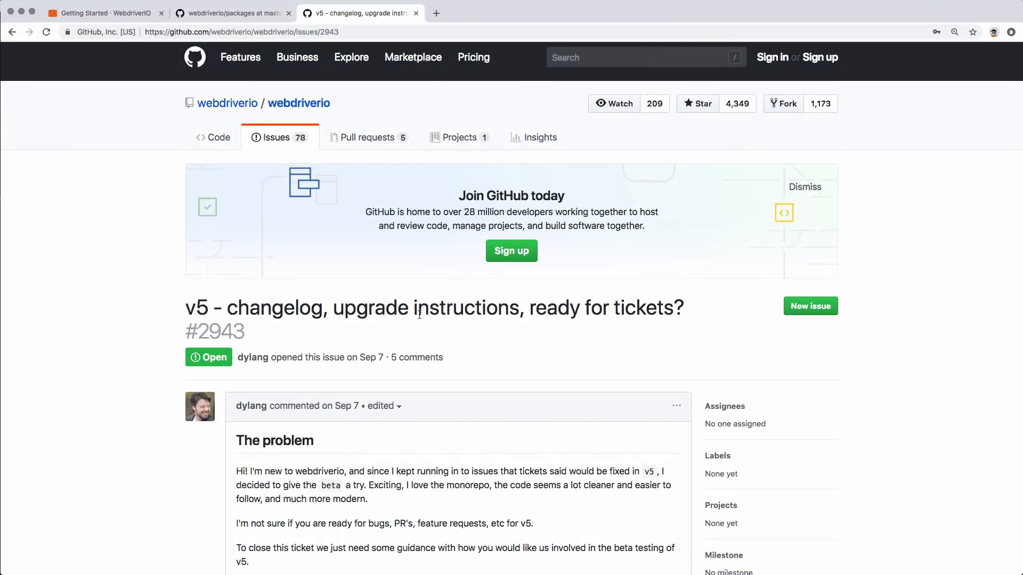
mouse_move(383, 108)
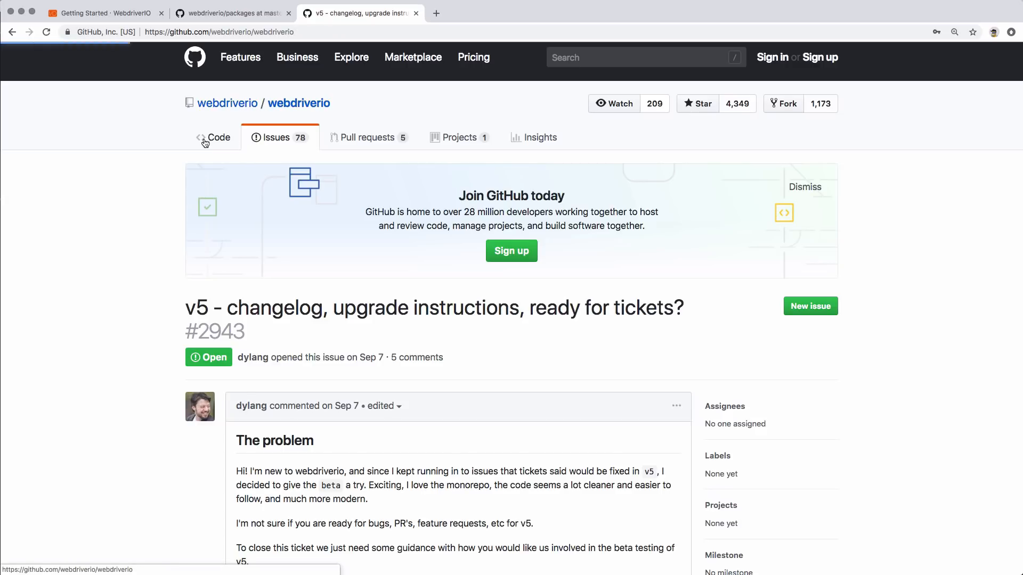
Return from the releases list (v5.0.0-beta.3, v4.14.0) to the webdriverio repository's code page.
left_click(212, 138)
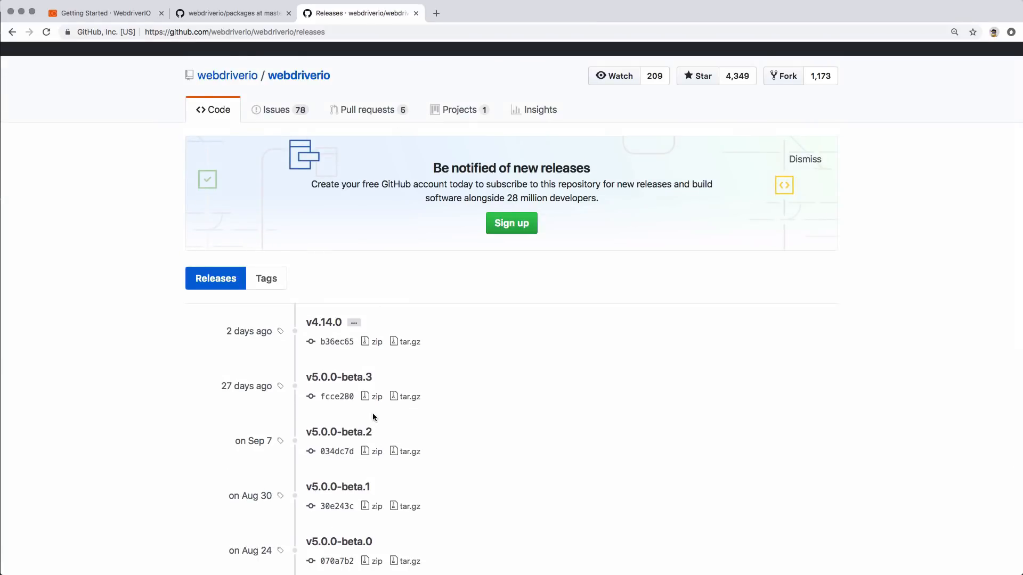
scroll("down", 3)
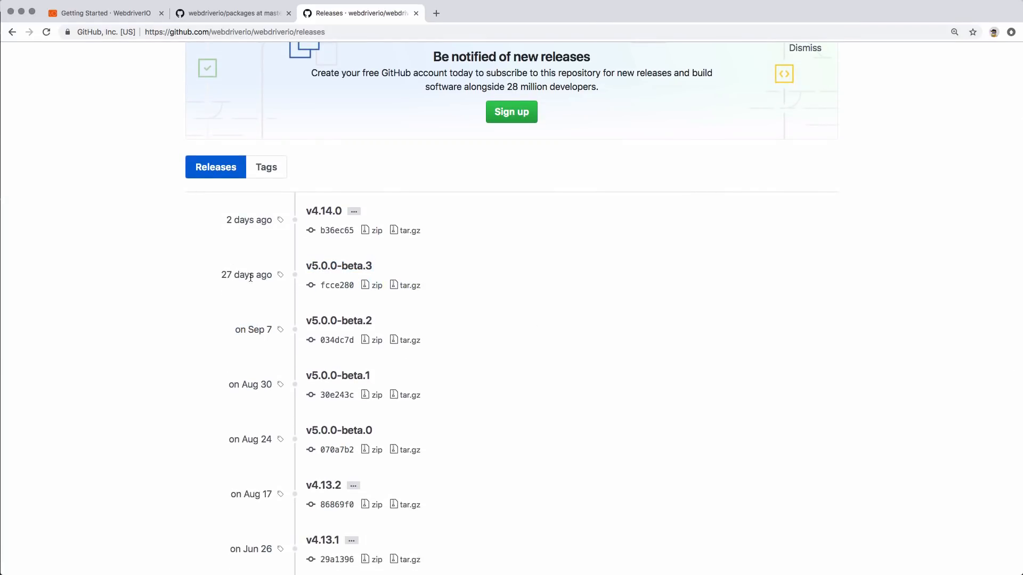
double_click(246, 275)
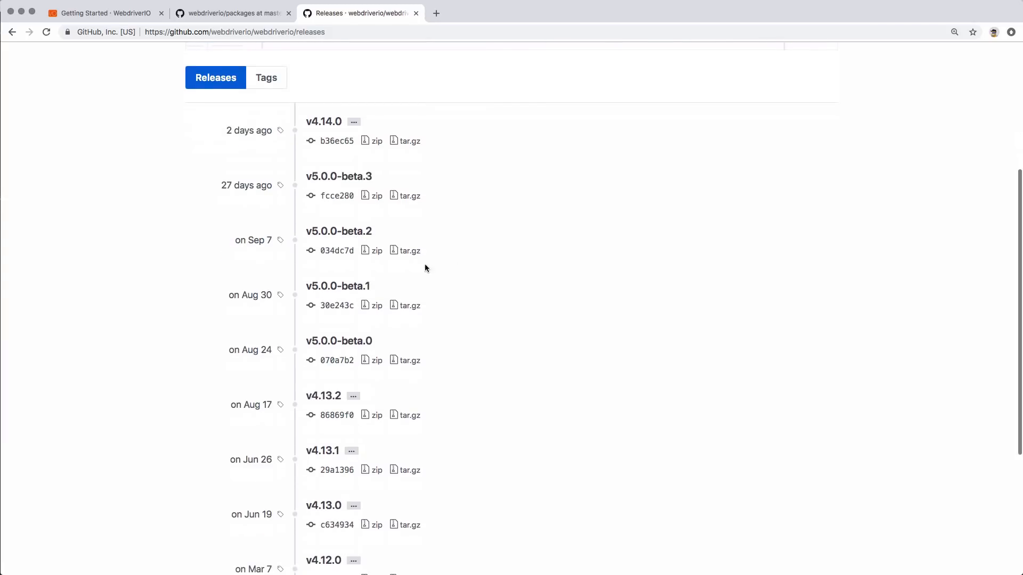
mouse_move(262, 294)
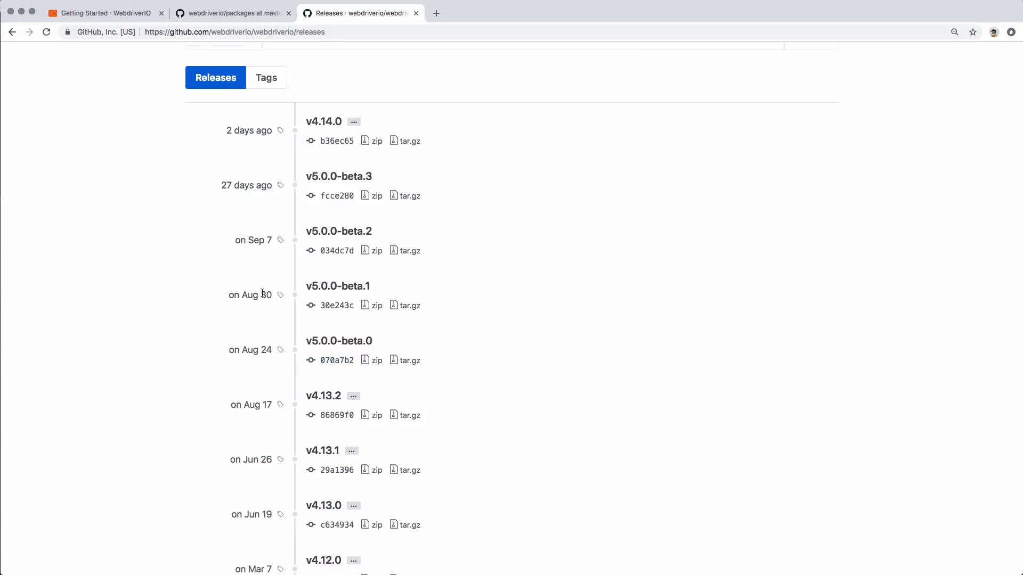
scroll("up", 3)
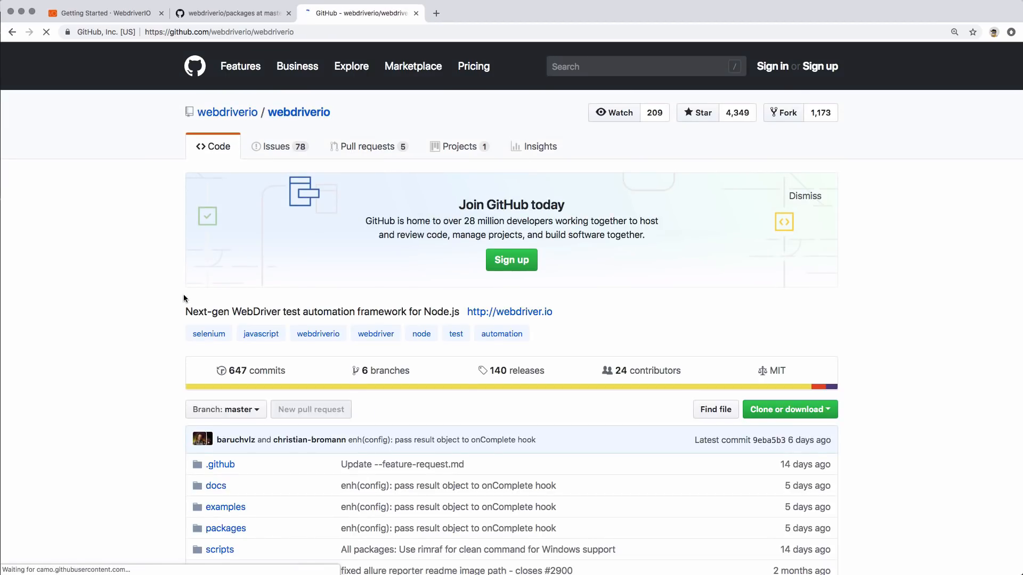
Switch the repository to the v4 branch and scroll through its WebdriverIO README.
scroll("down", 3)
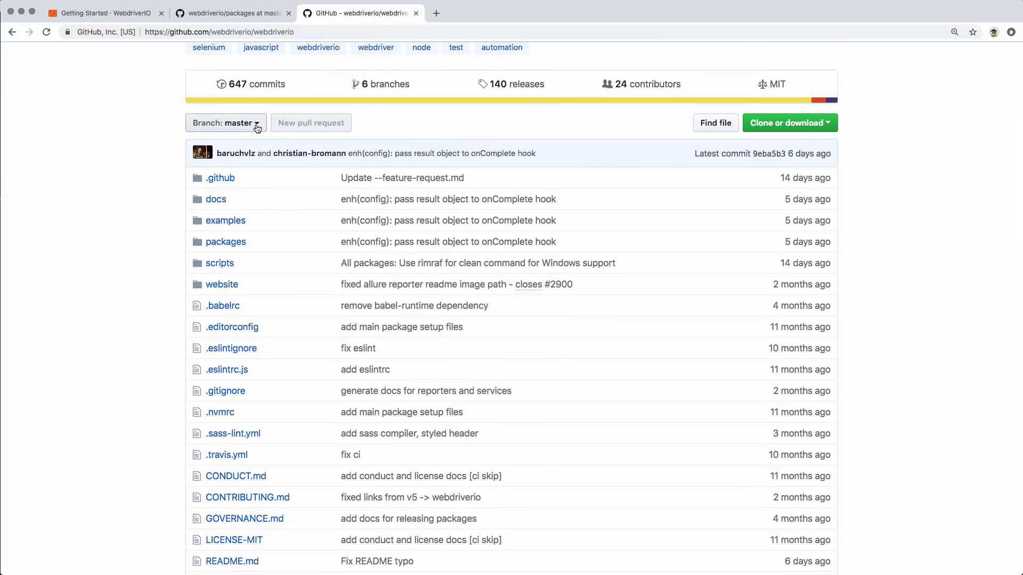
left_click(224, 123)
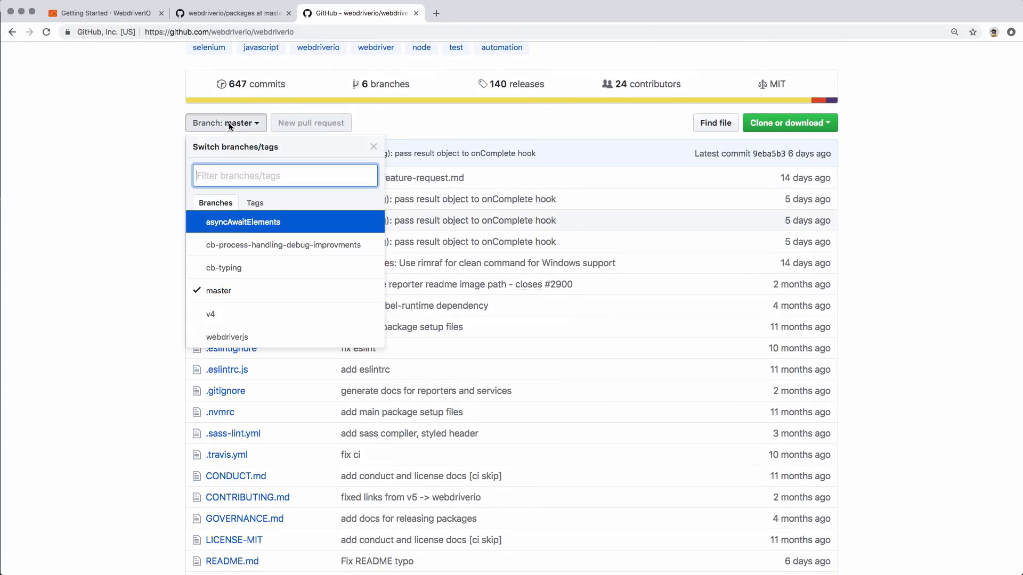
mouse_move(210, 314)
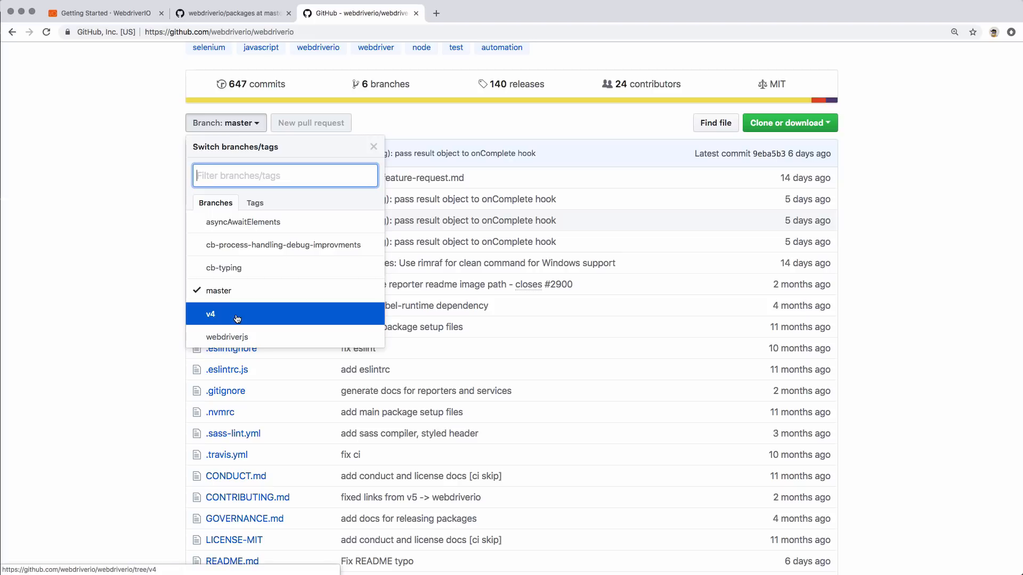
left_click(211, 314)
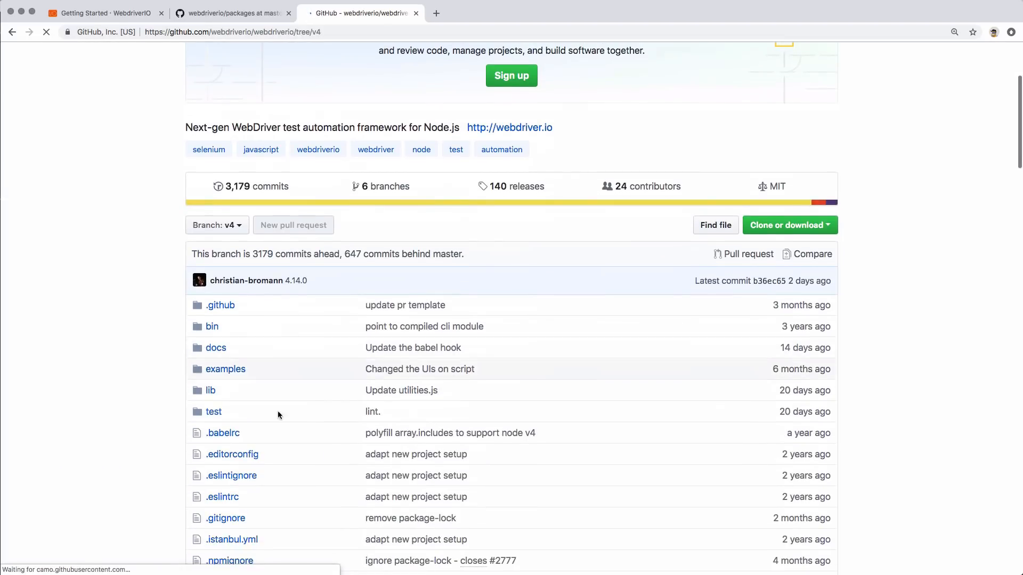
scroll("down", 3)
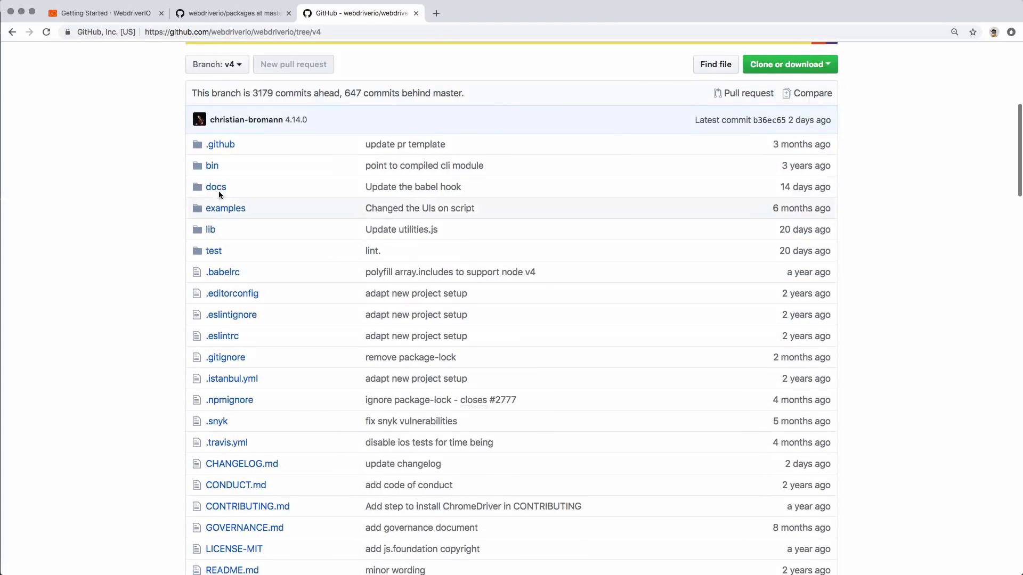
scroll("down", 3)
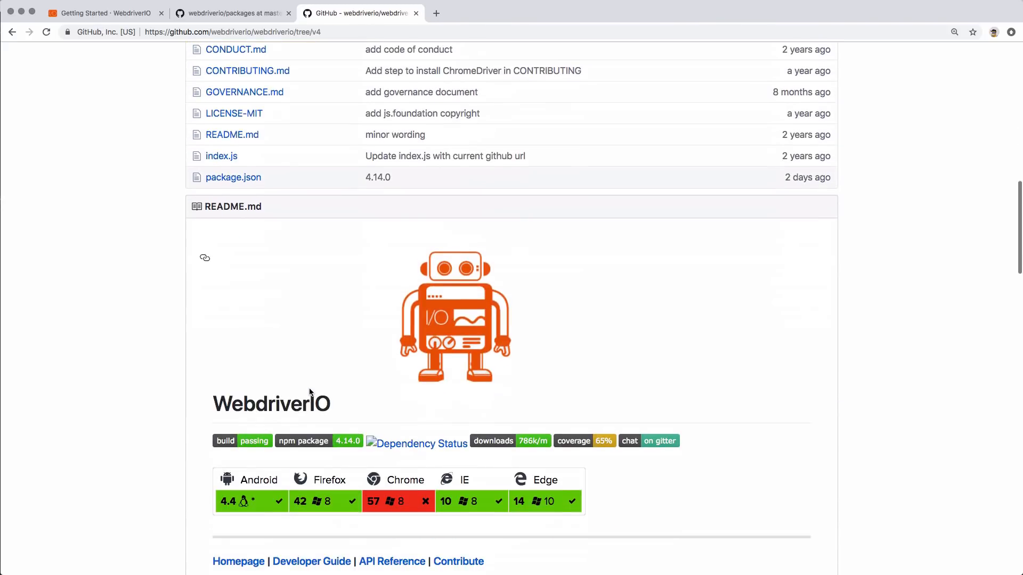
scroll("down", 3)
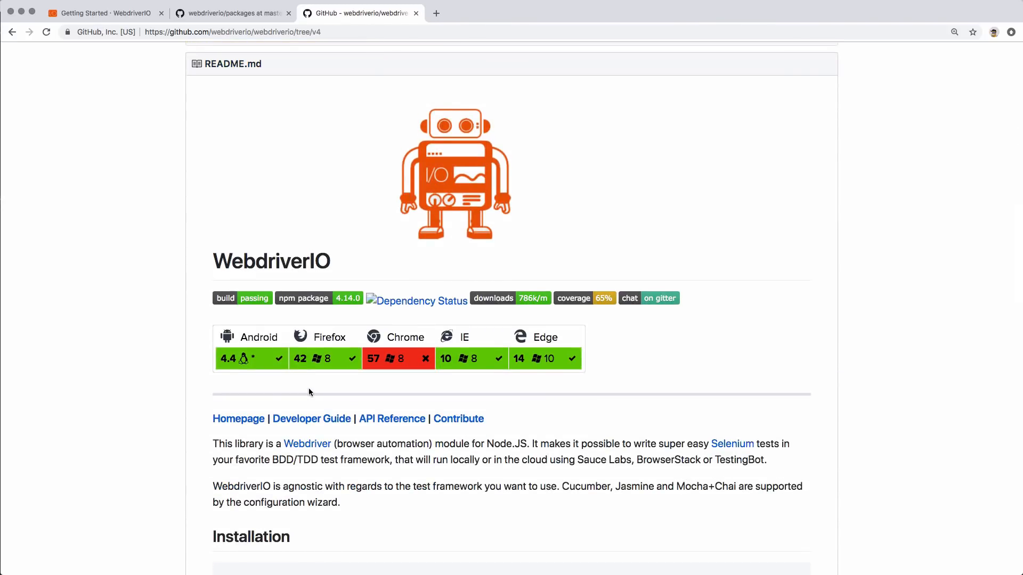
Switch the repository back to the master branch from the branch list.
left_click(213, 374)
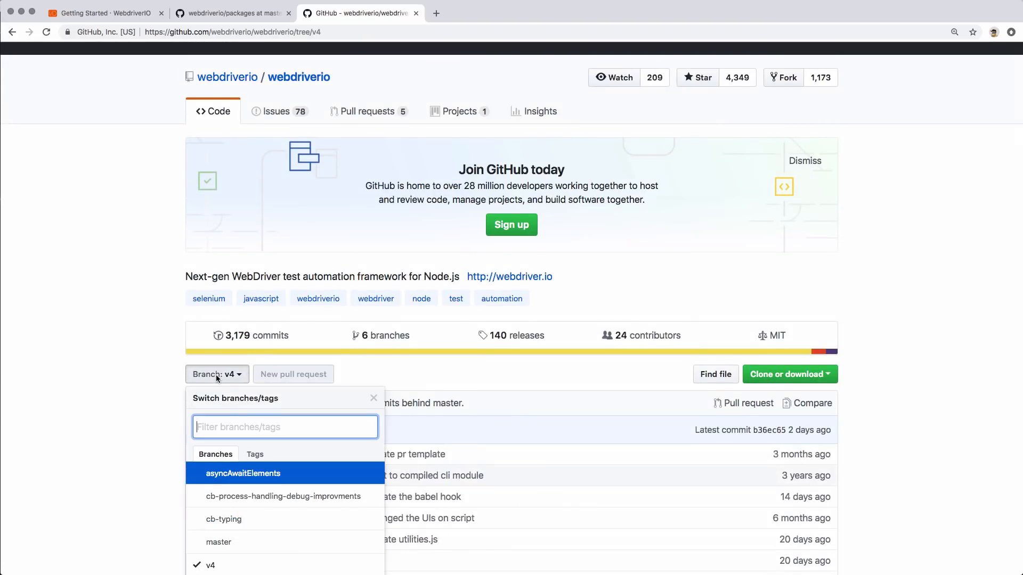
left_click(218, 542)
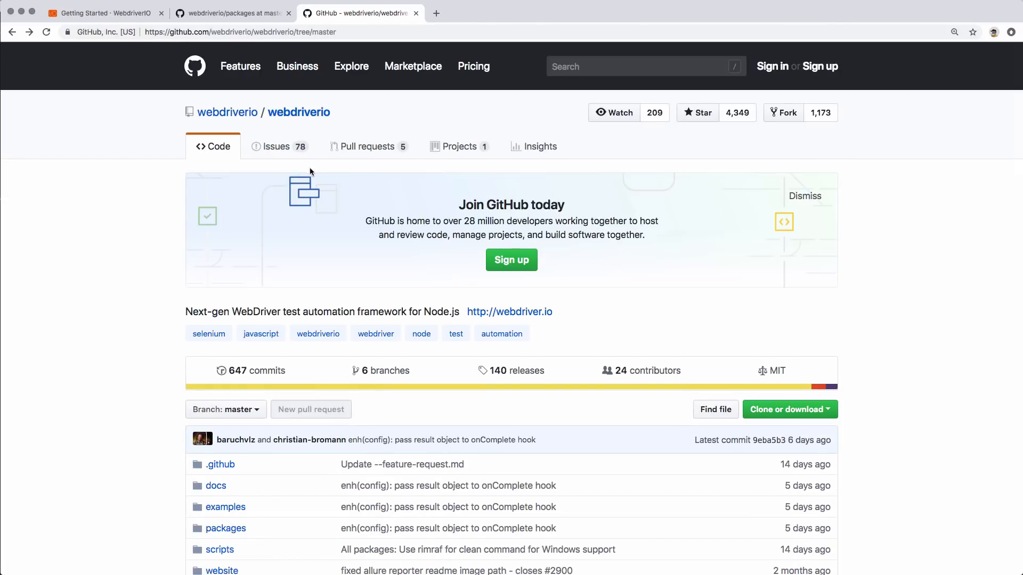
Browse the webdriverio open issues list, then its full labels page.
left_click(277, 146)
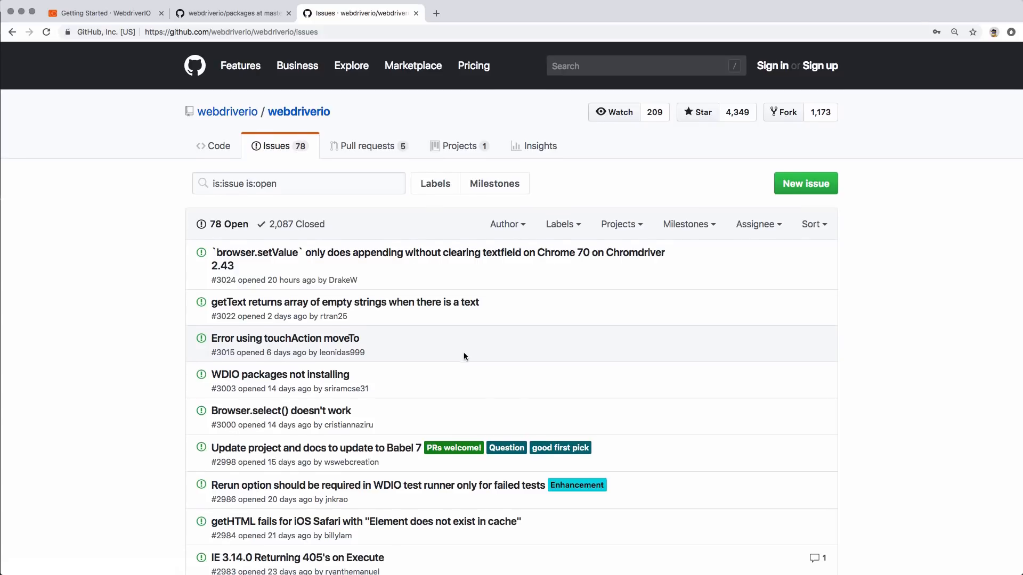
scroll("down", 3)
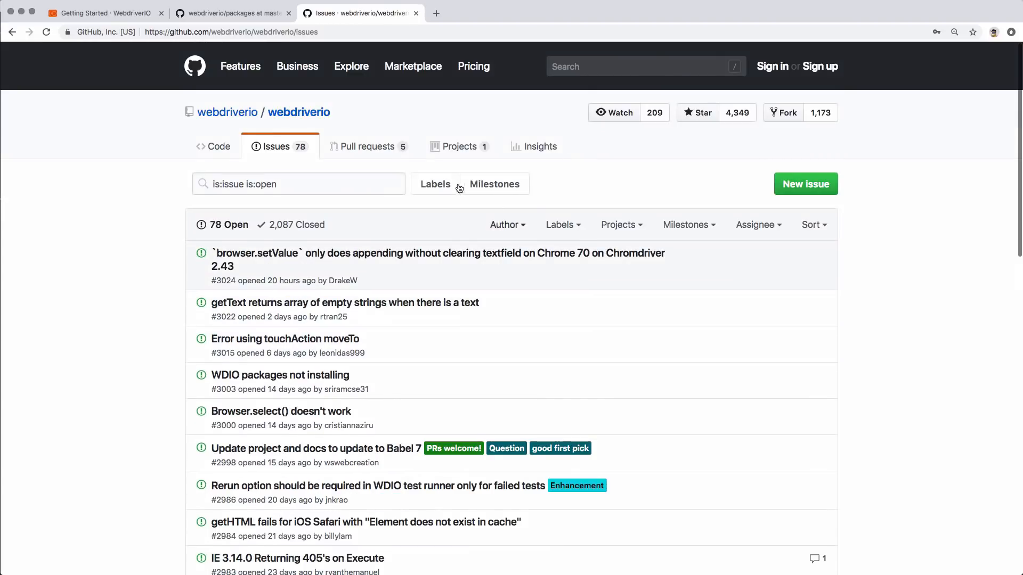
left_click(435, 184)
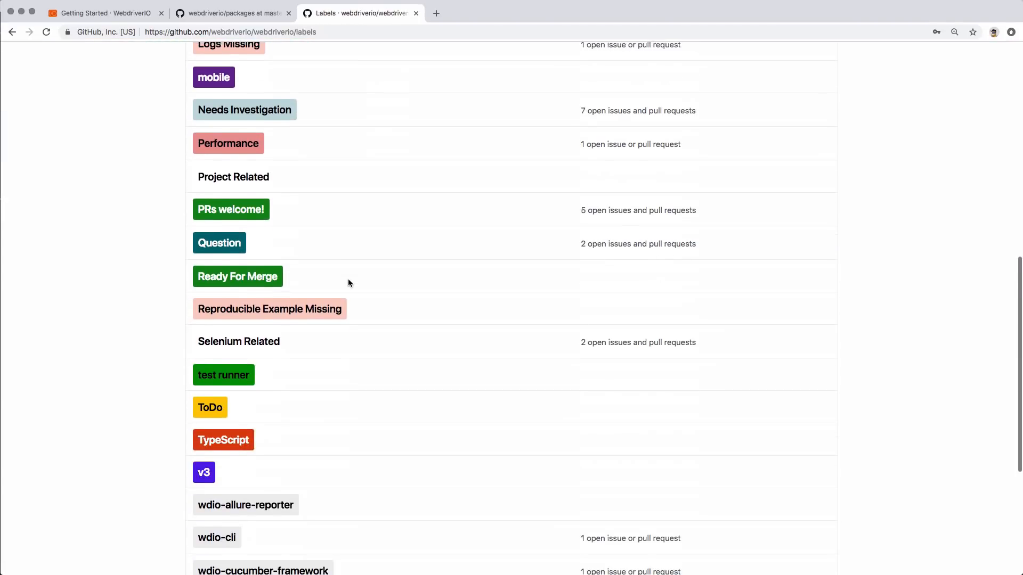
scroll("down", 3)
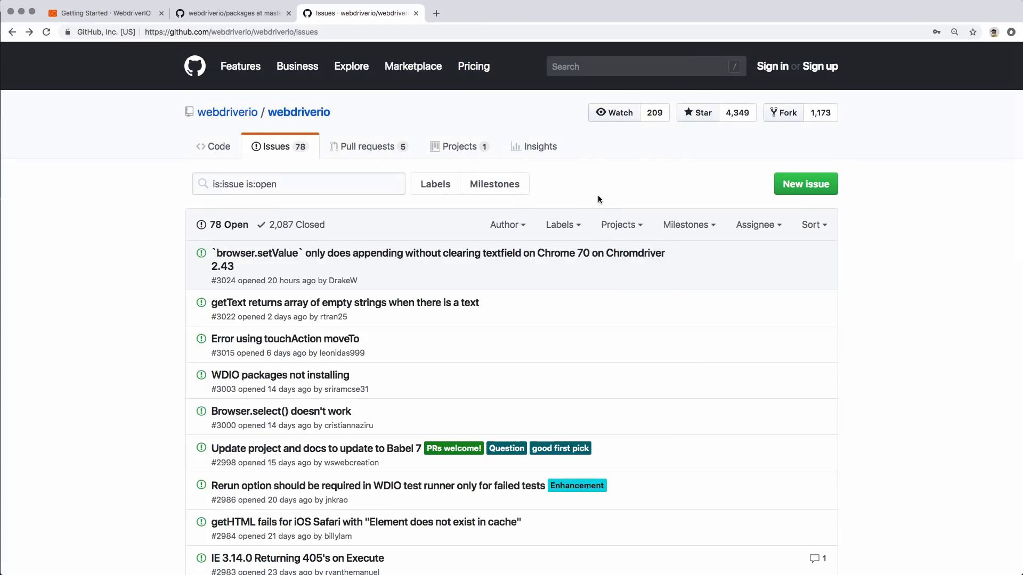
mouse_move(494, 324)
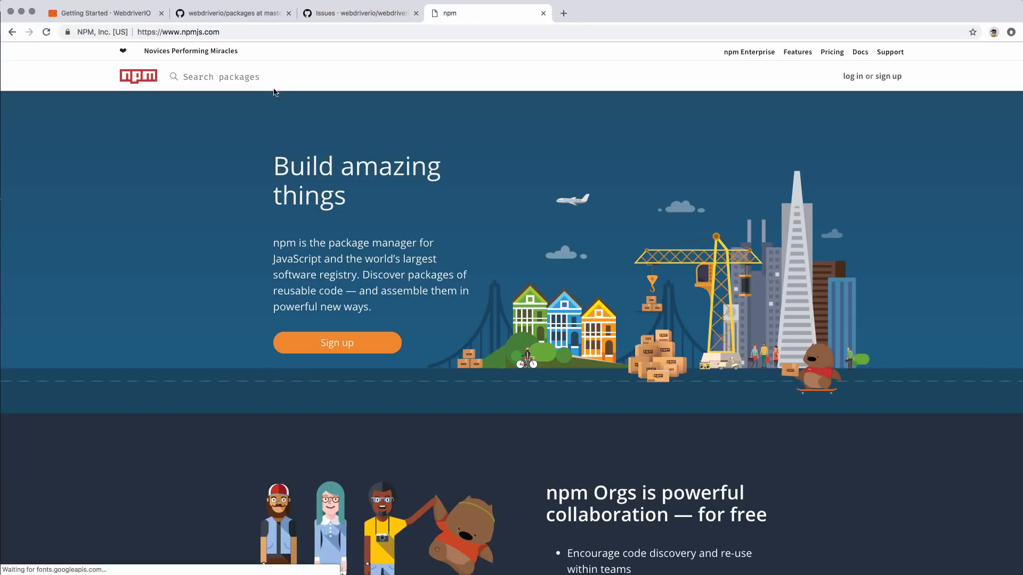
Search npm for wdio, open wdio-cli's Versions view and select the 'next' tag name.
type("wdio-cli")
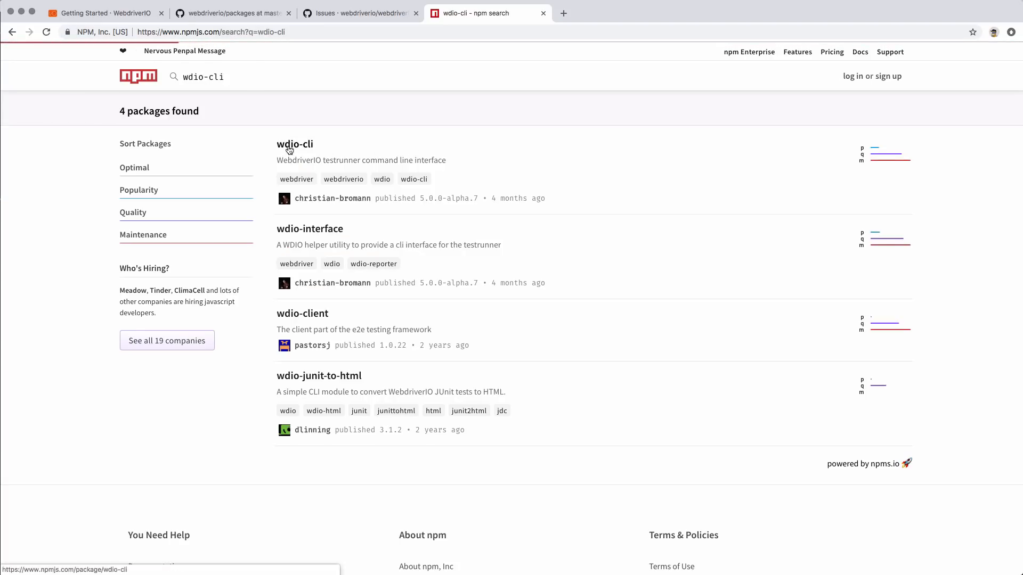
left_click(294, 145)
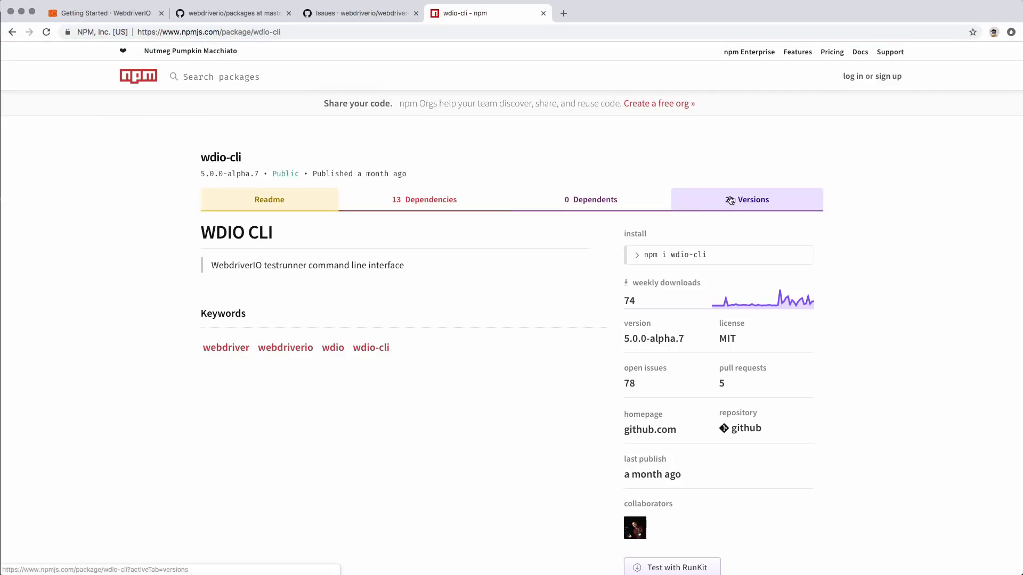
left_click(746, 199)
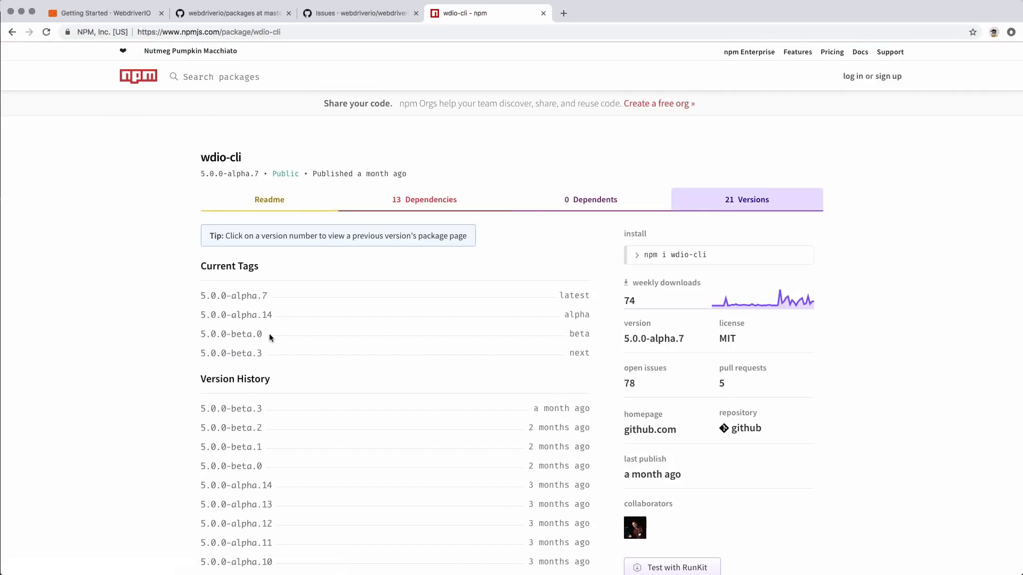
double_click(579, 353)
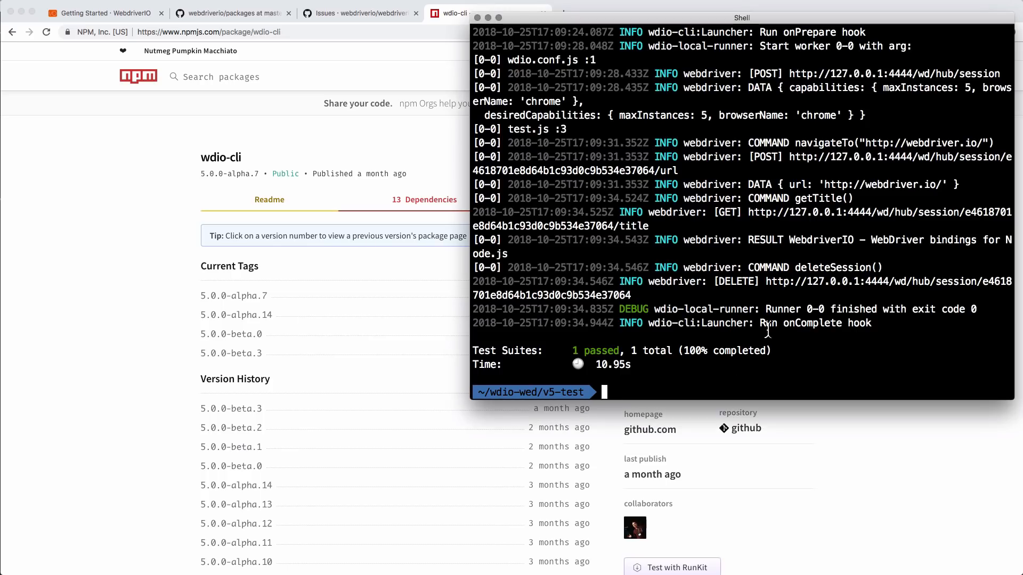
Enter 'npm i wdio-cli@next' at the v5-test prompt without running it.
type("npm i wdio-cli@next")
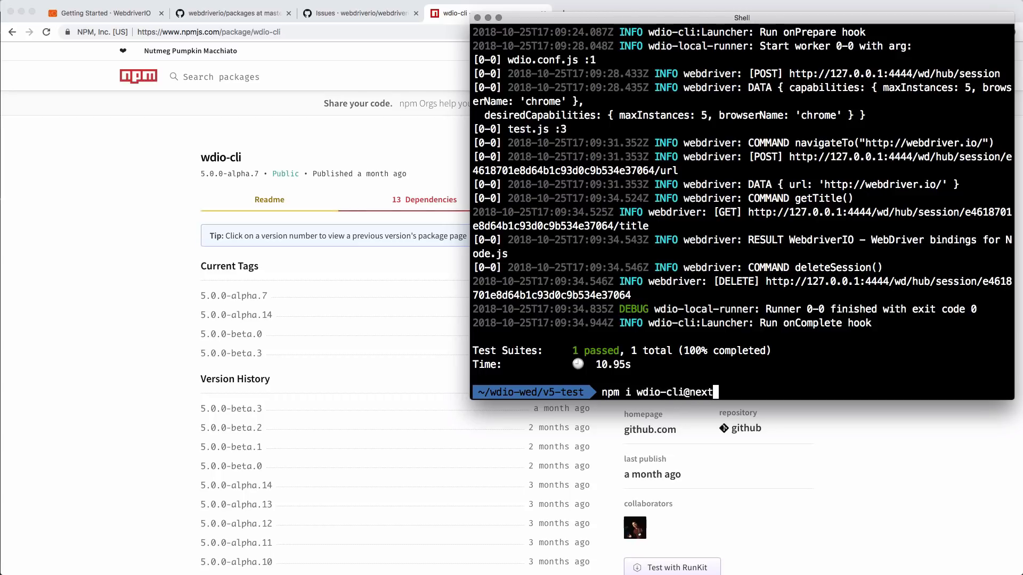
mouse_move(671, 401)
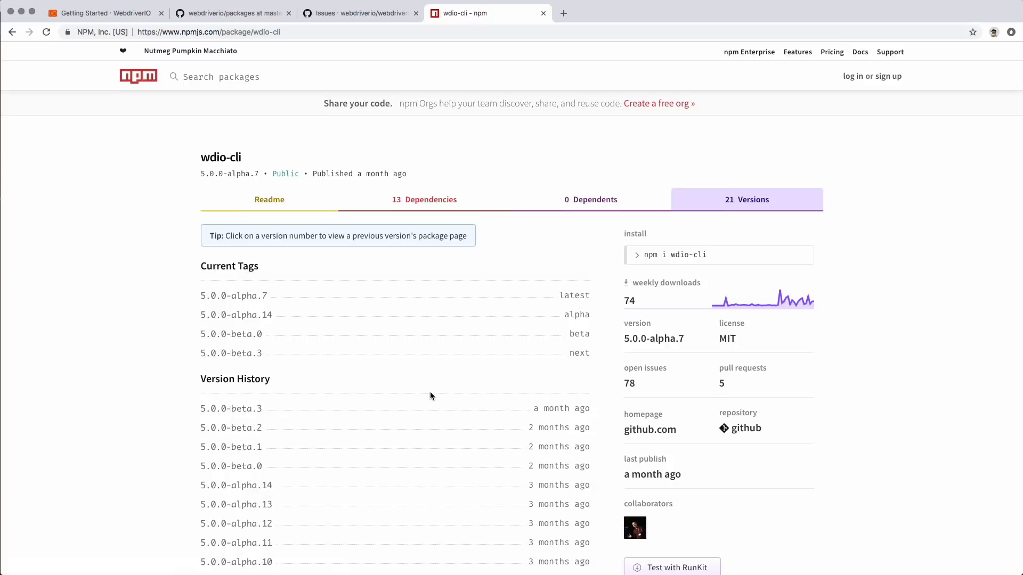
Scroll through the wdio-cli version history and back up toward the search results.
scroll("down", 3)
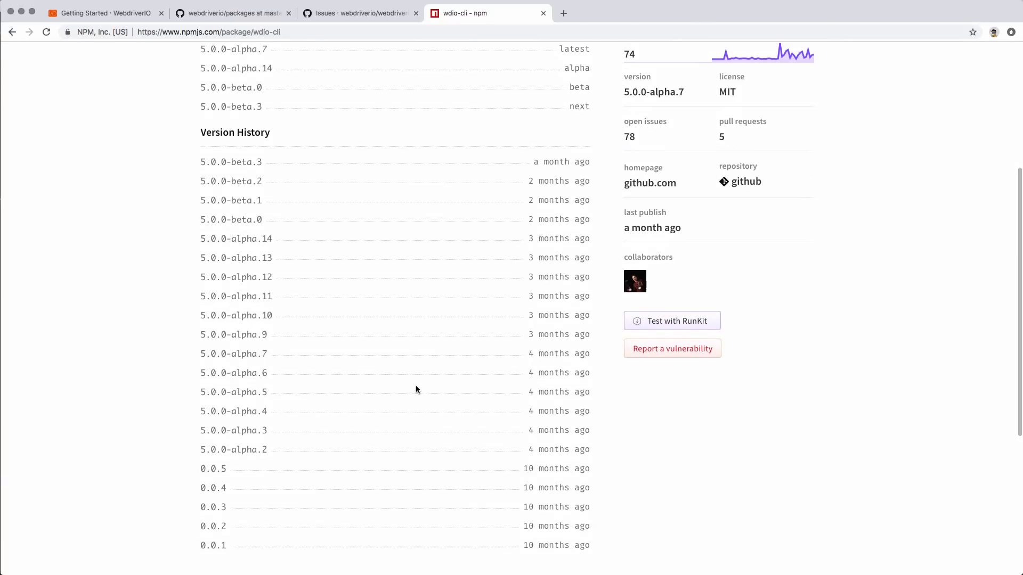
mouse_move(580, 459)
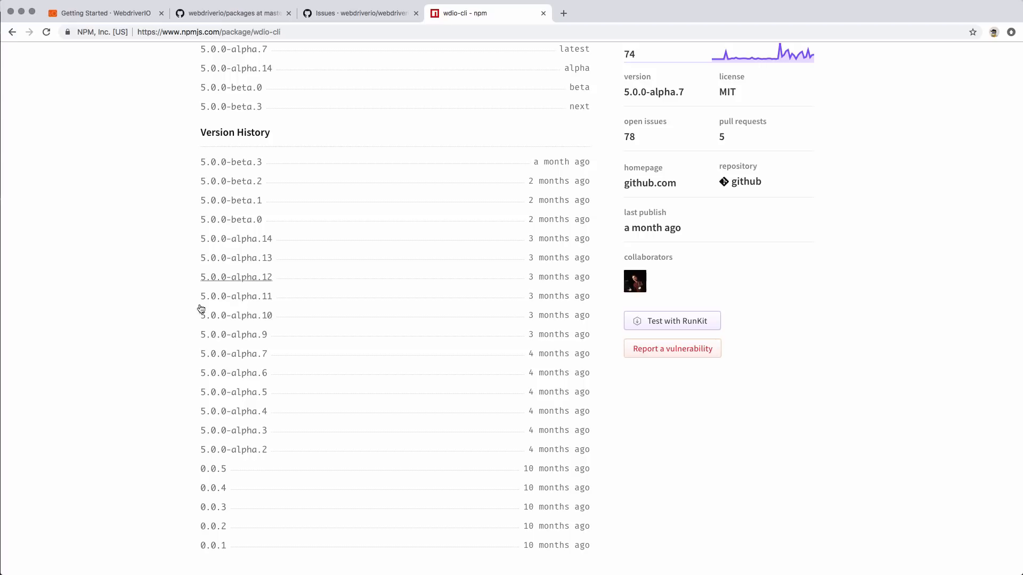
scroll("up", 3)
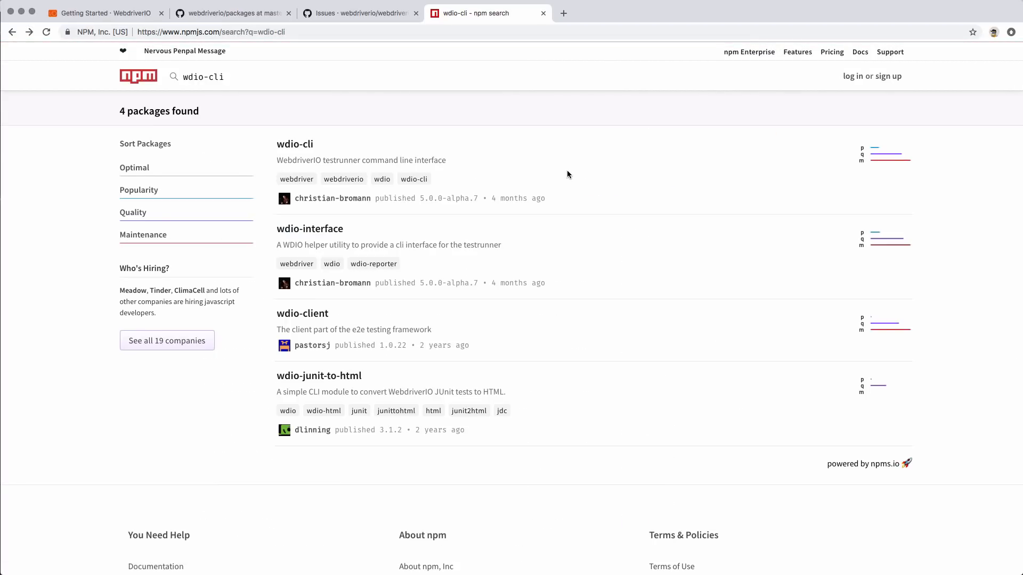
Return to the GitHub issues tab, switch to the Code page and scroll the master file list.
left_click(231, 13)
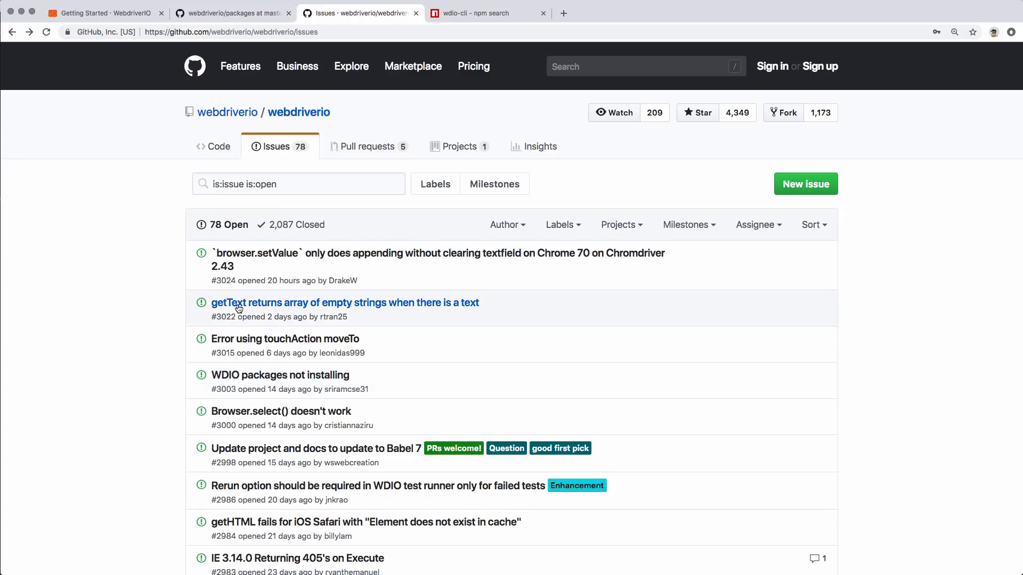
mouse_move(238, 308)
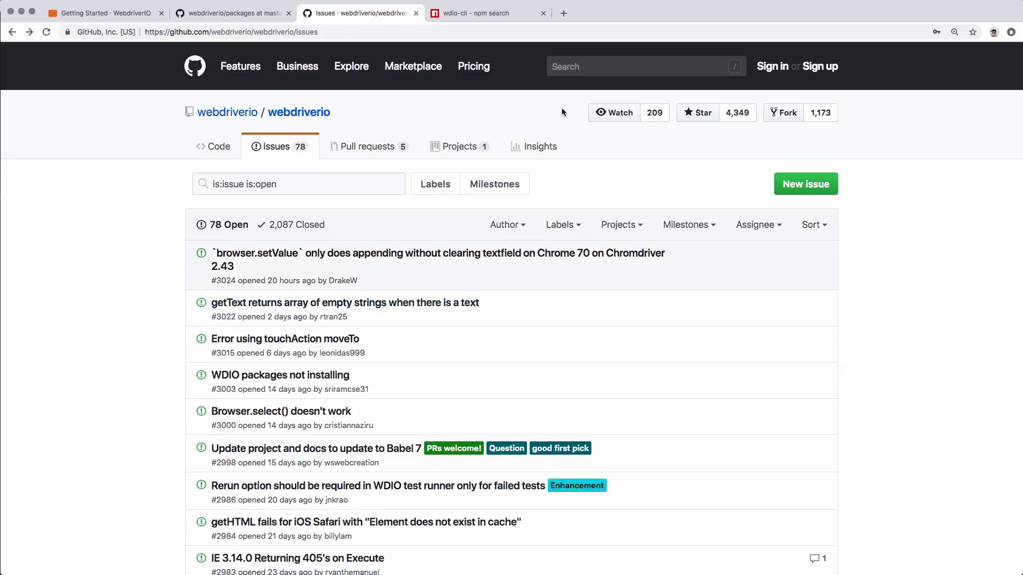
mouse_move(462, 129)
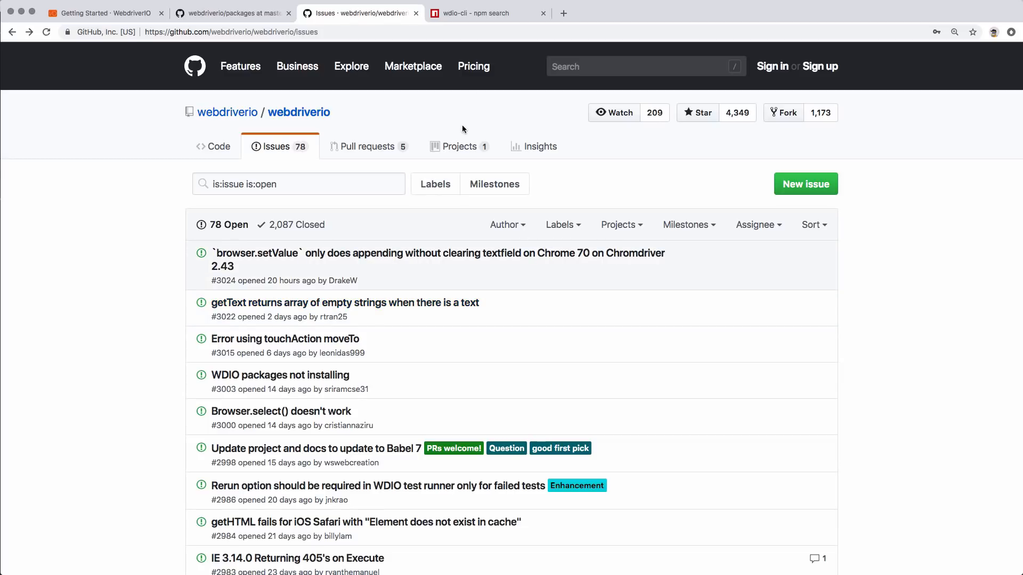
left_click(213, 146)
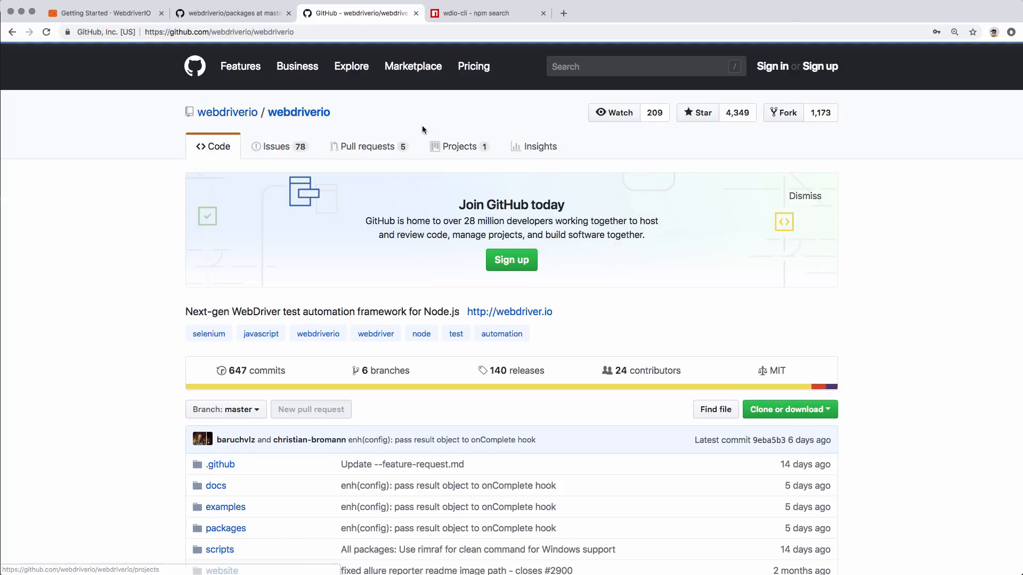
scroll("down", 3)
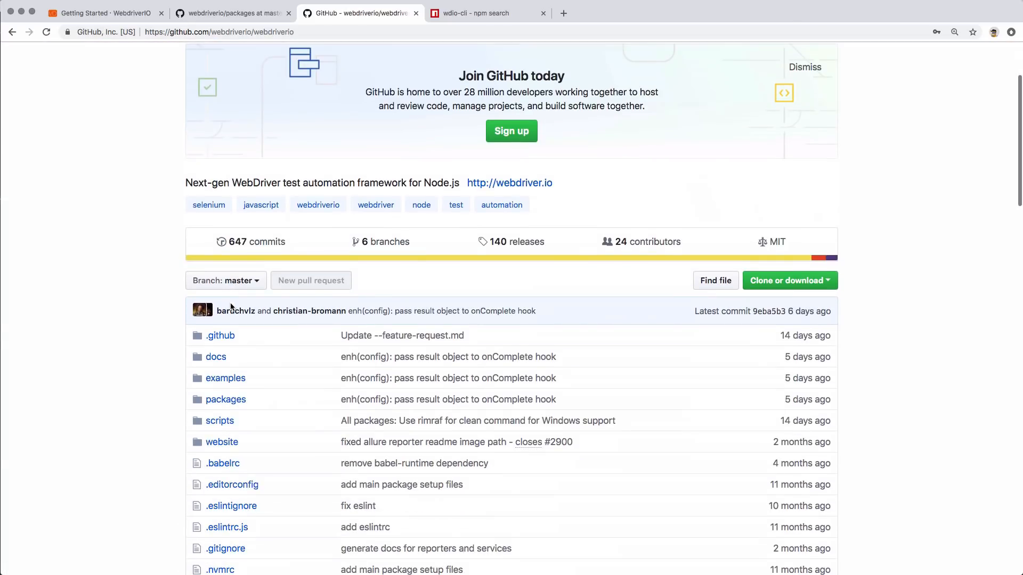
scroll("down", 3)
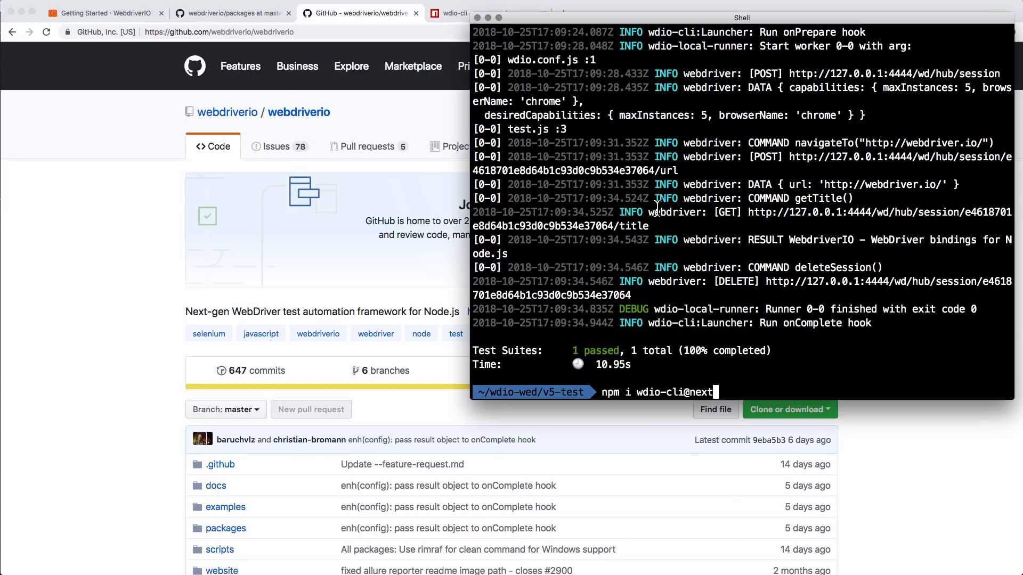
Backspace the pending command down to 'npm i wdio-cli@nex'.
key("Backspace")
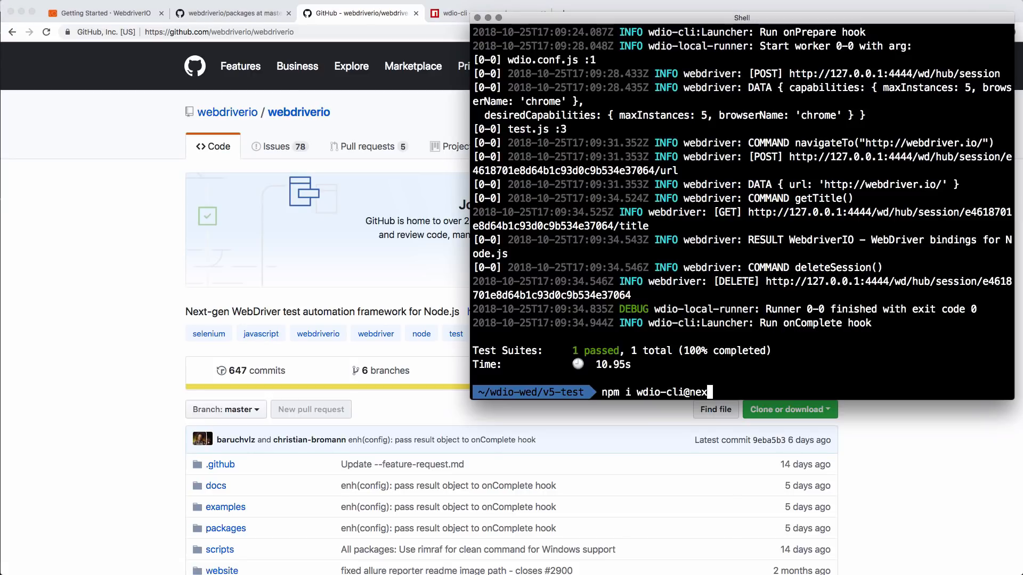